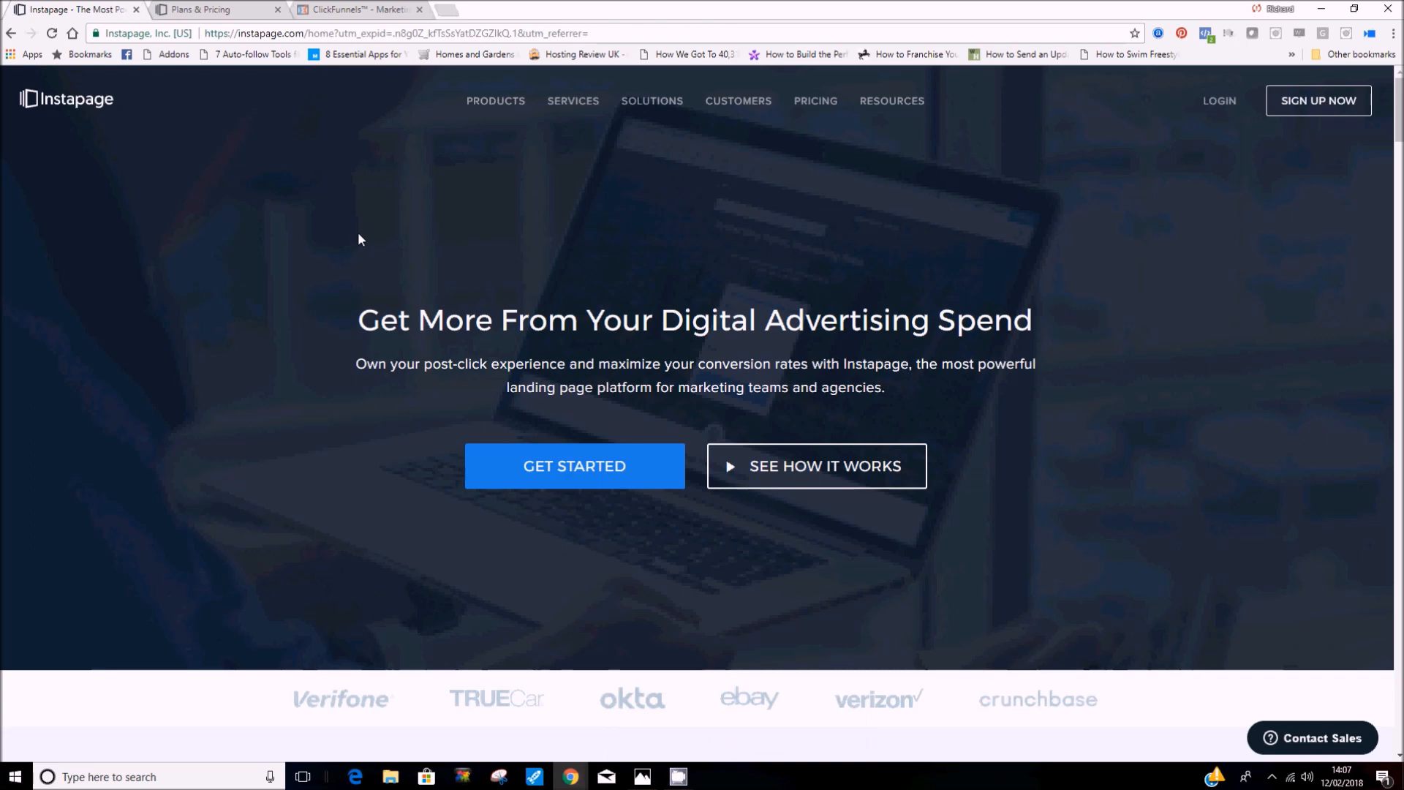
- Show the Clickfunnels Stripe Payments.PNG analytics screenshot in Windows Photos
left_click(641, 777)
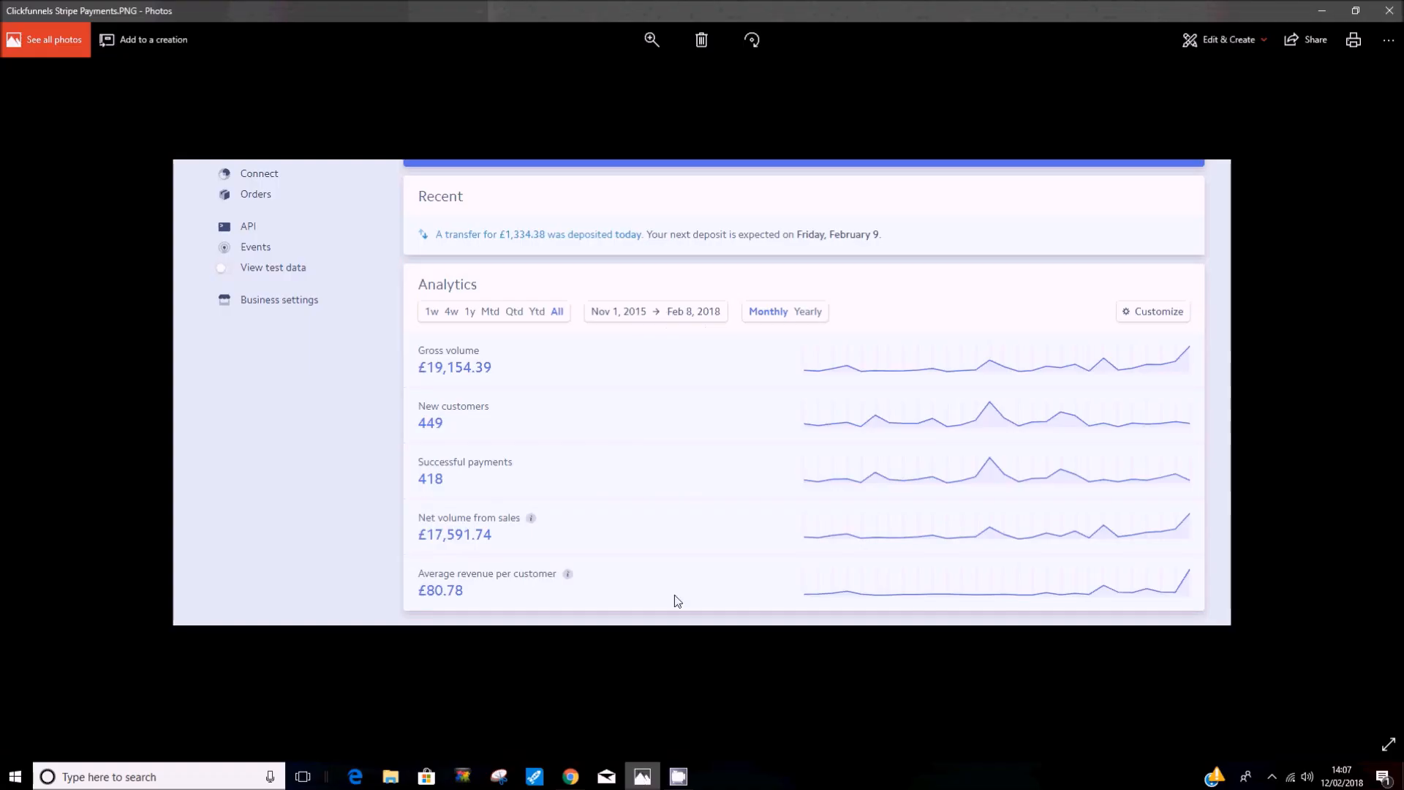
mouse_move(681, 389)
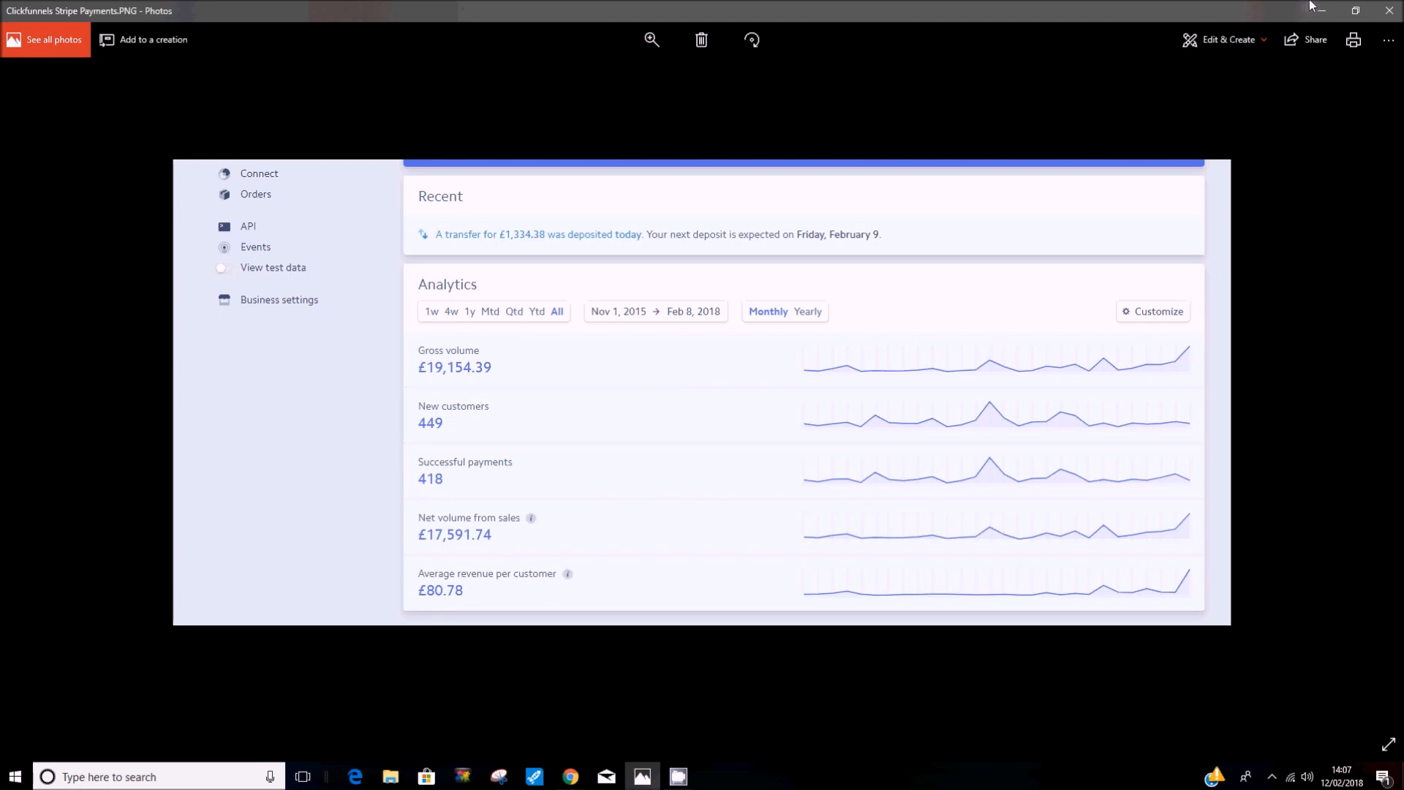
- Bring the Instapage homepage in Chrome back on screen
left_click(570, 777)
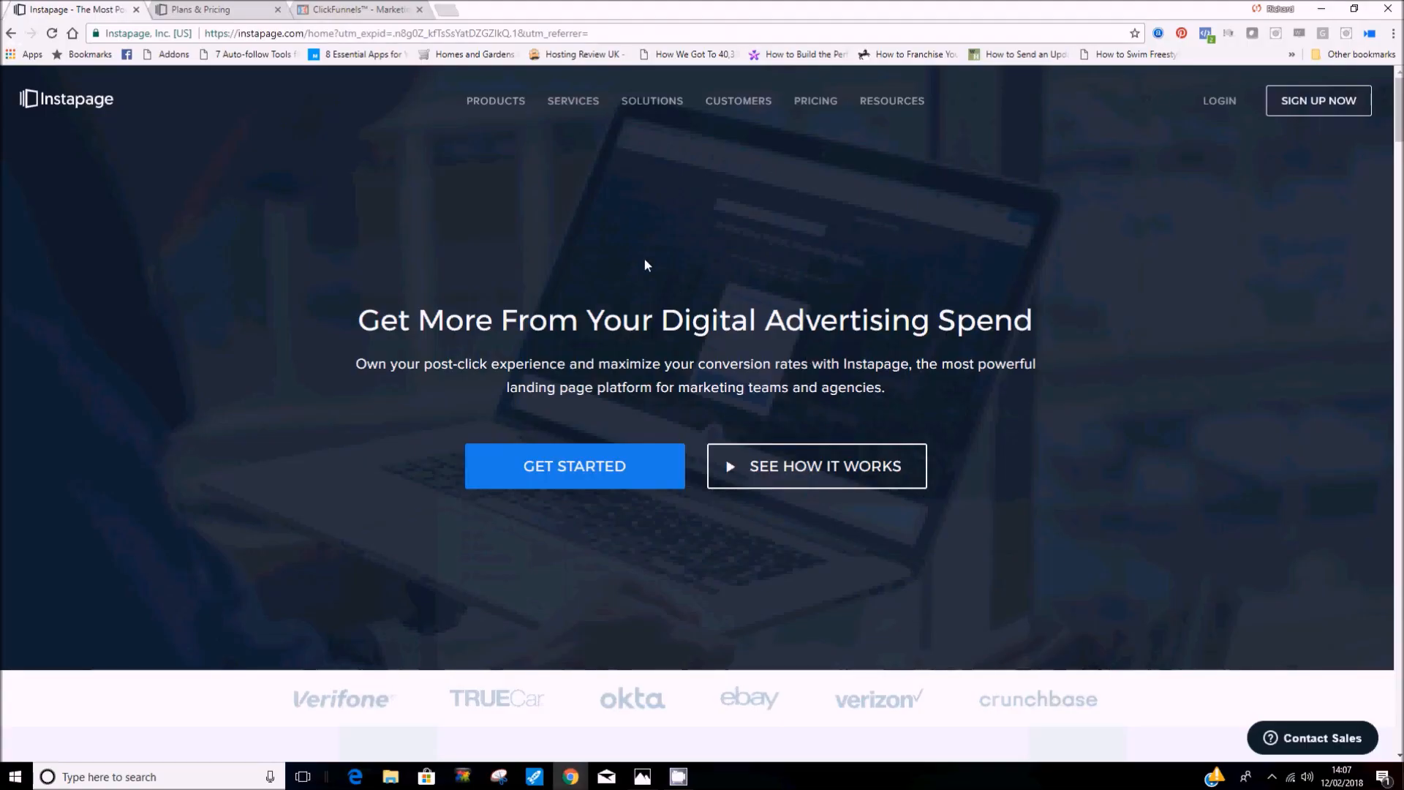
mouse_move(322, 248)
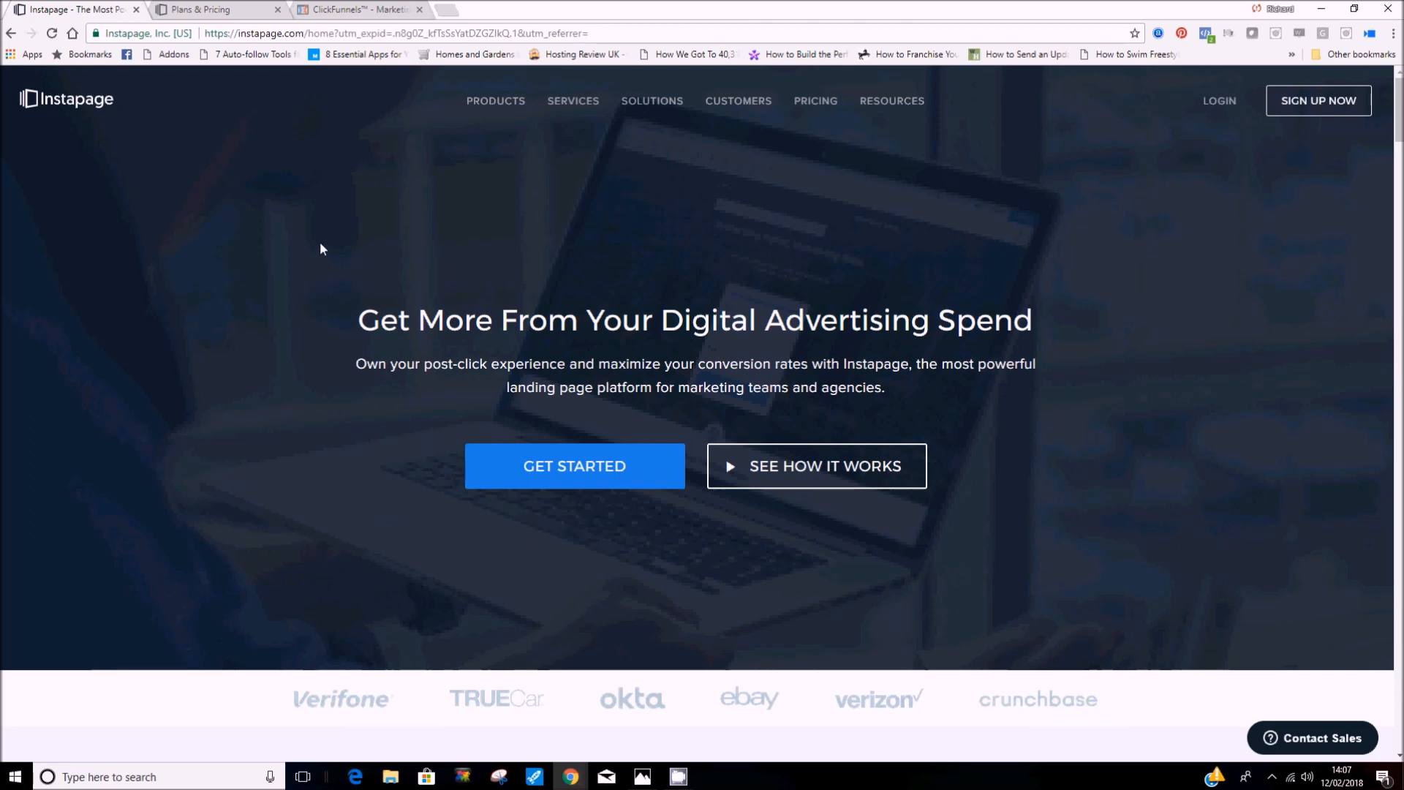
mouse_move(573, 208)
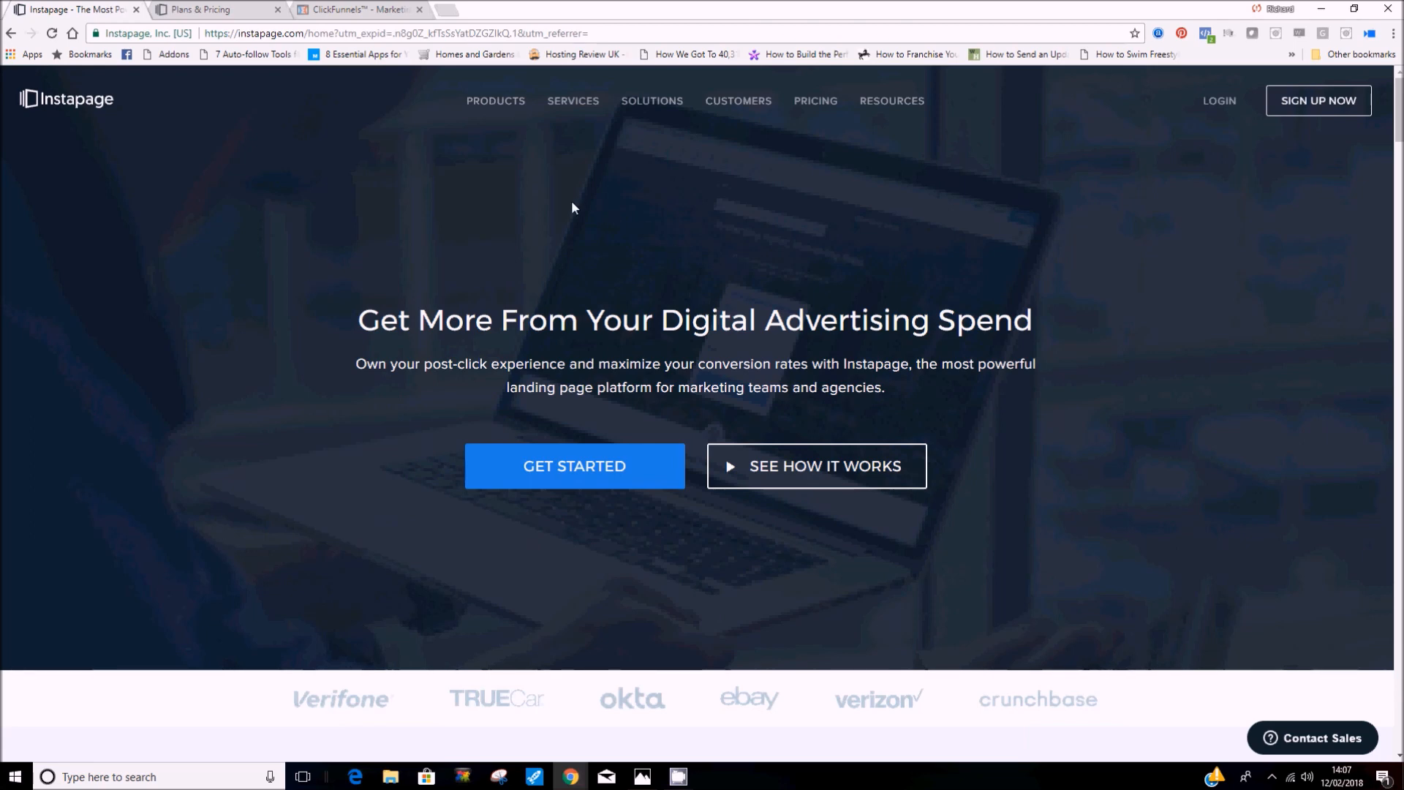
mouse_move(482, 232)
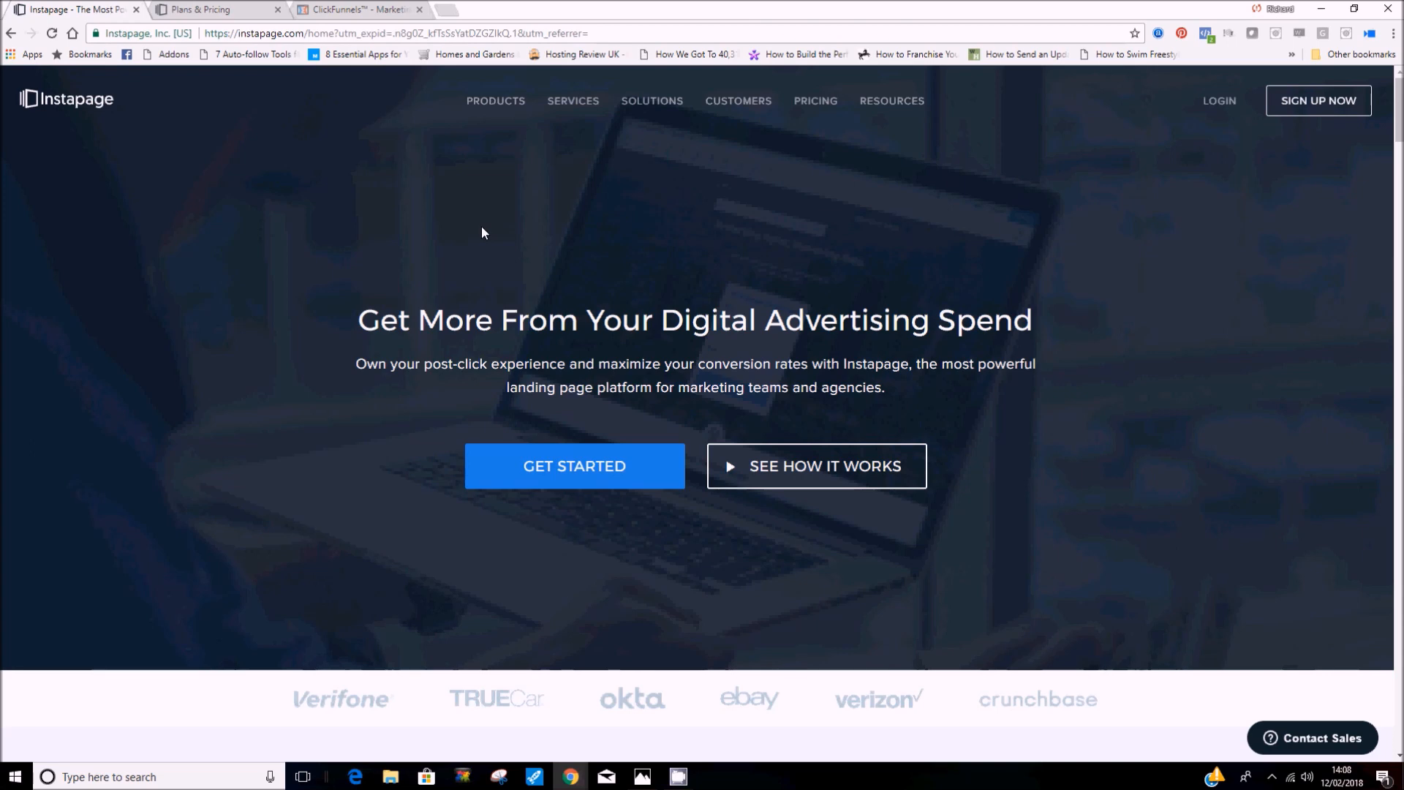
mouse_move(513, 386)
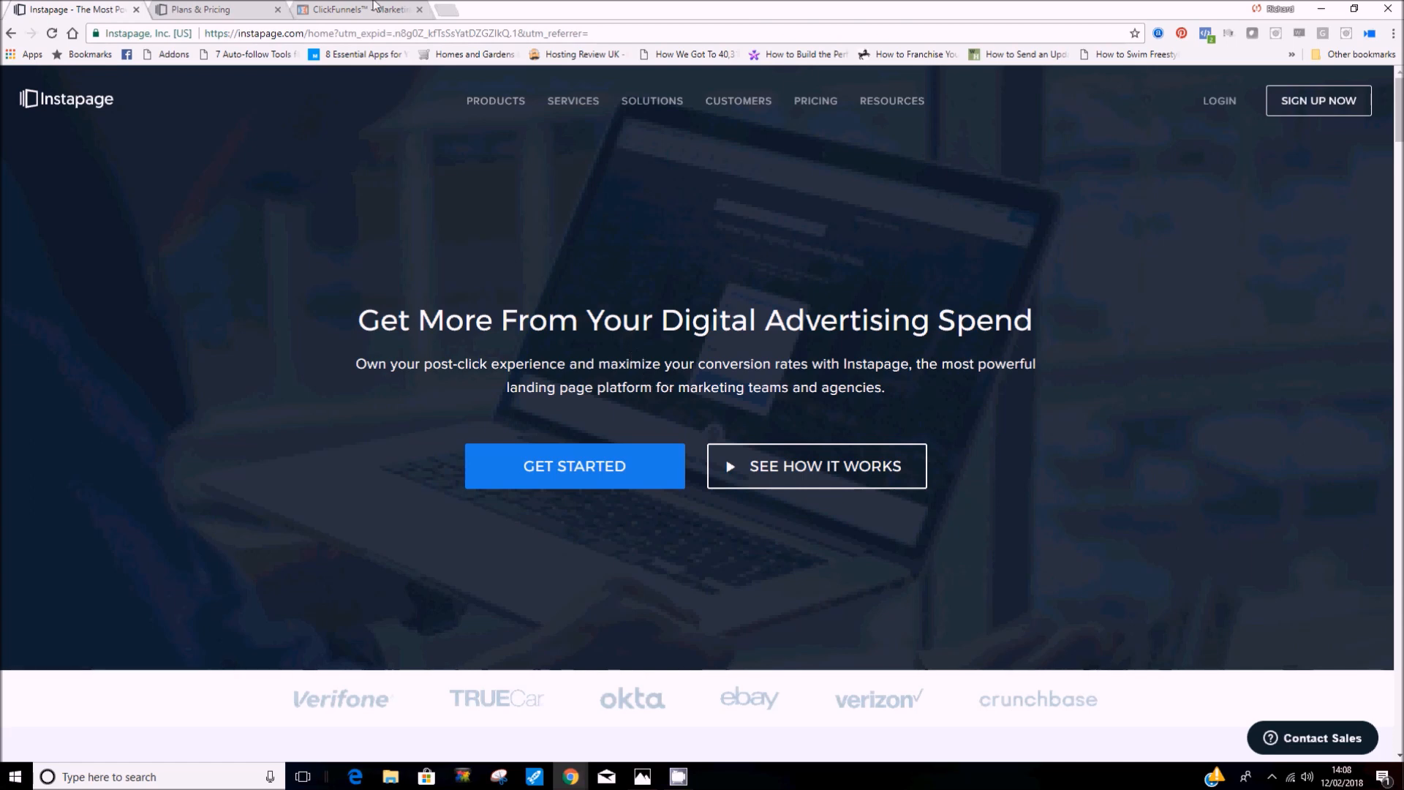
- Switch to ClickFunnels and browse the cookbook's funnel types from Webinar to Hero Funnel
left_click(354, 9)
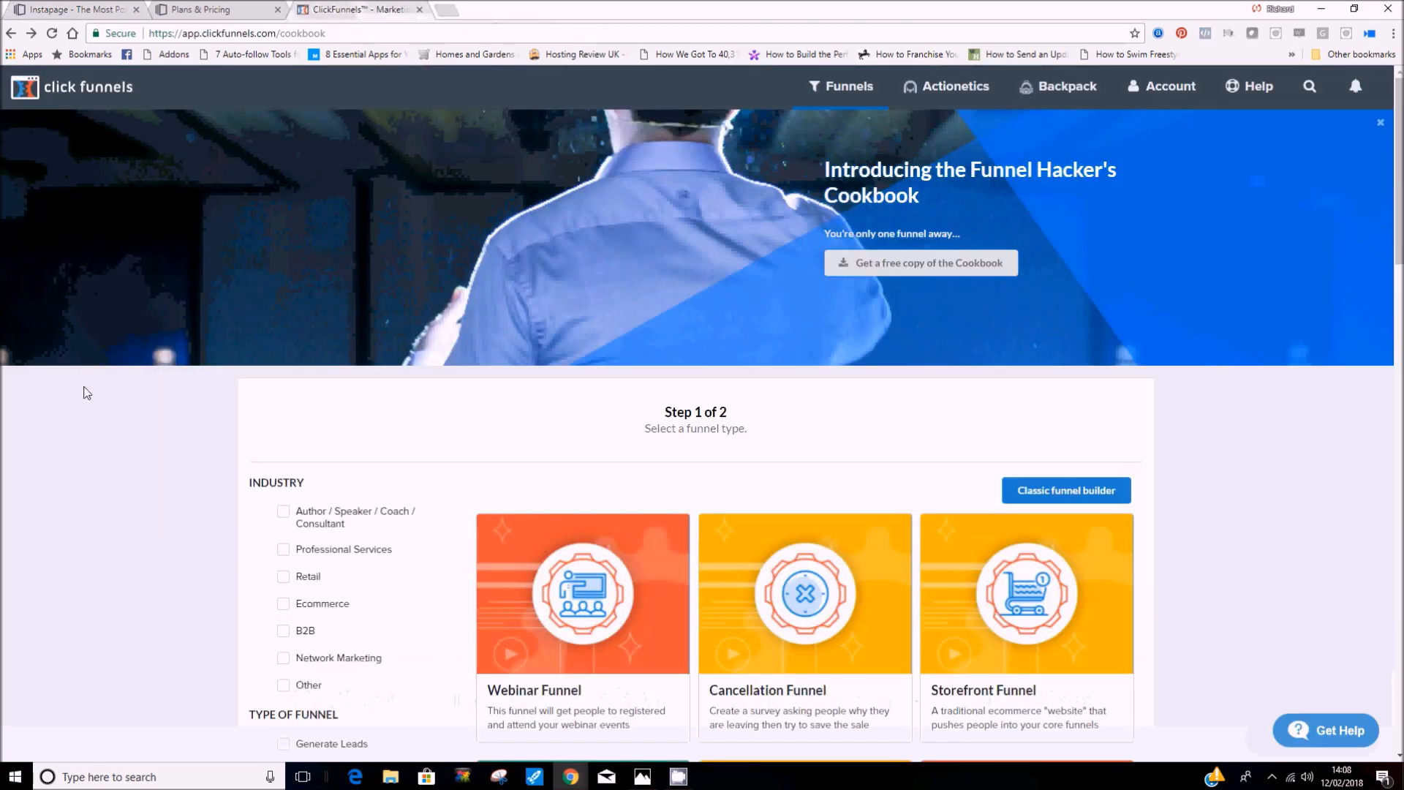
scroll("down", 3)
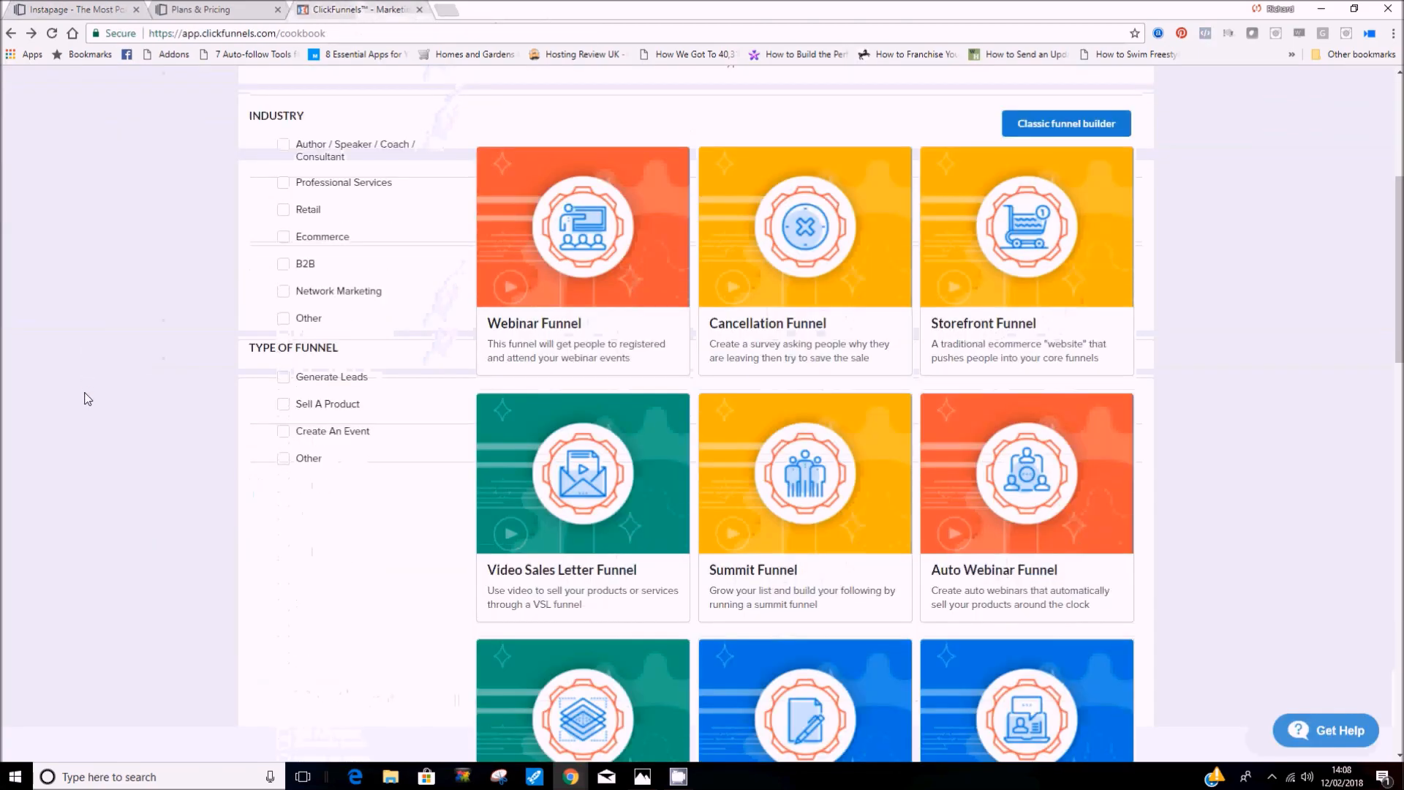
scroll("down", 3)
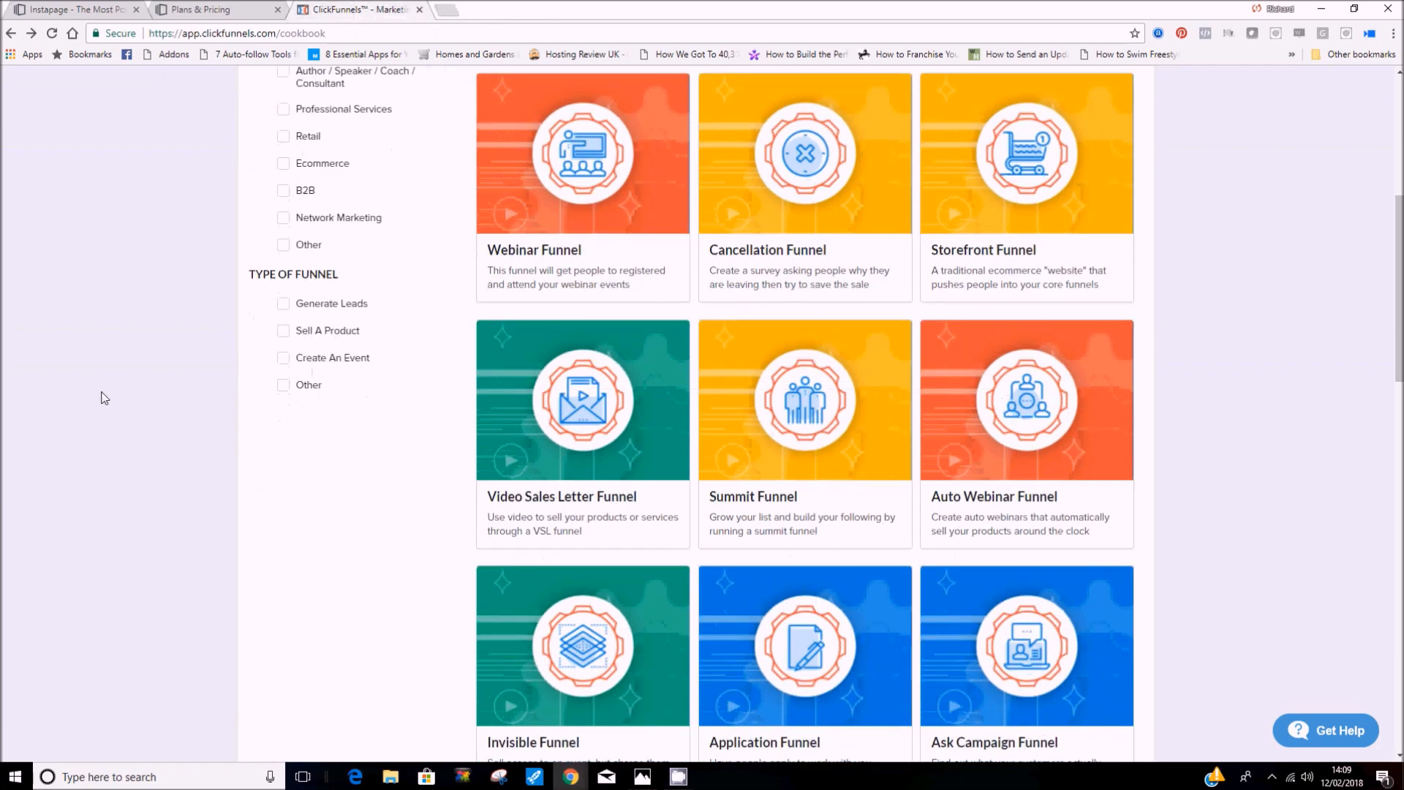
scroll("down", 3)
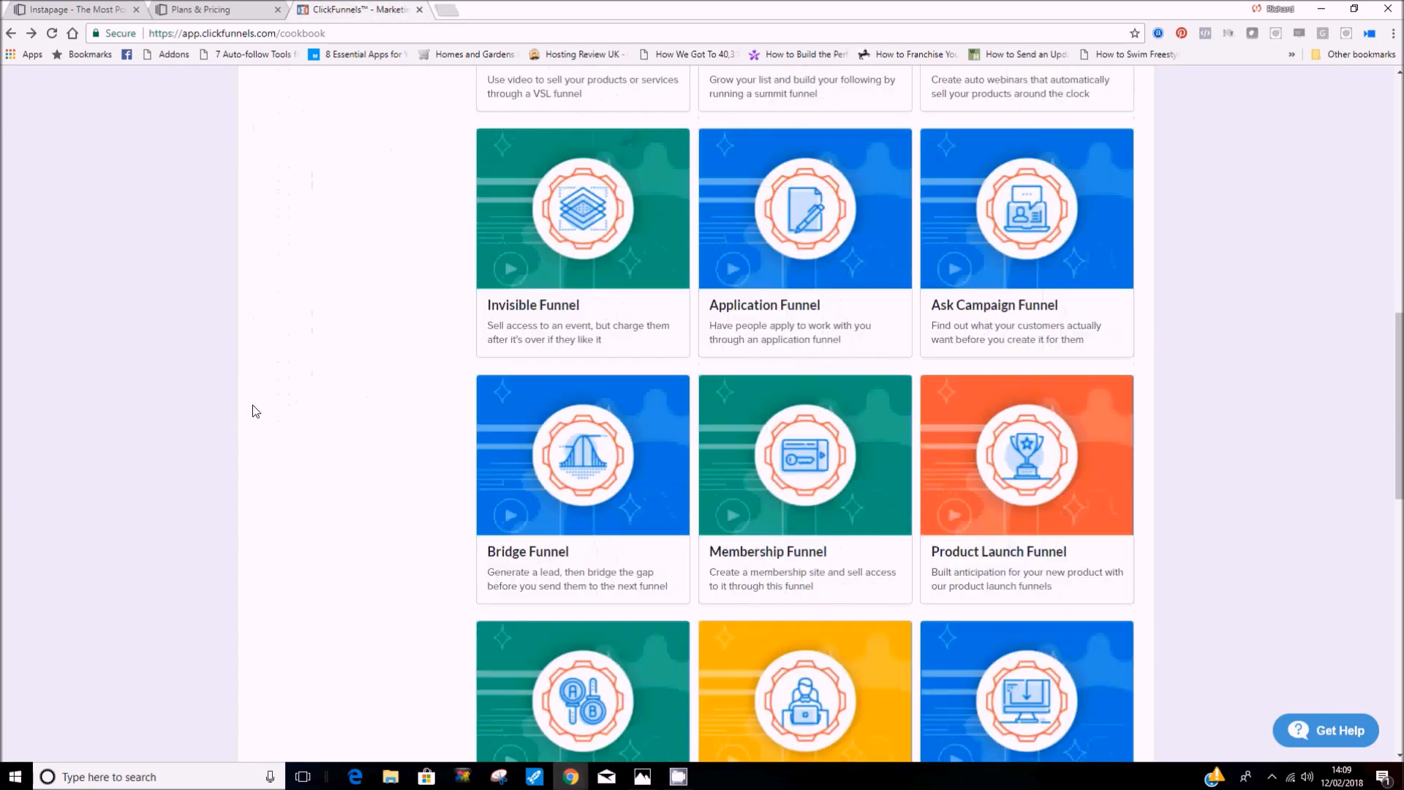
scroll("down", 3)
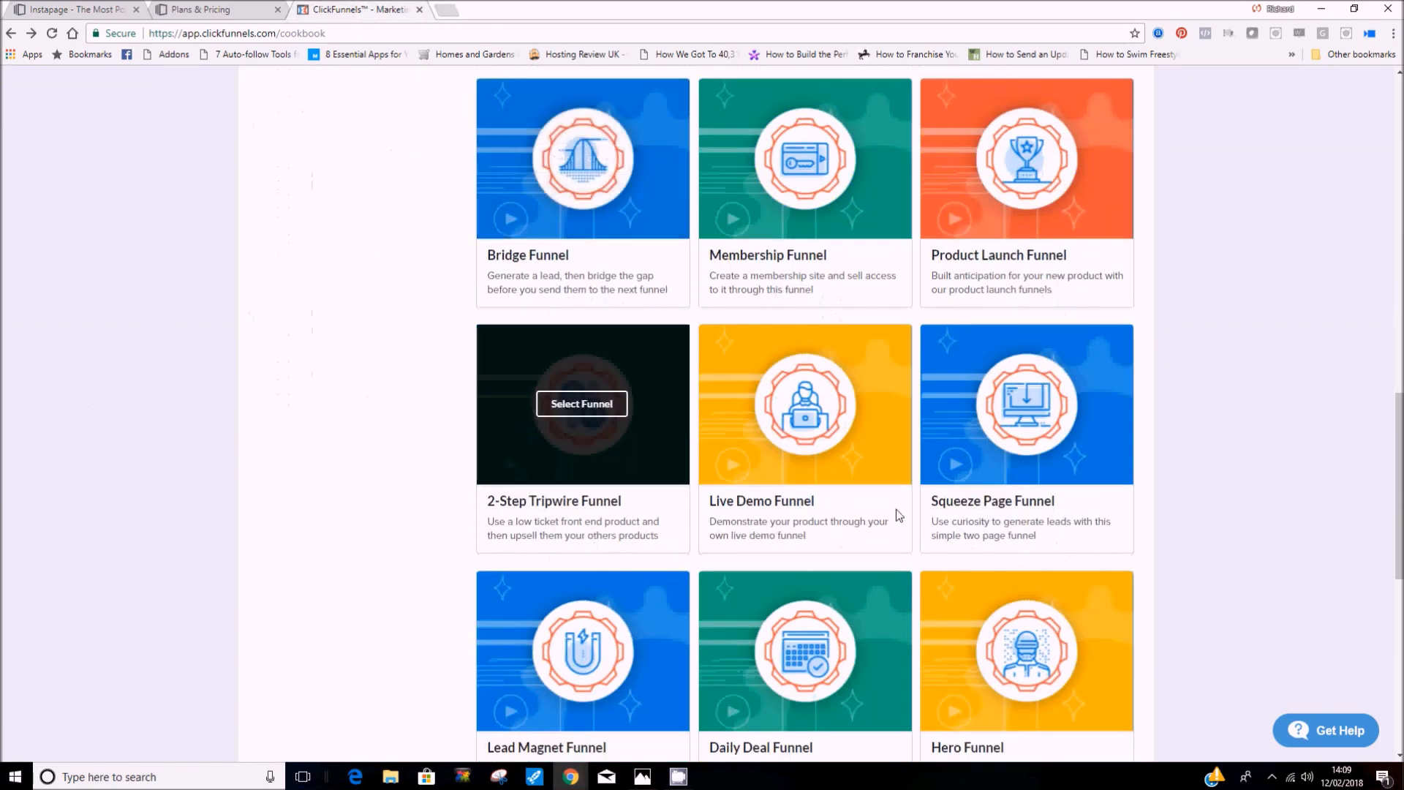
mouse_move(1024, 447)
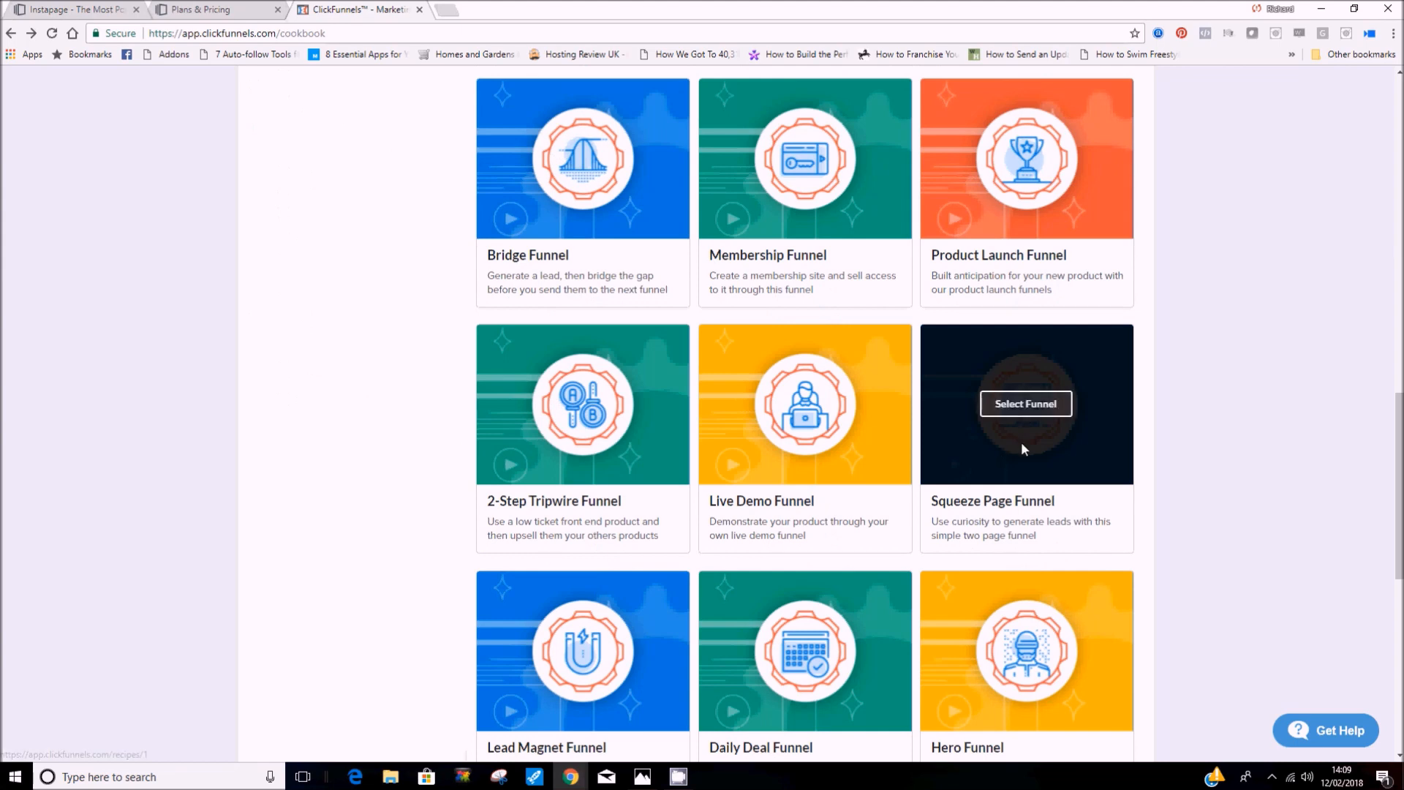
mouse_move(1017, 442)
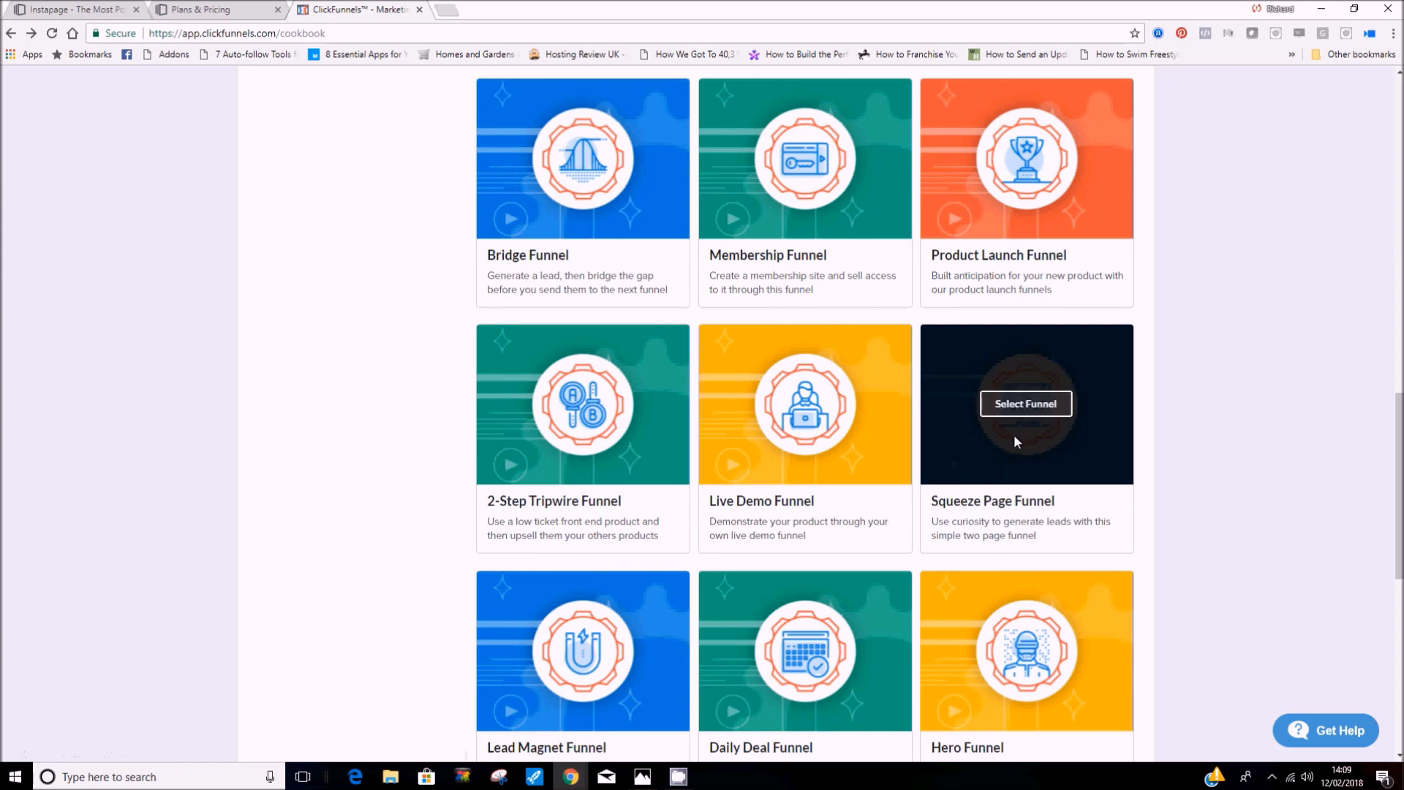
mouse_move(1001, 418)
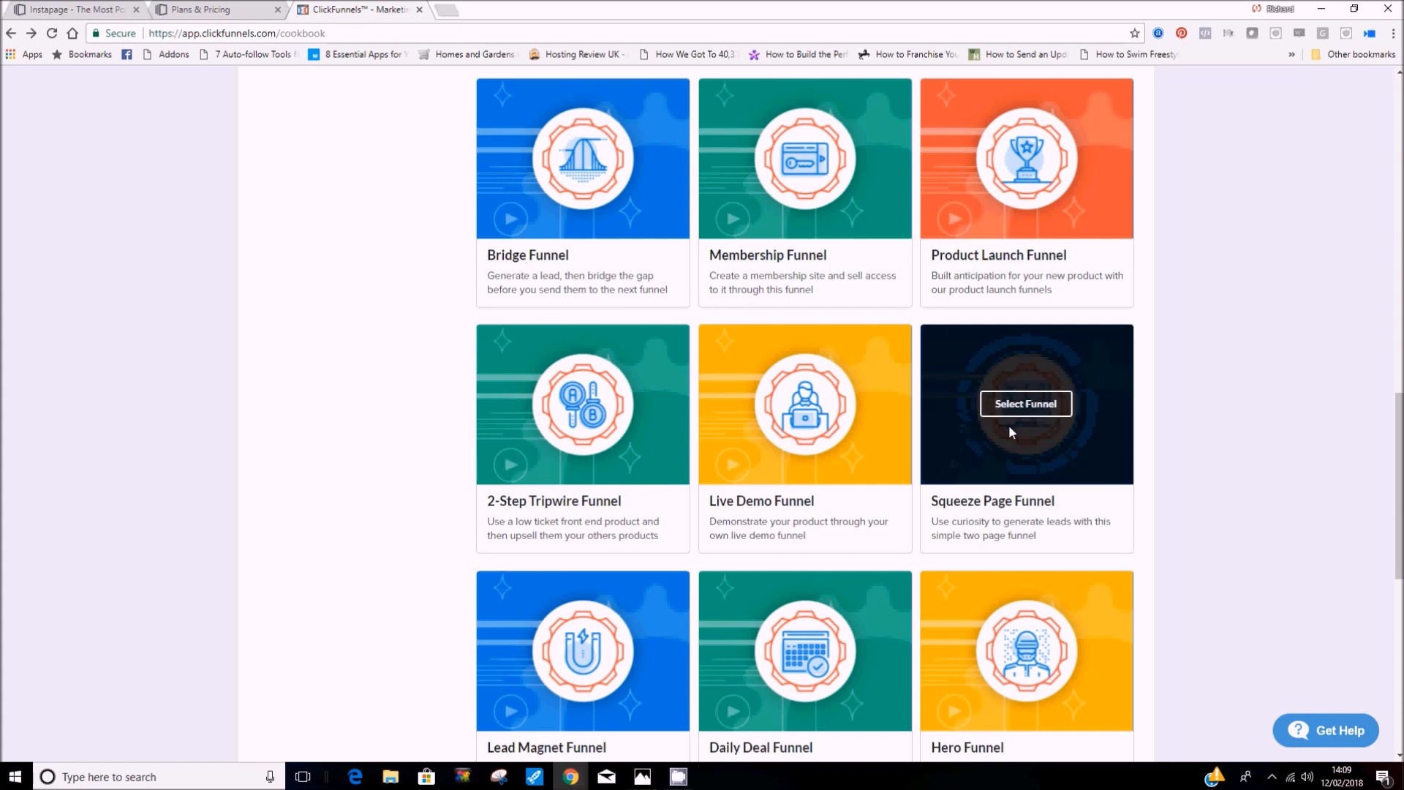
mouse_move(1010, 448)
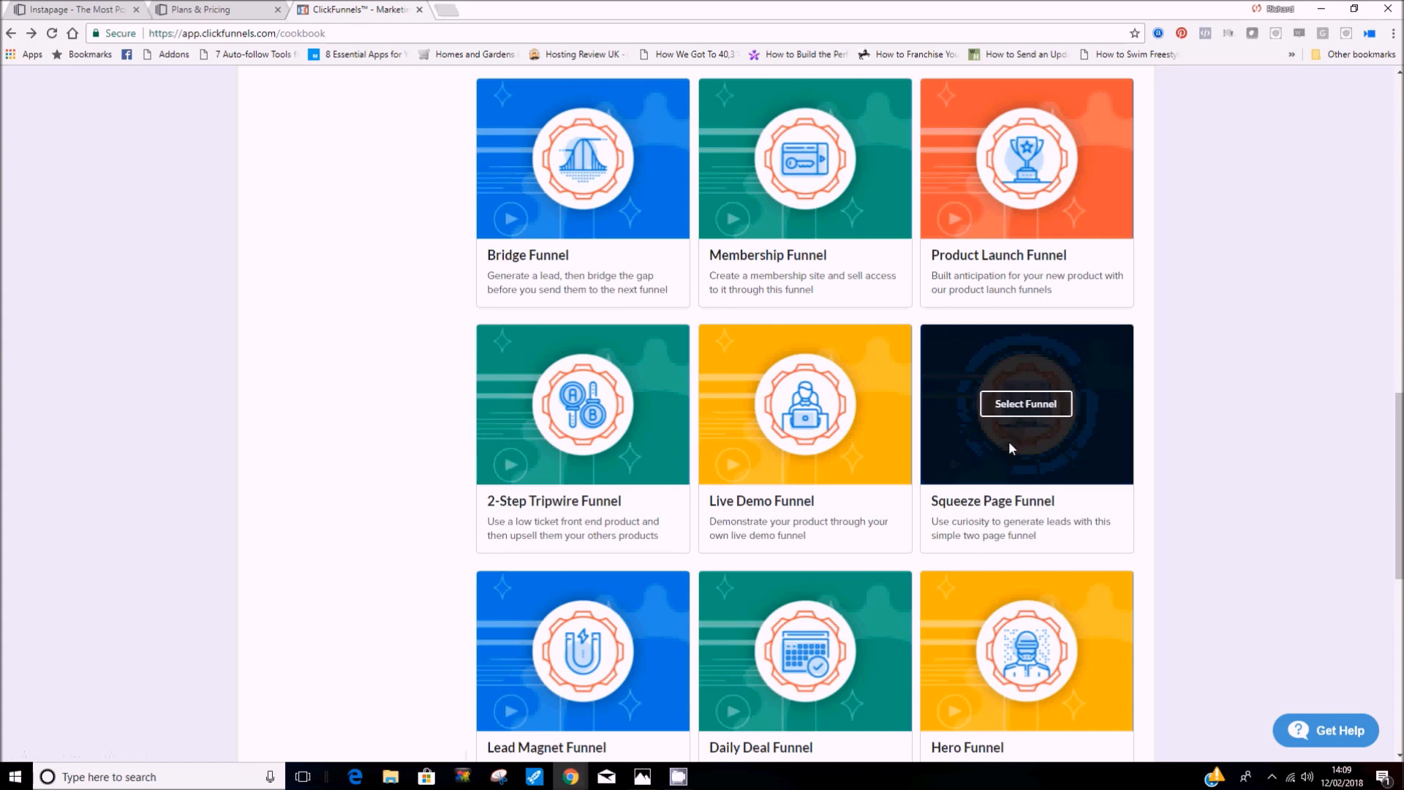
- Open the Squeeze Page Funnel recipe and review its directions, video and free templates
left_click(1026, 403)
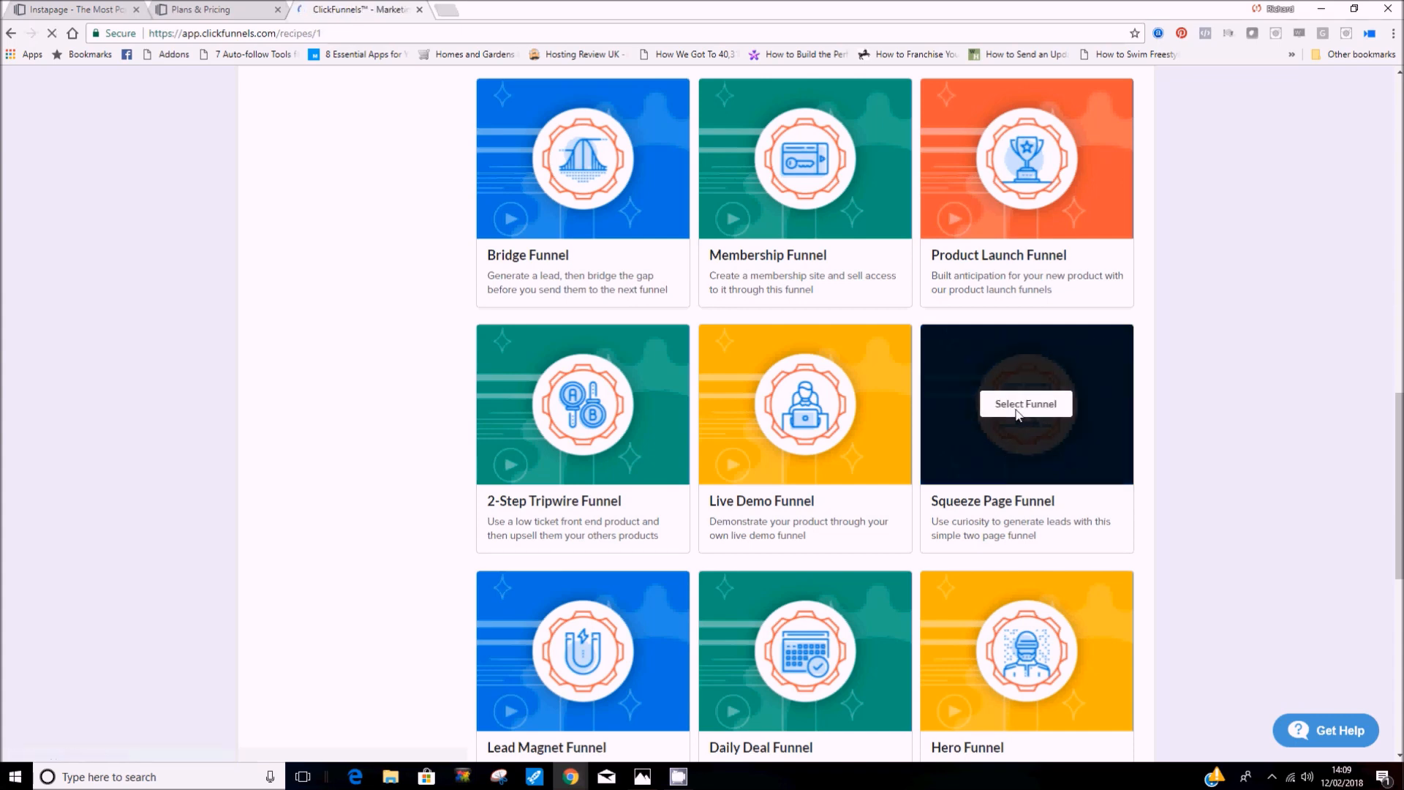
left_click(1025, 404)
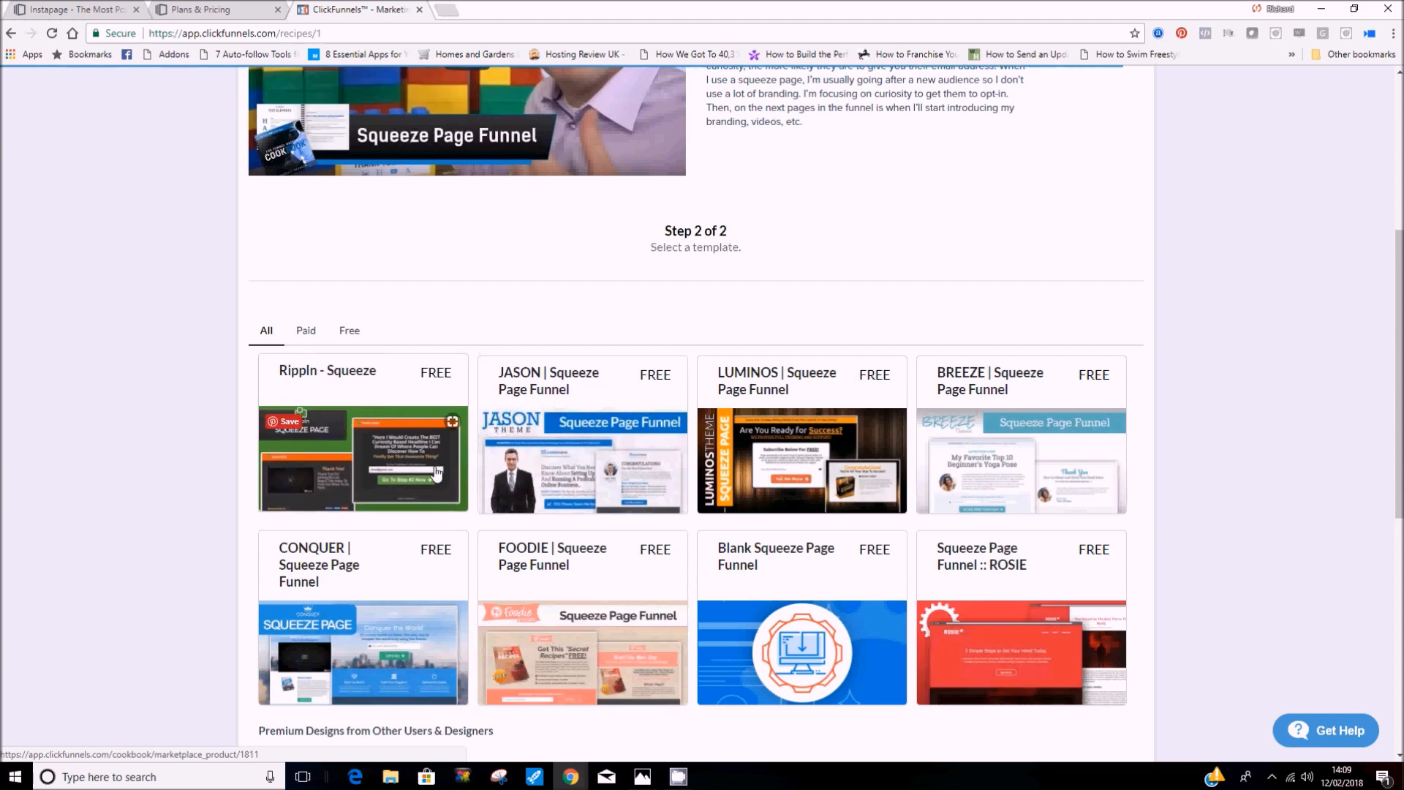
mouse_move(386, 482)
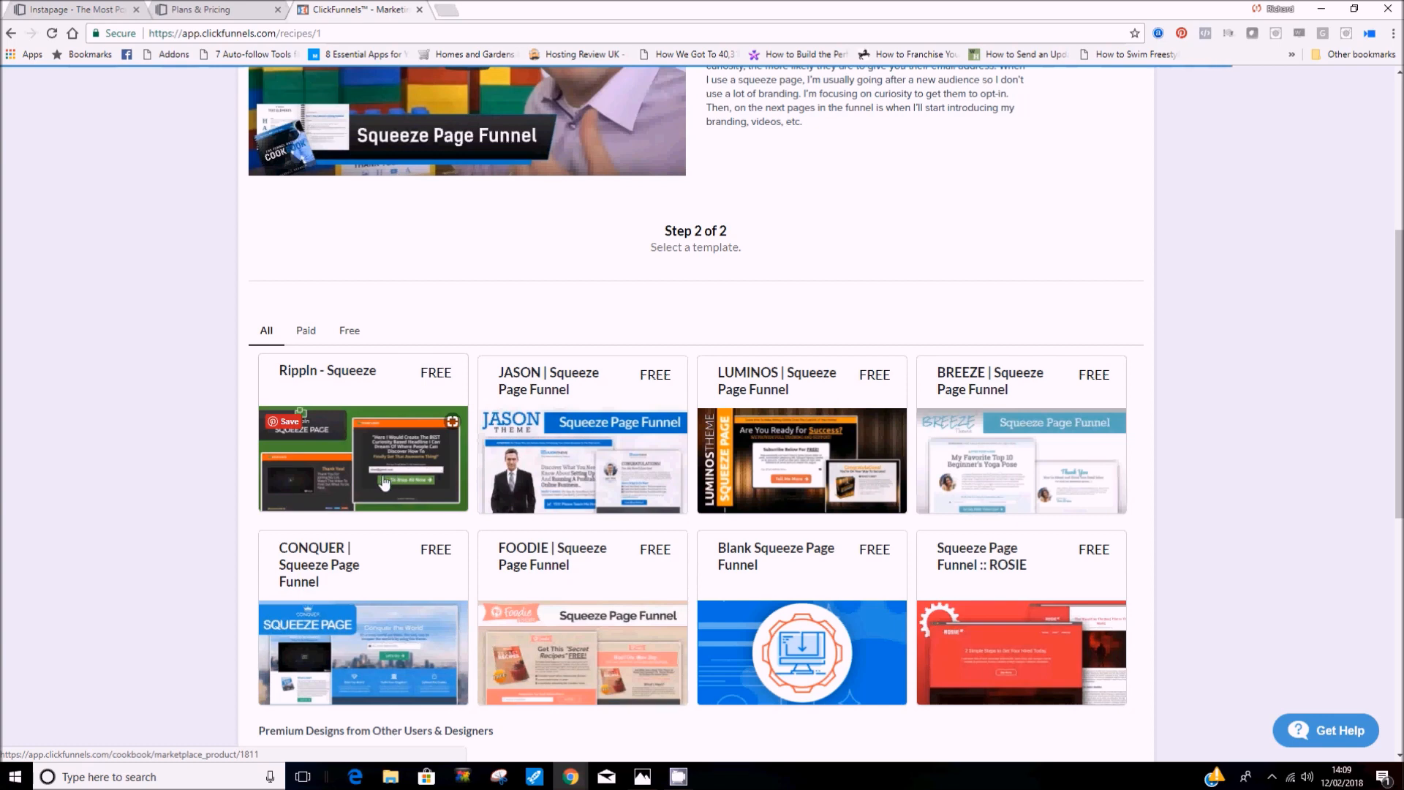
scroll("up", 3)
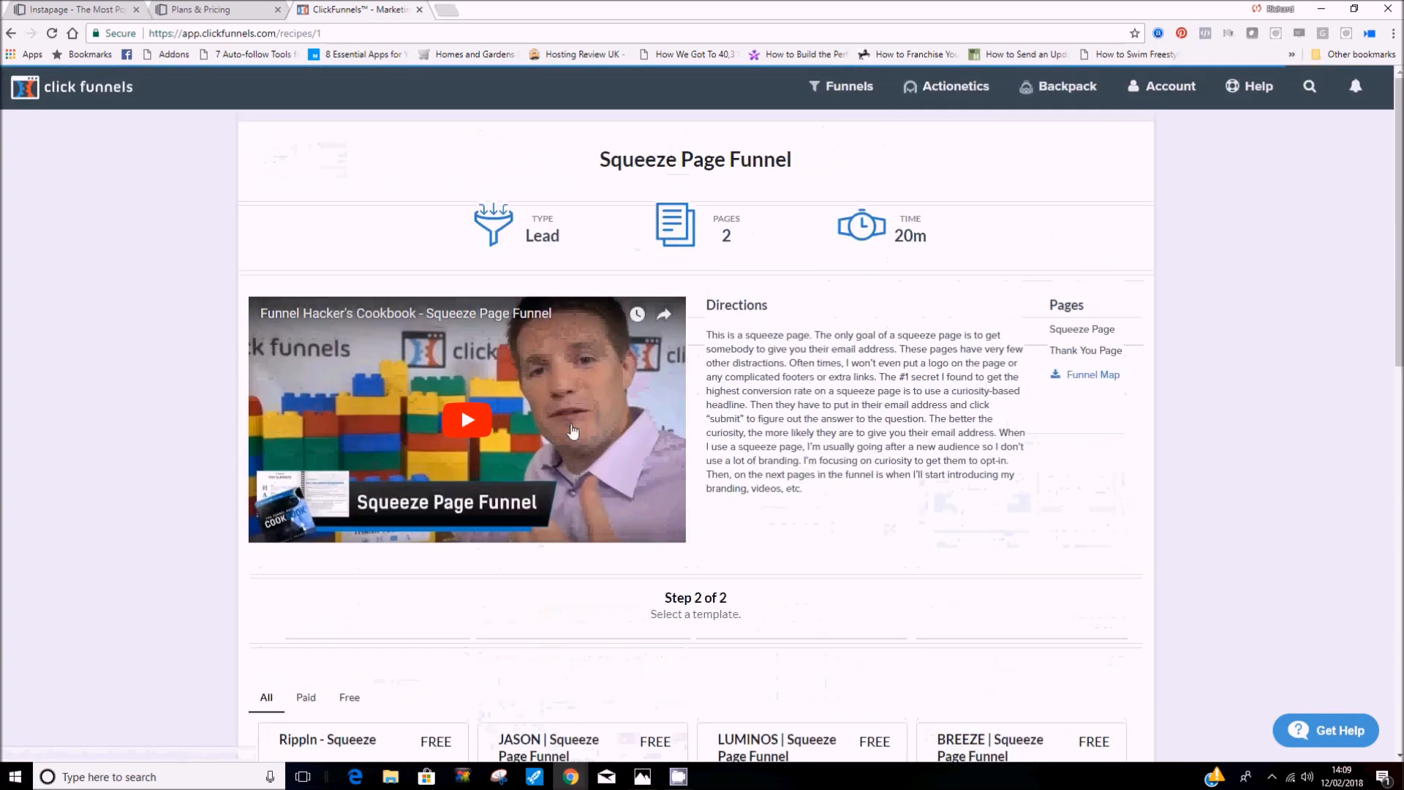
mouse_move(882, 550)
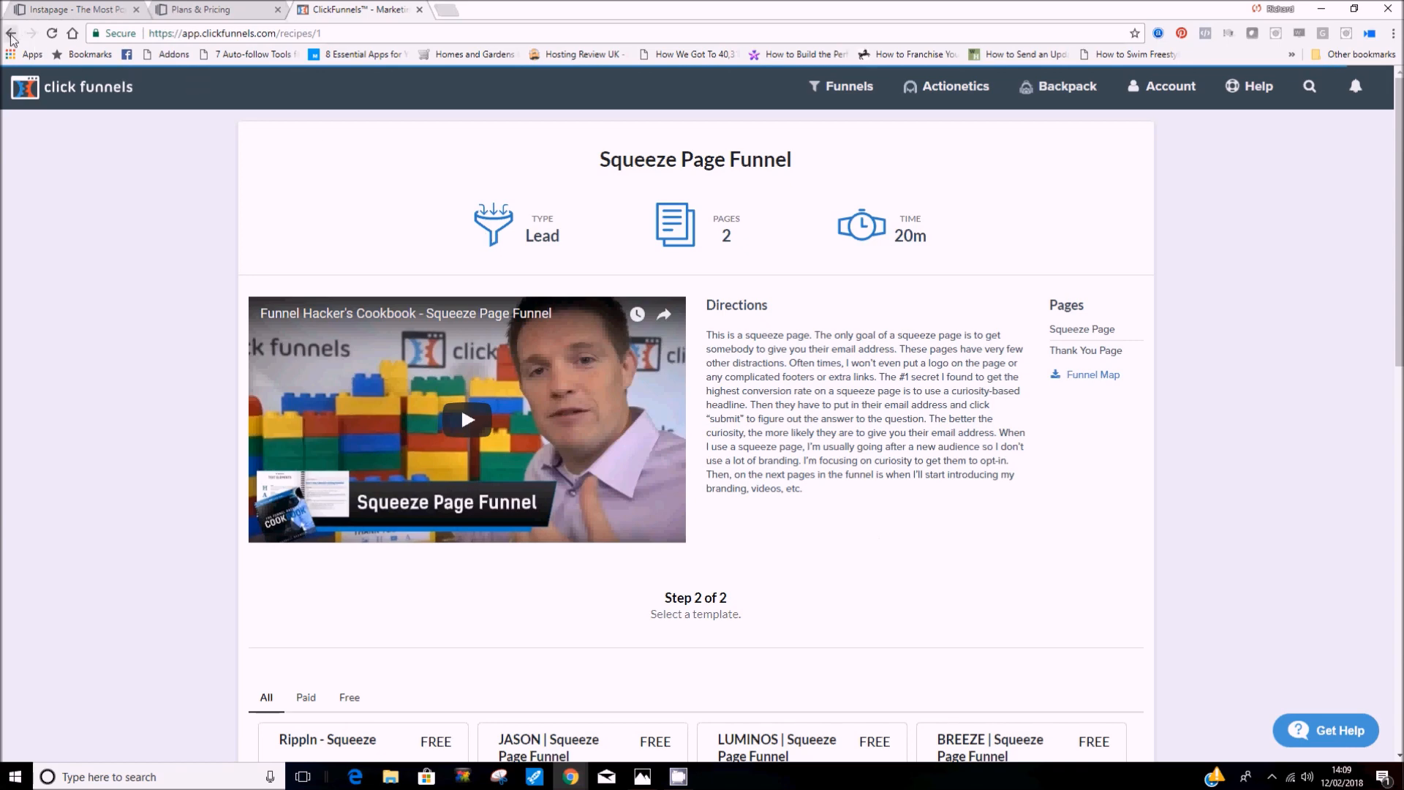
- Return to the cookbook, glance at the Stripe screenshot, then scroll down to Product Launch Funnel
left_click(12, 33)
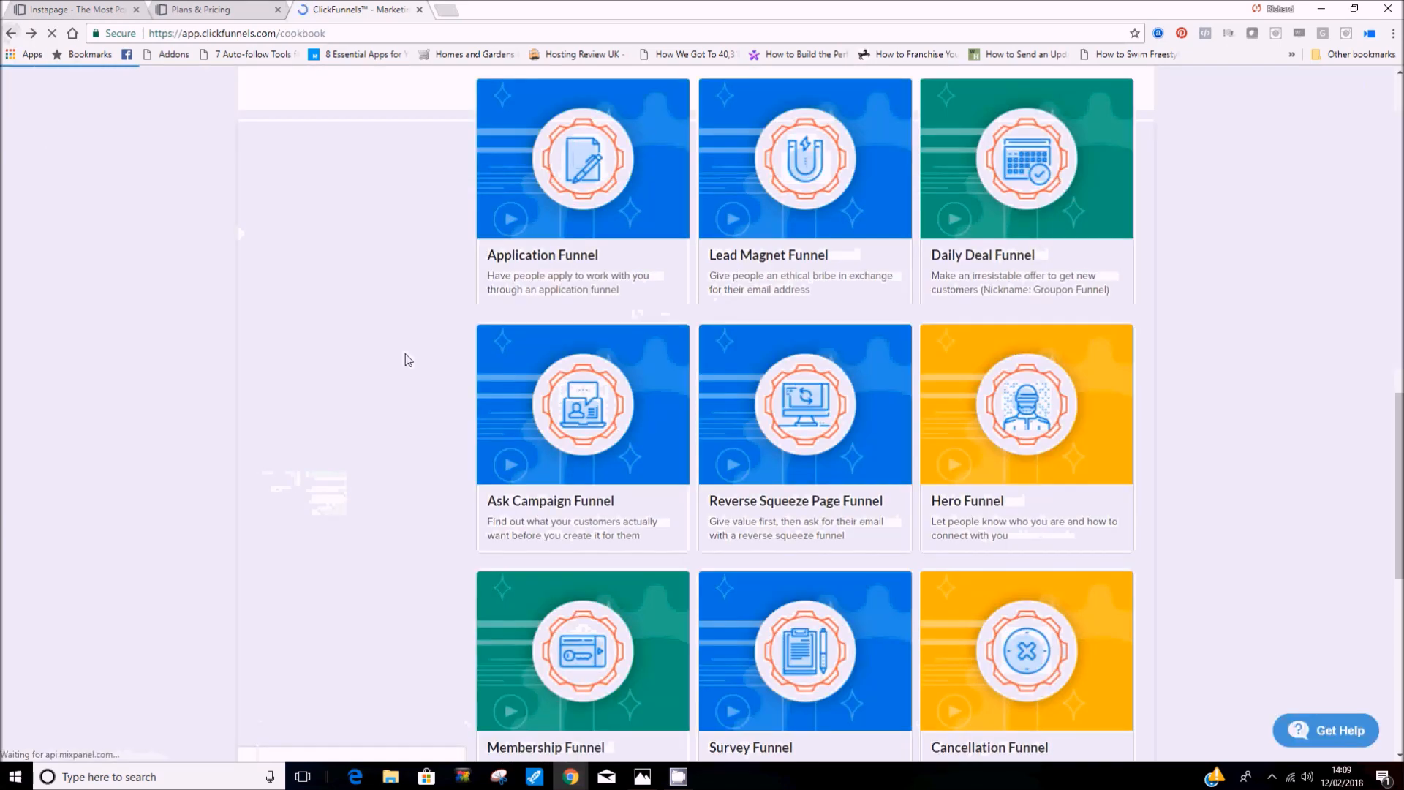
mouse_move(1026, 404)
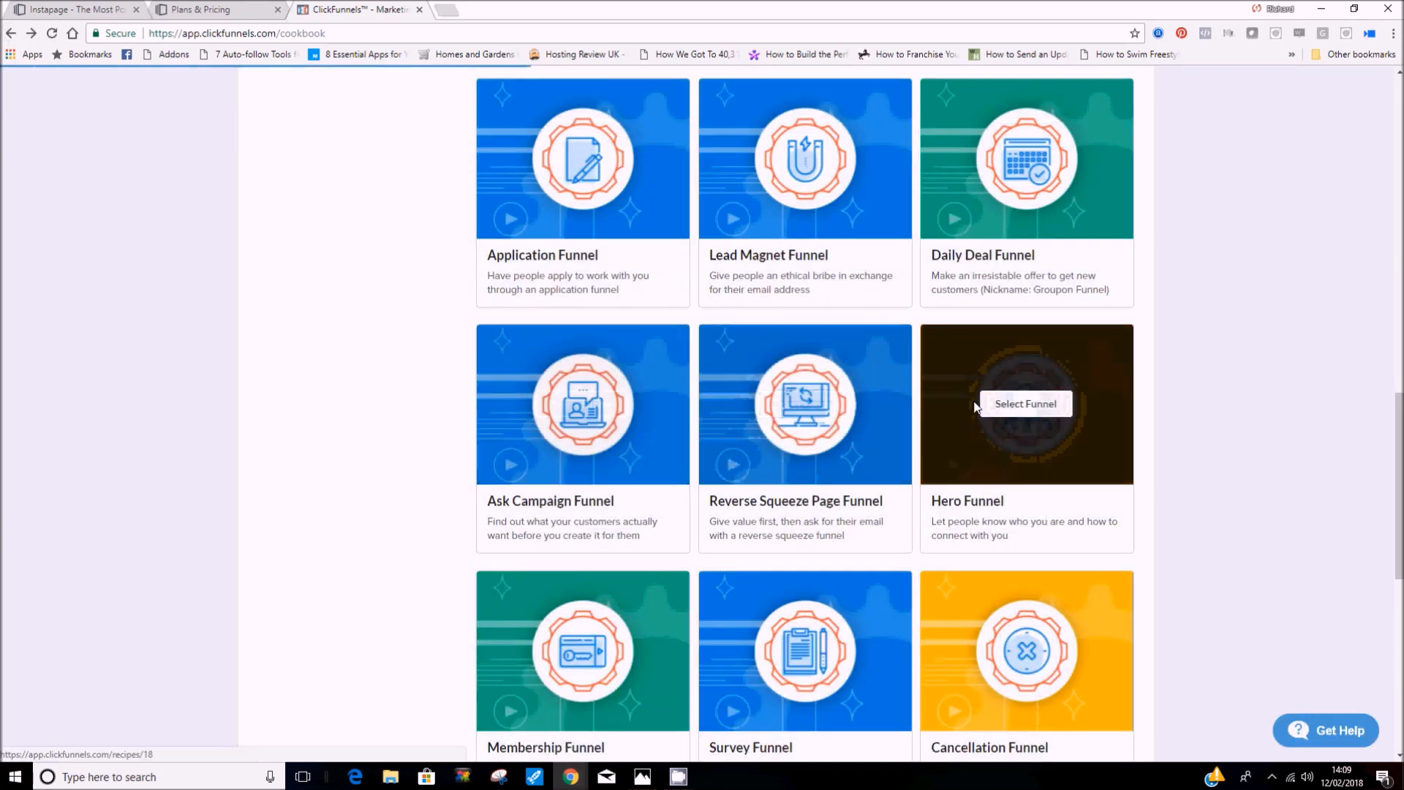
scroll("up", 3)
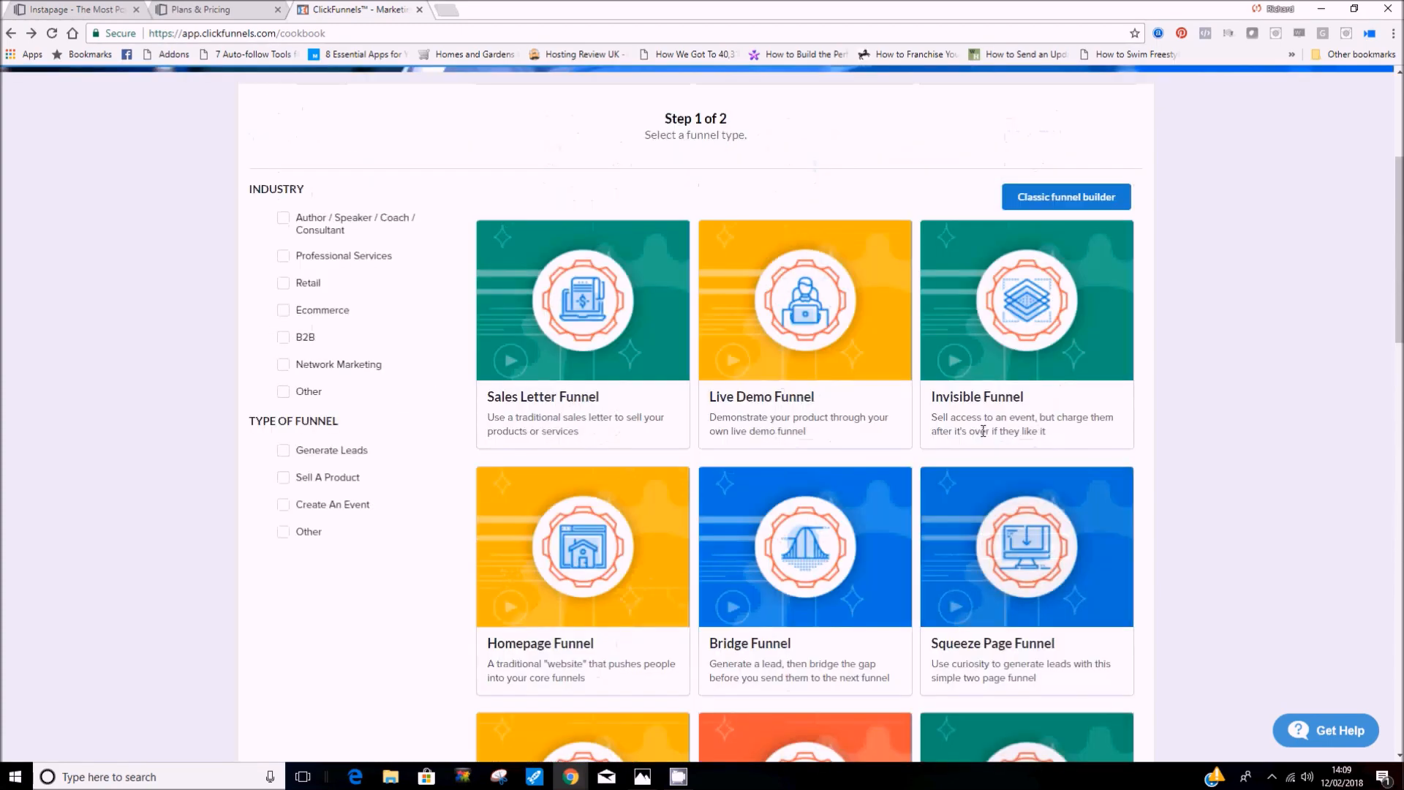
mouse_move(841, 471)
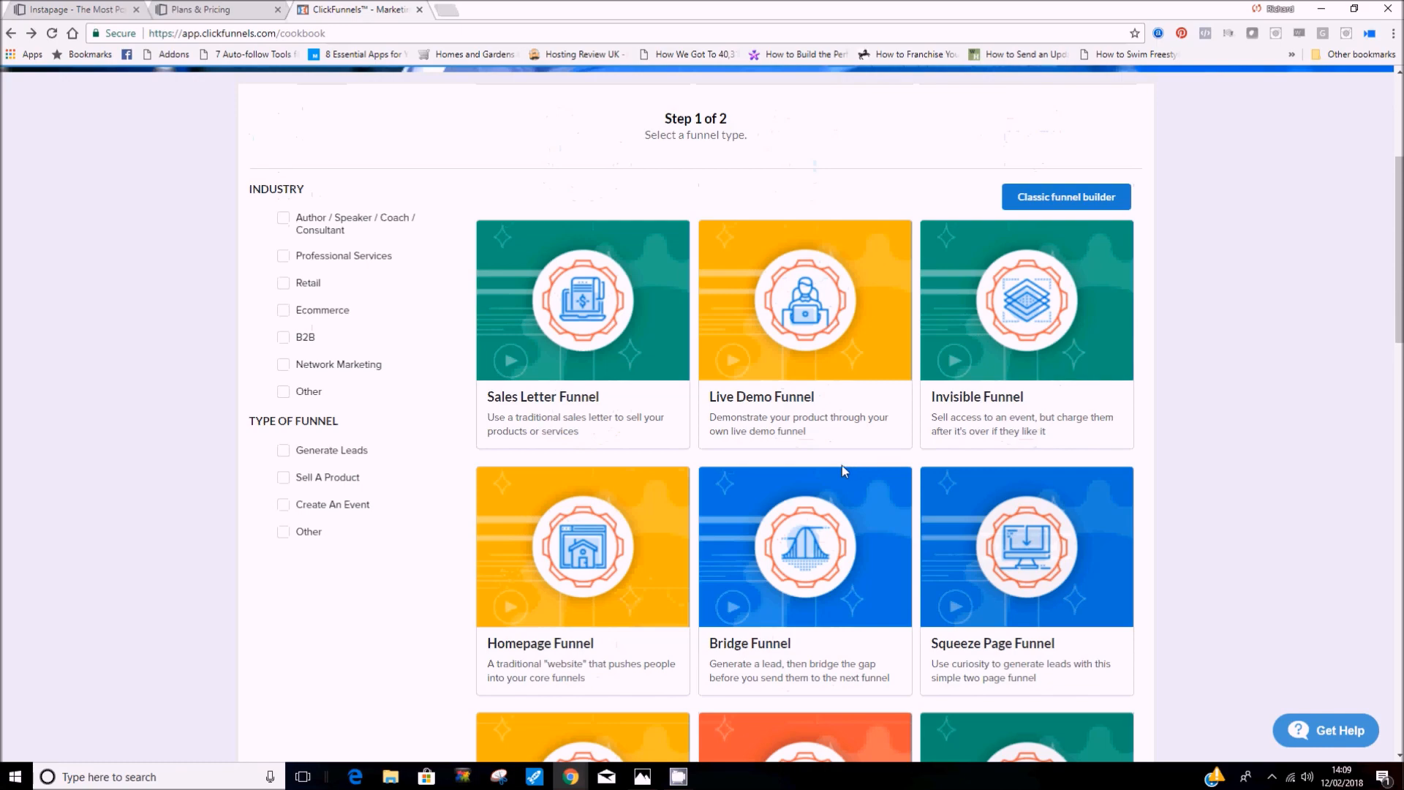
left_click(642, 777)
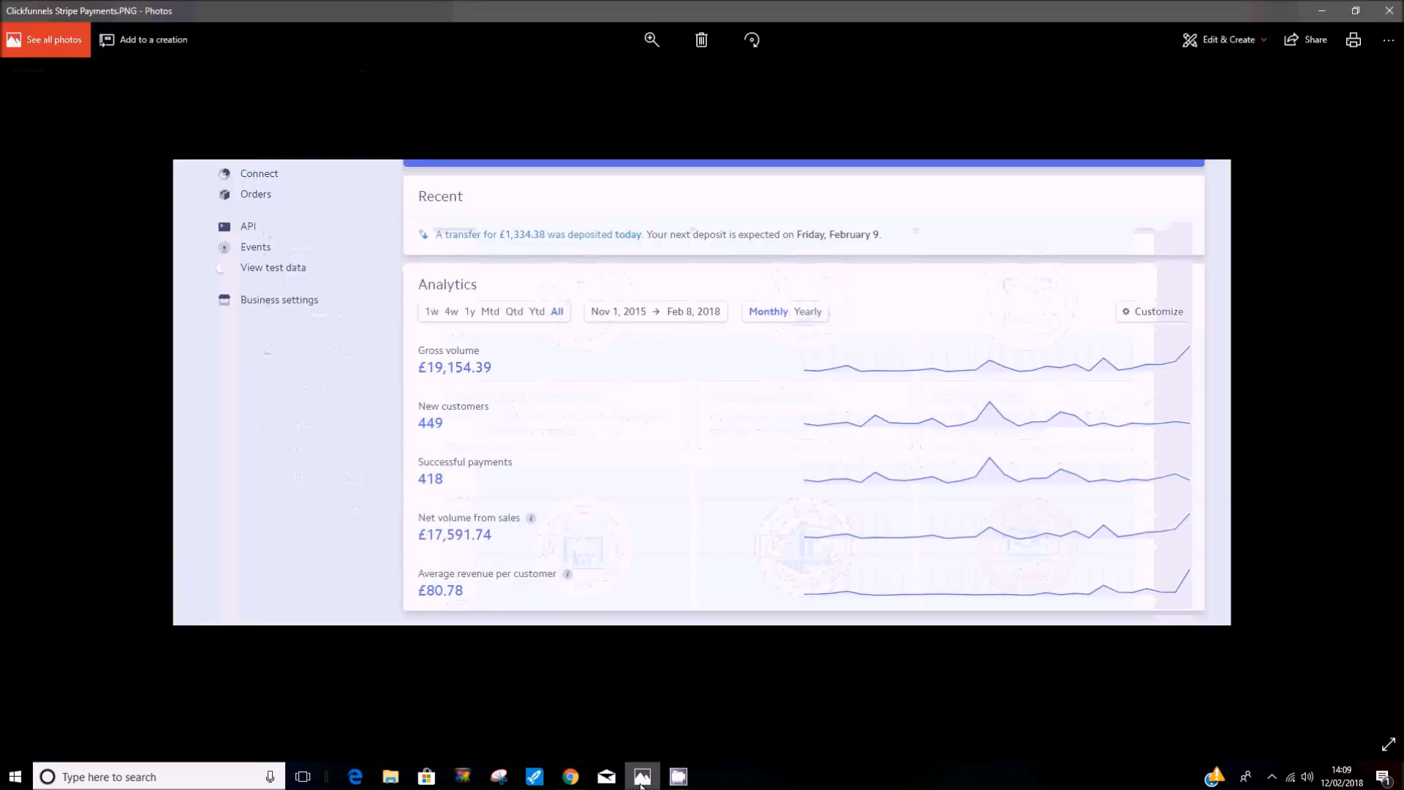
left_click(570, 777)
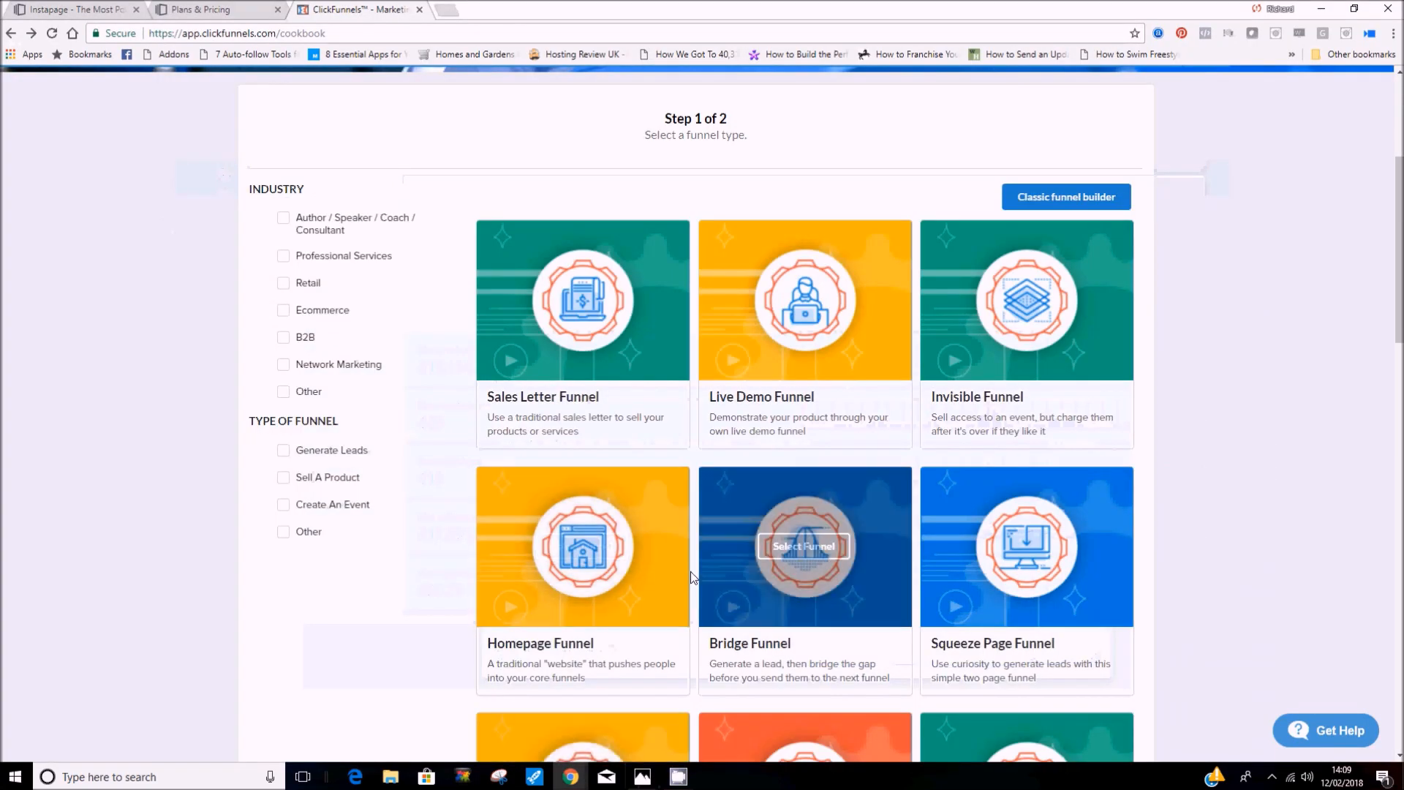
scroll("down", 3)
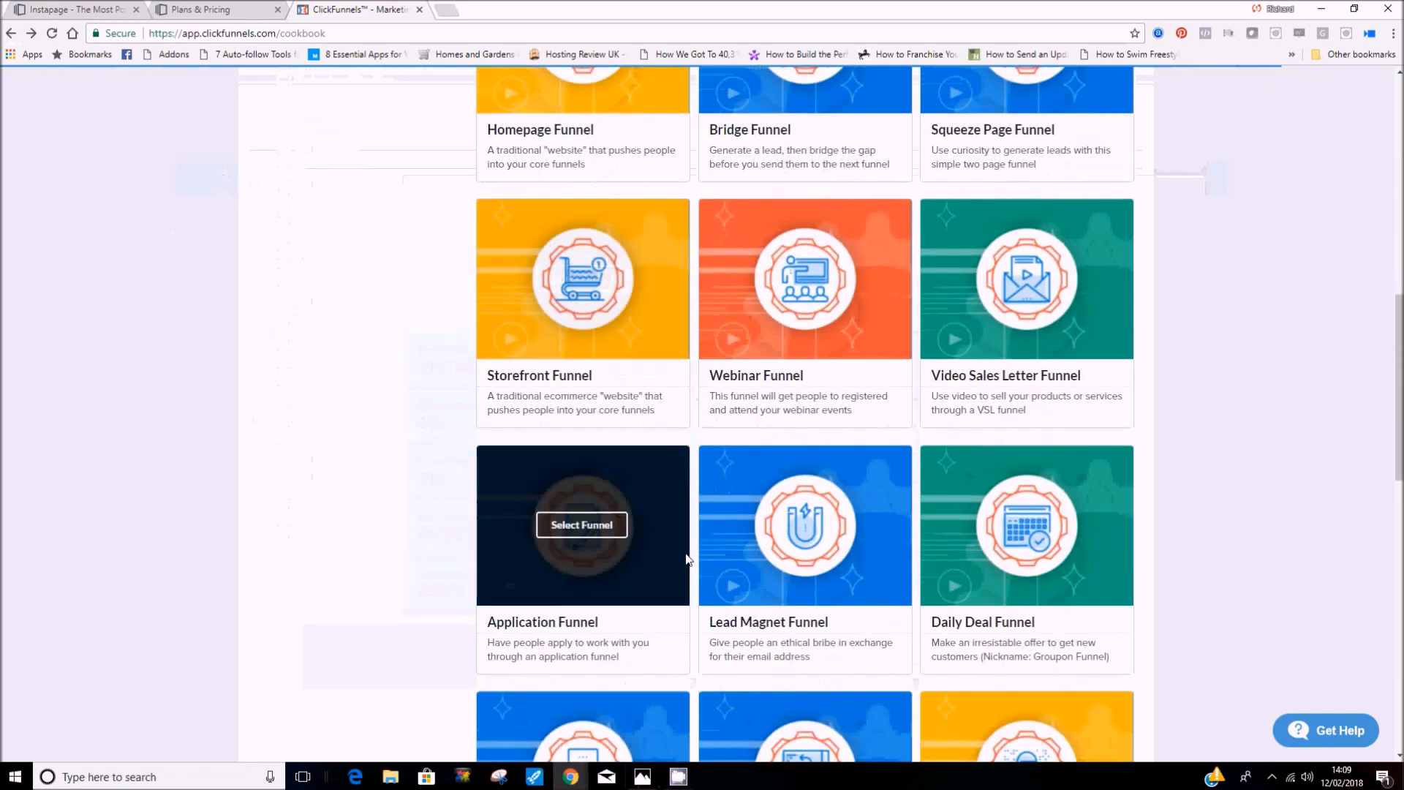
scroll("down", 3)
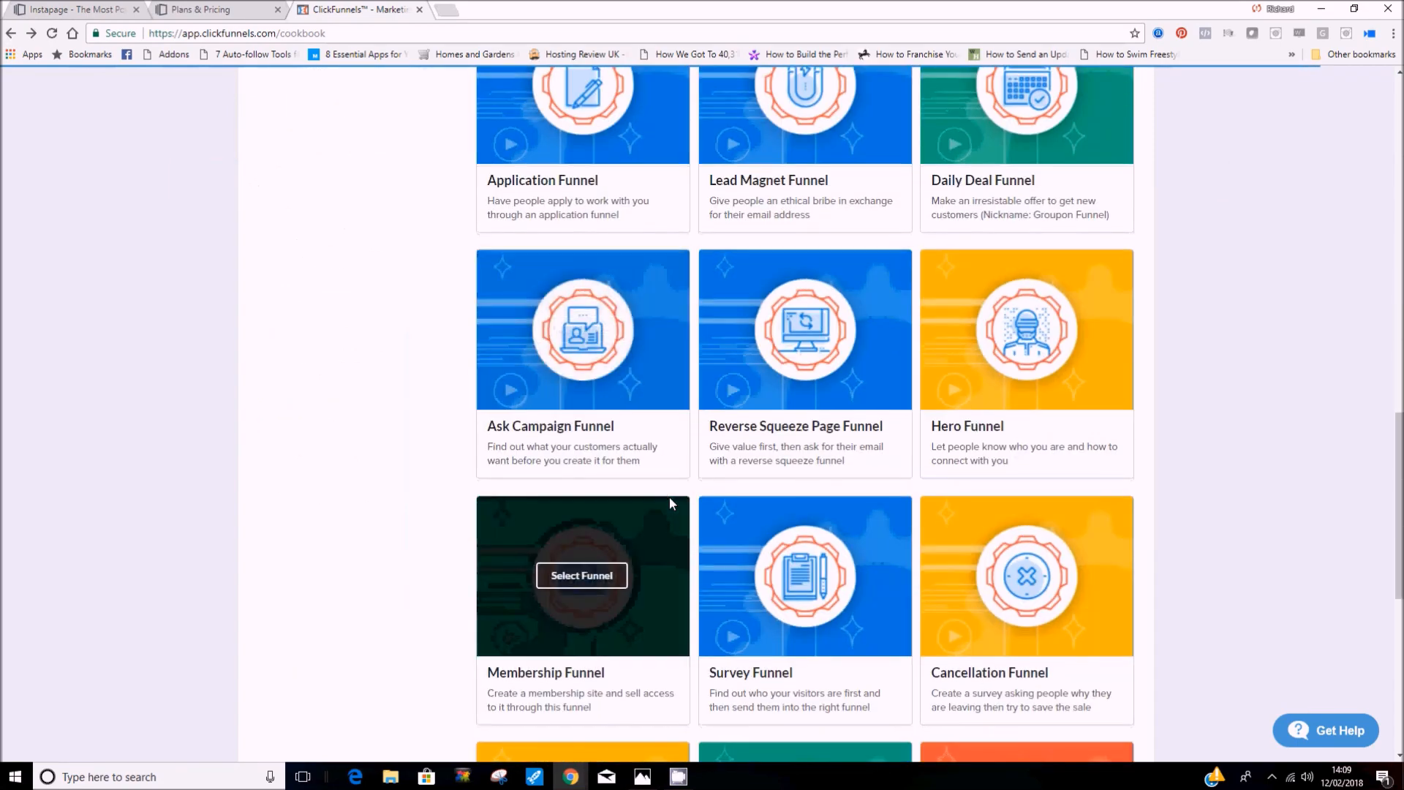
scroll("down", 3)
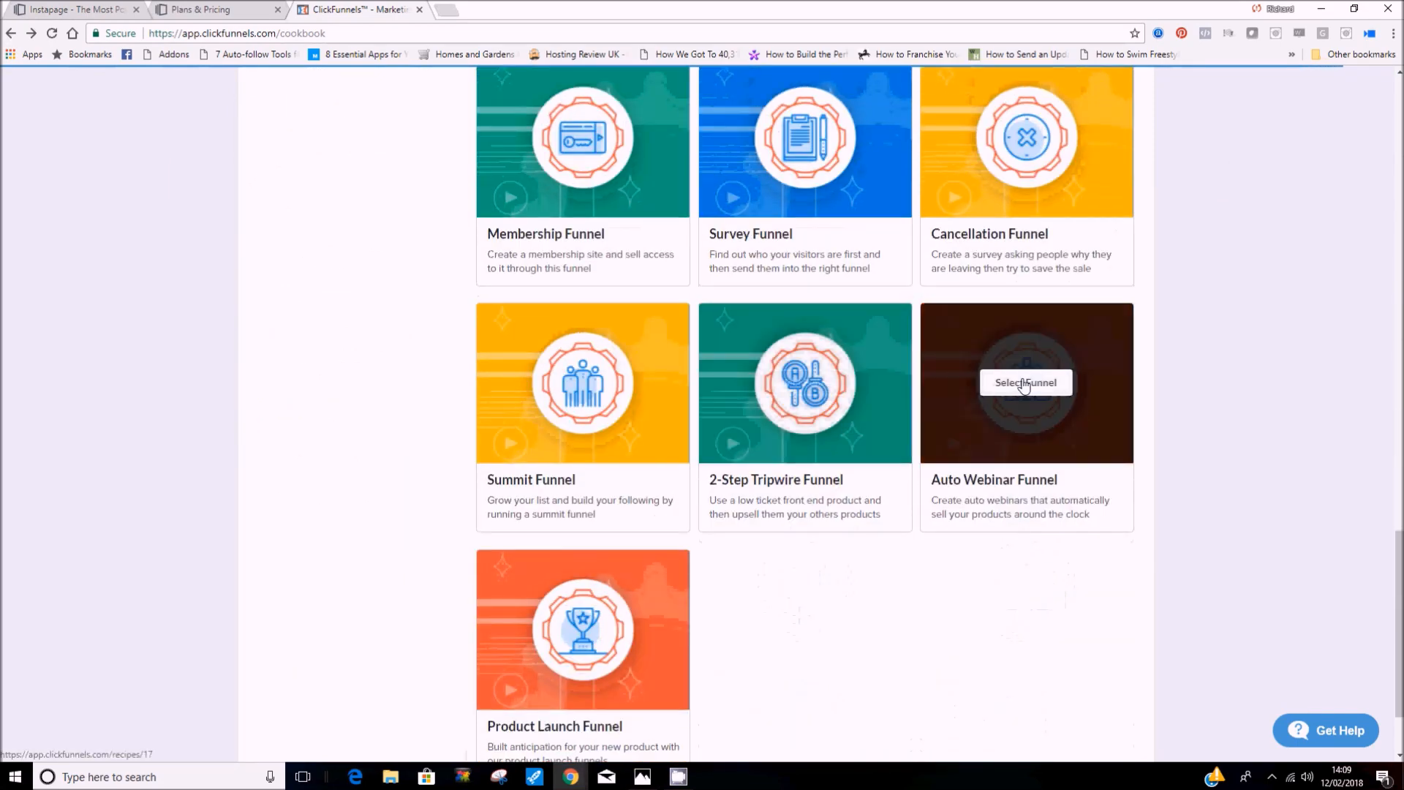
left_click(1025, 382)
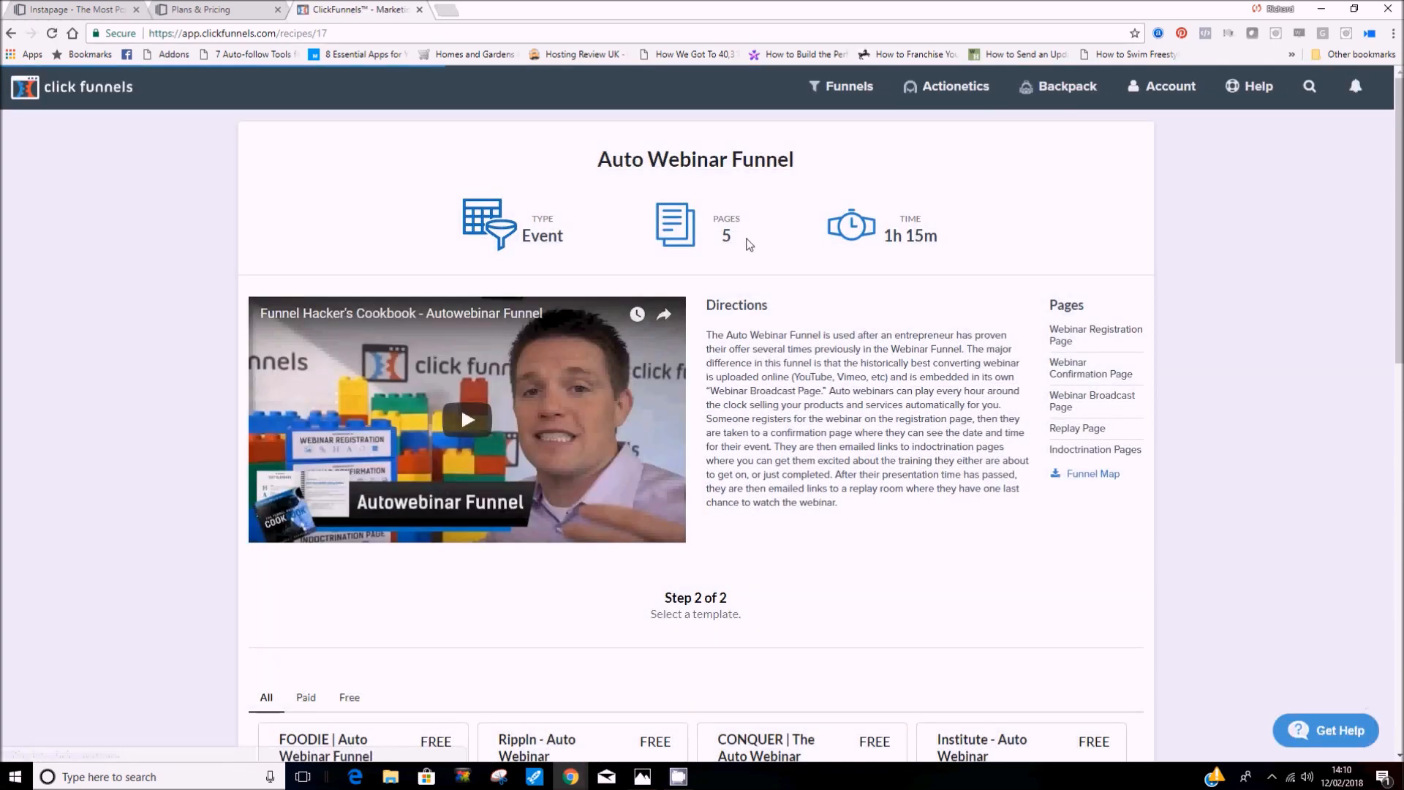
mouse_move(1057, 455)
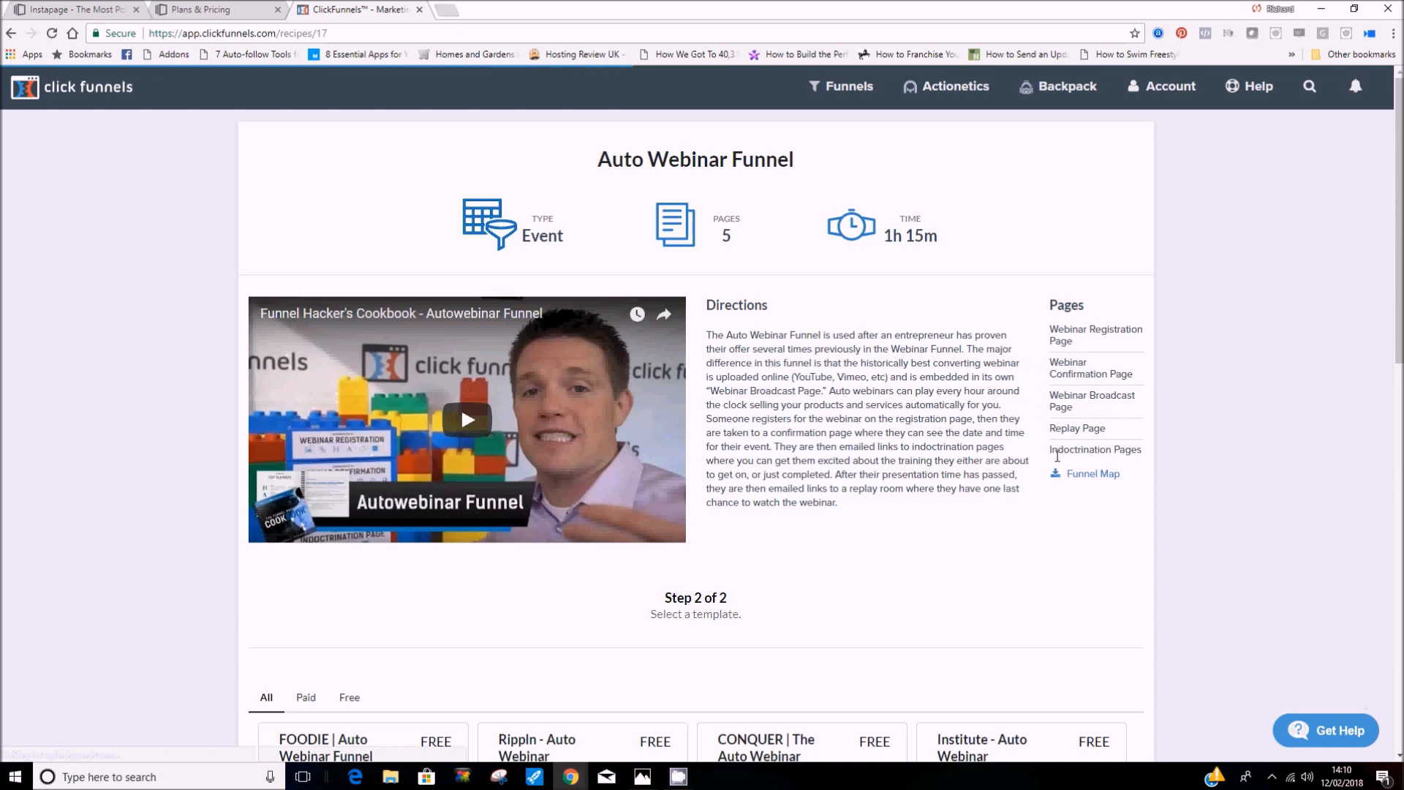
mouse_move(788, 371)
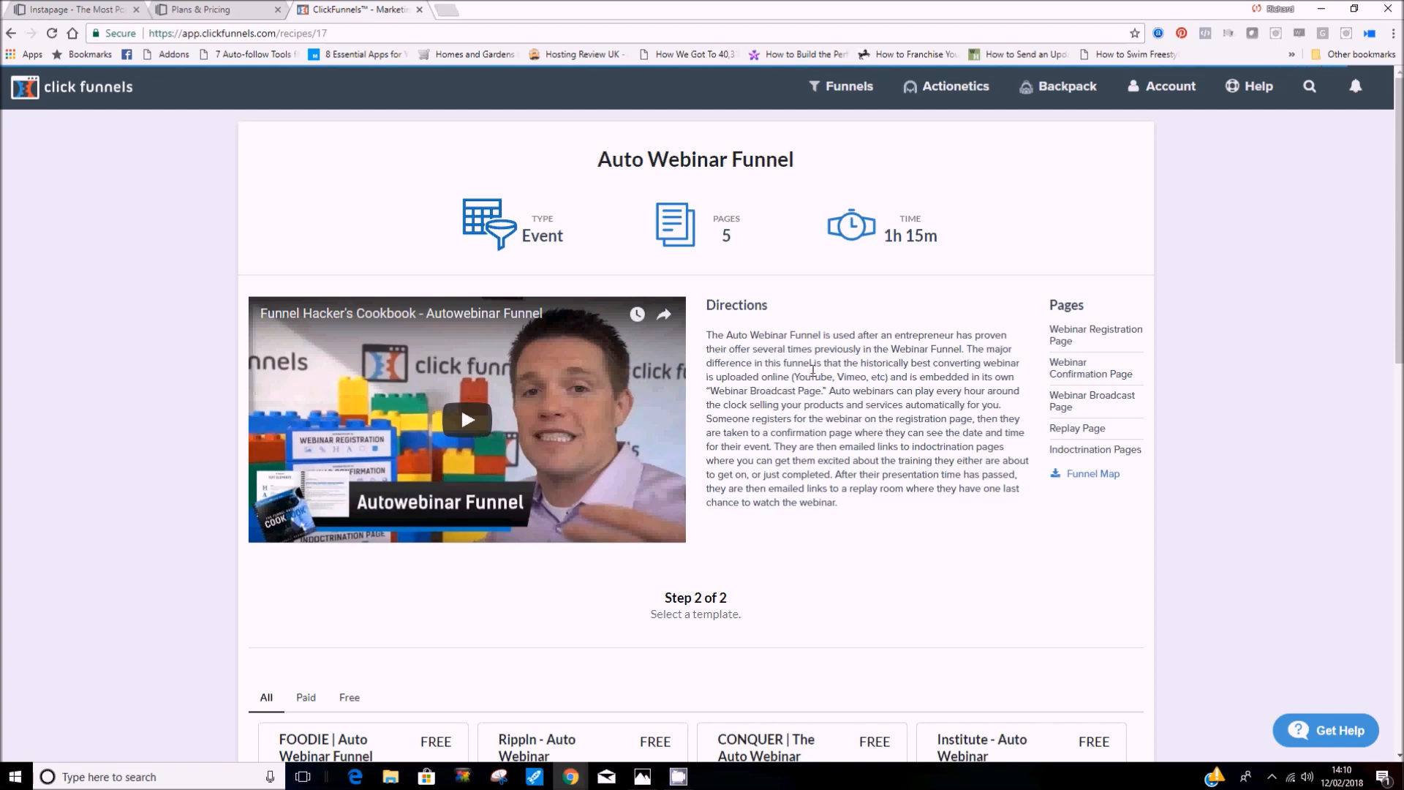
mouse_move(1087, 370)
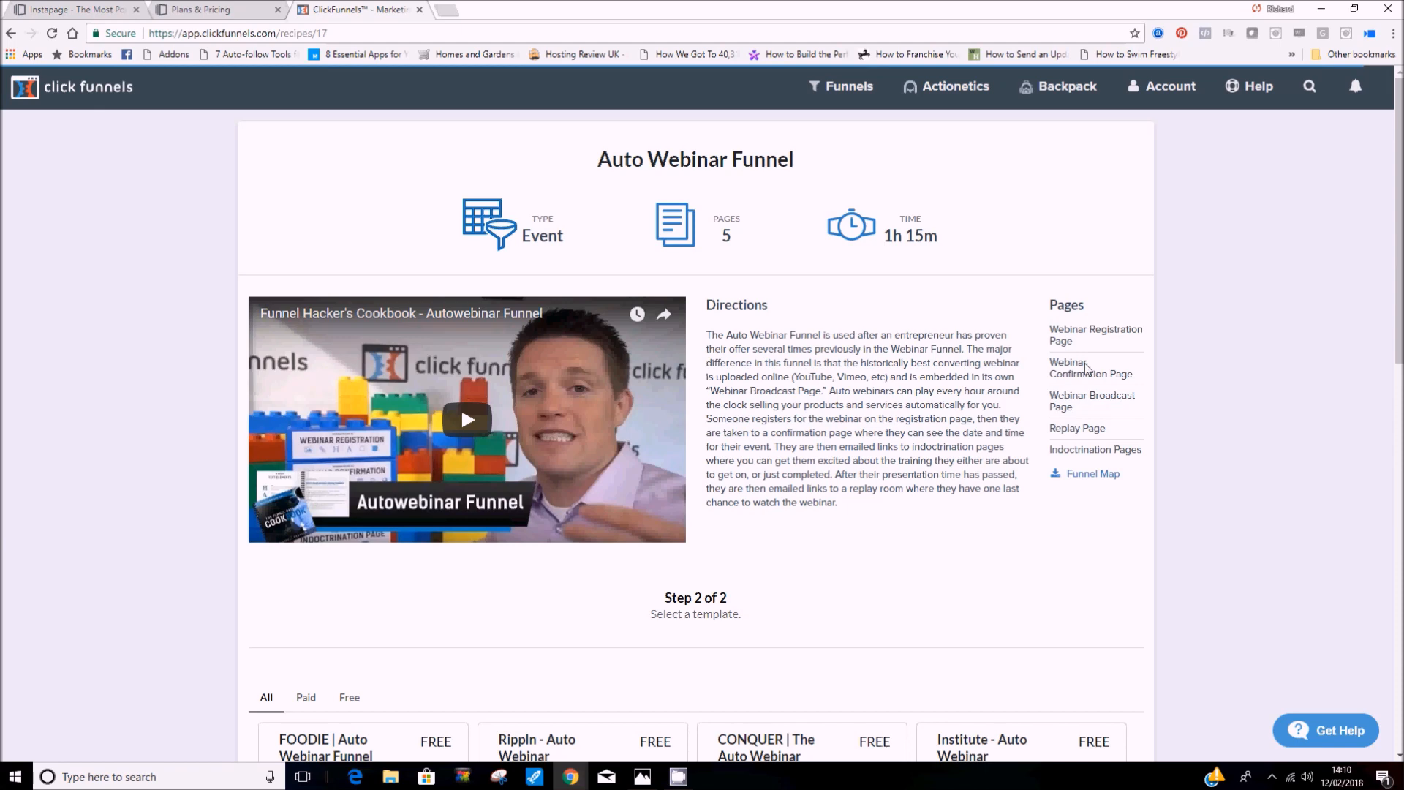
mouse_move(709, 362)
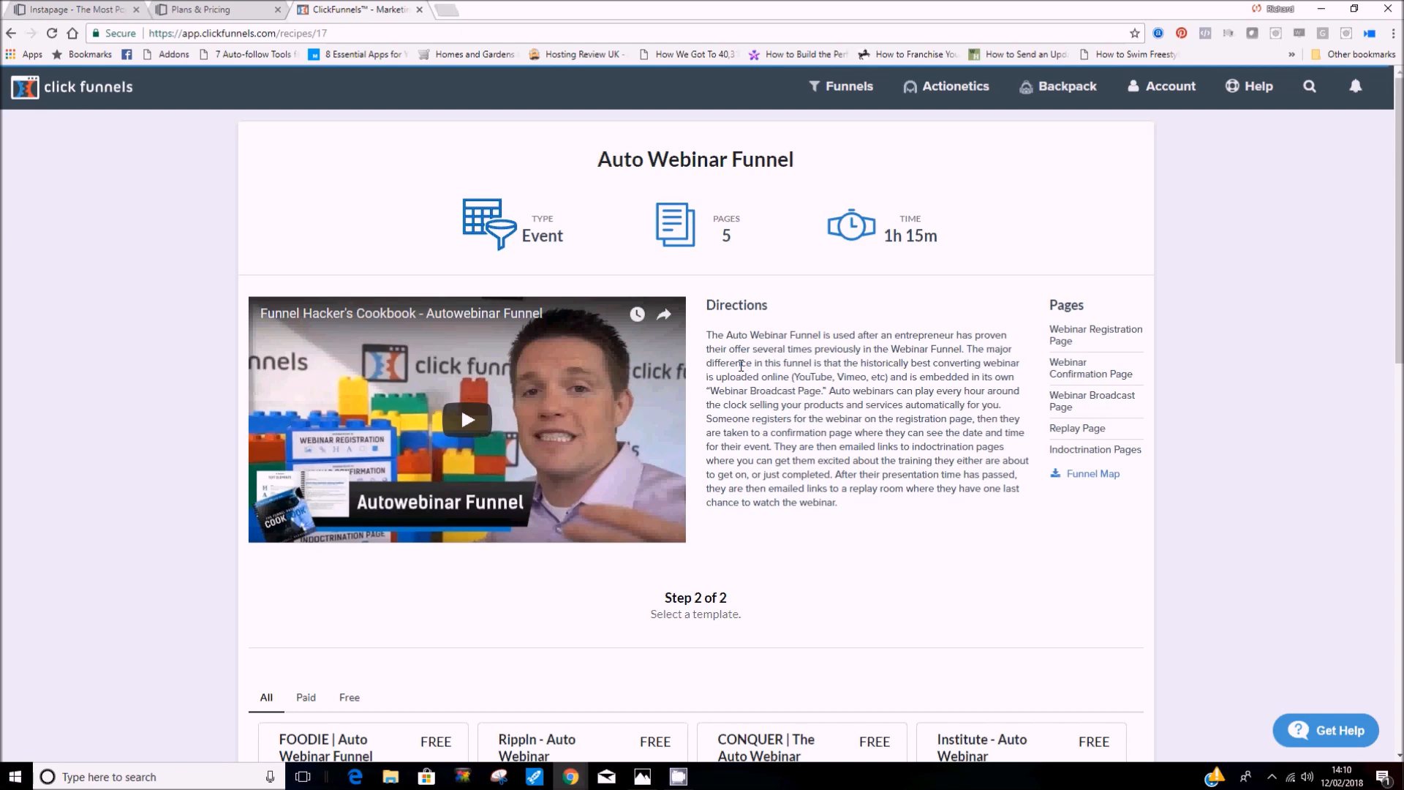
mouse_move(1070, 415)
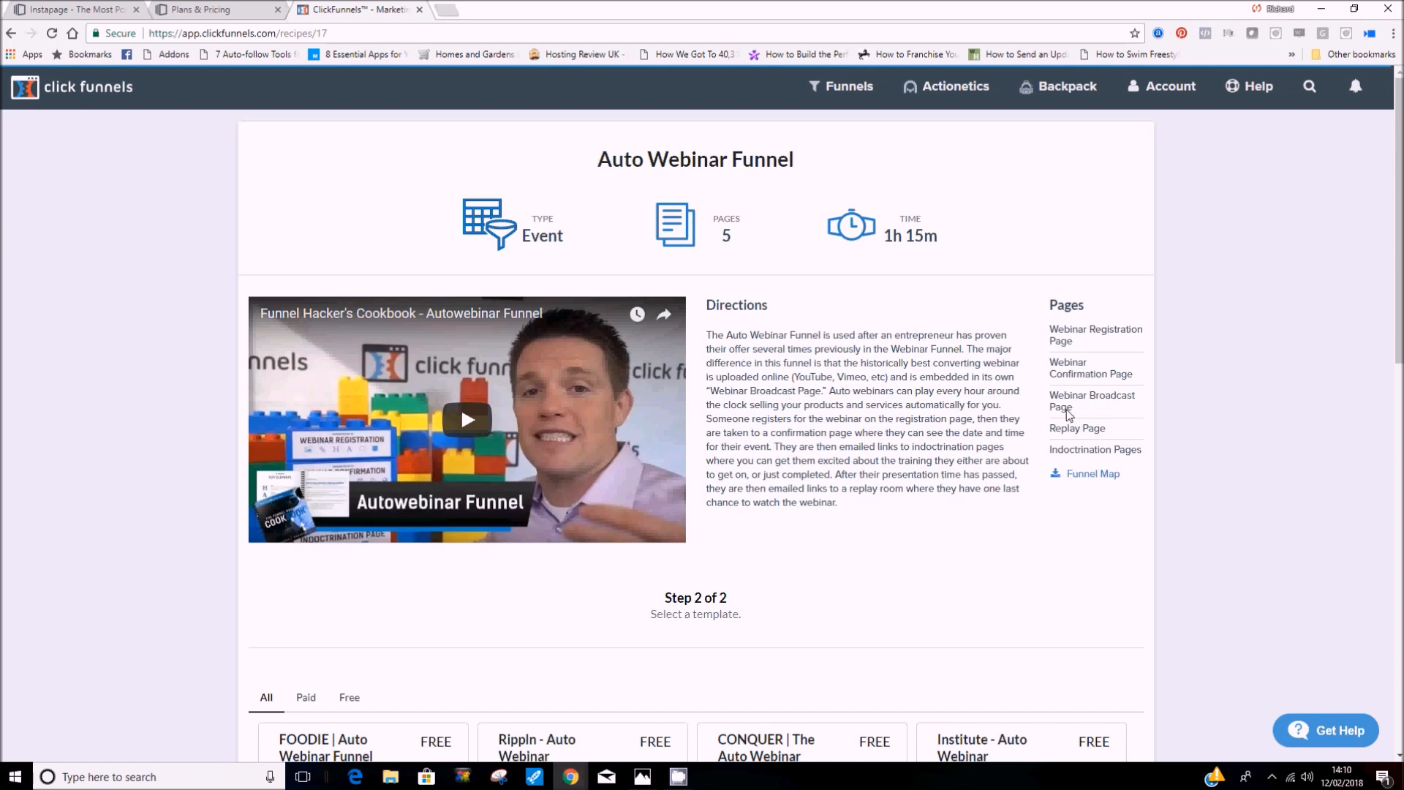
mouse_move(879, 593)
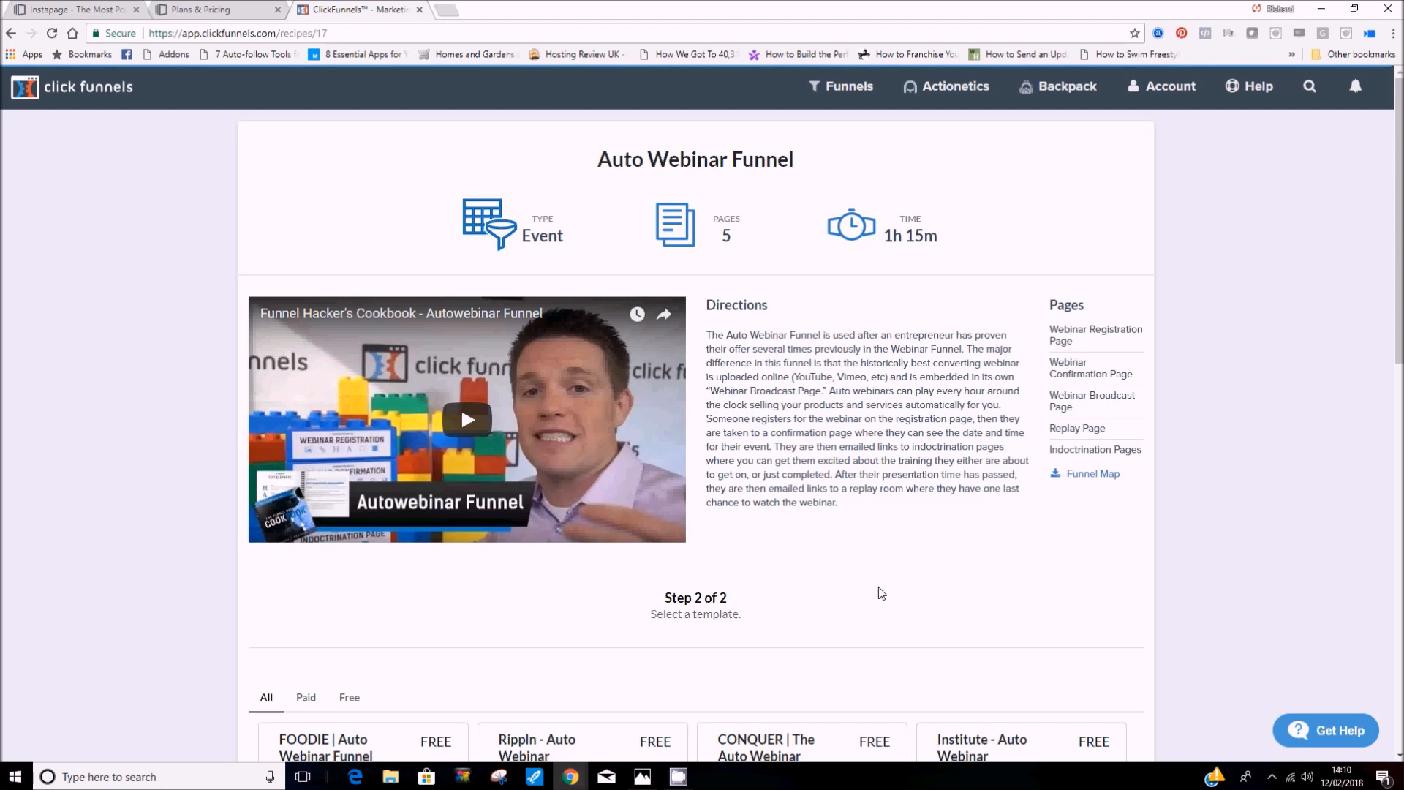
mouse_move(1085, 345)
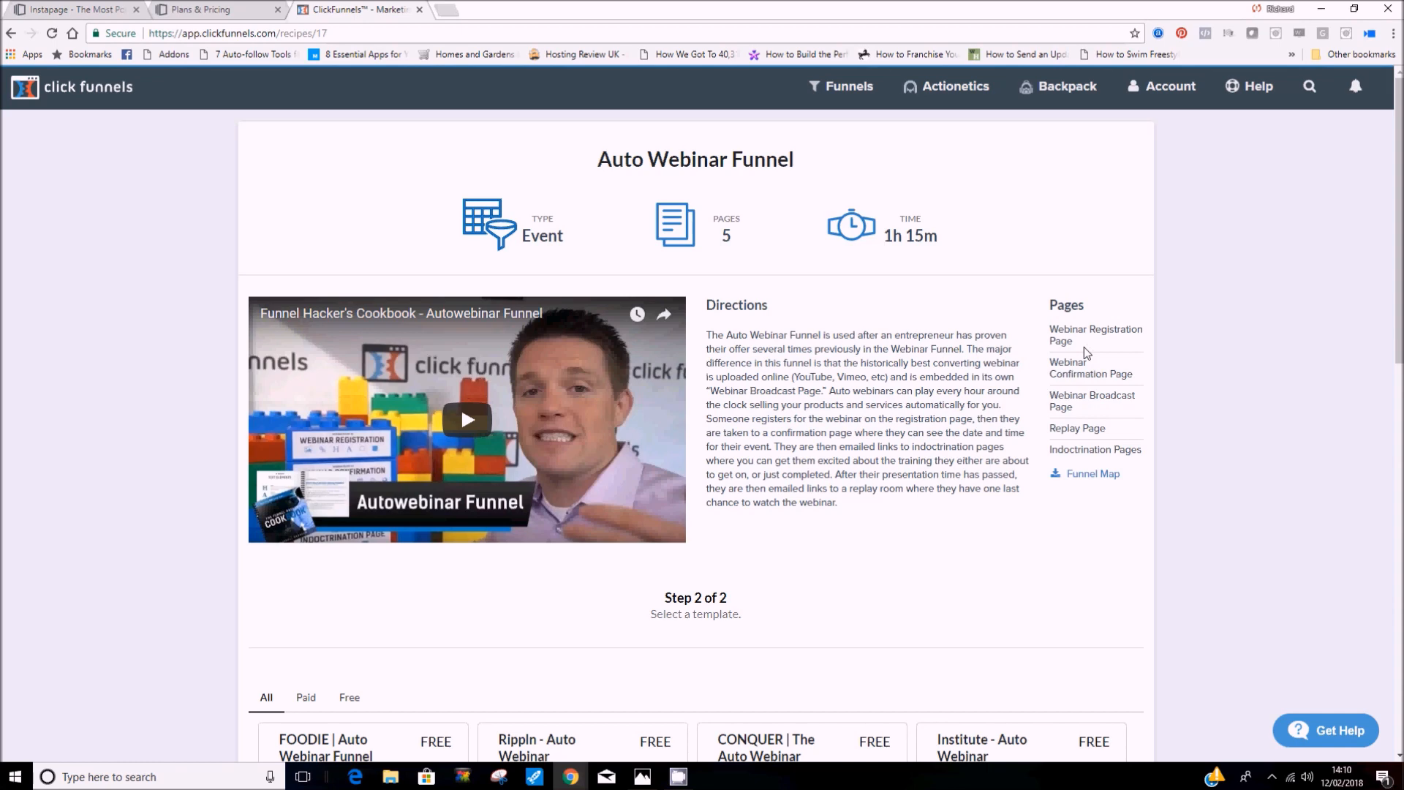
mouse_move(1081, 379)
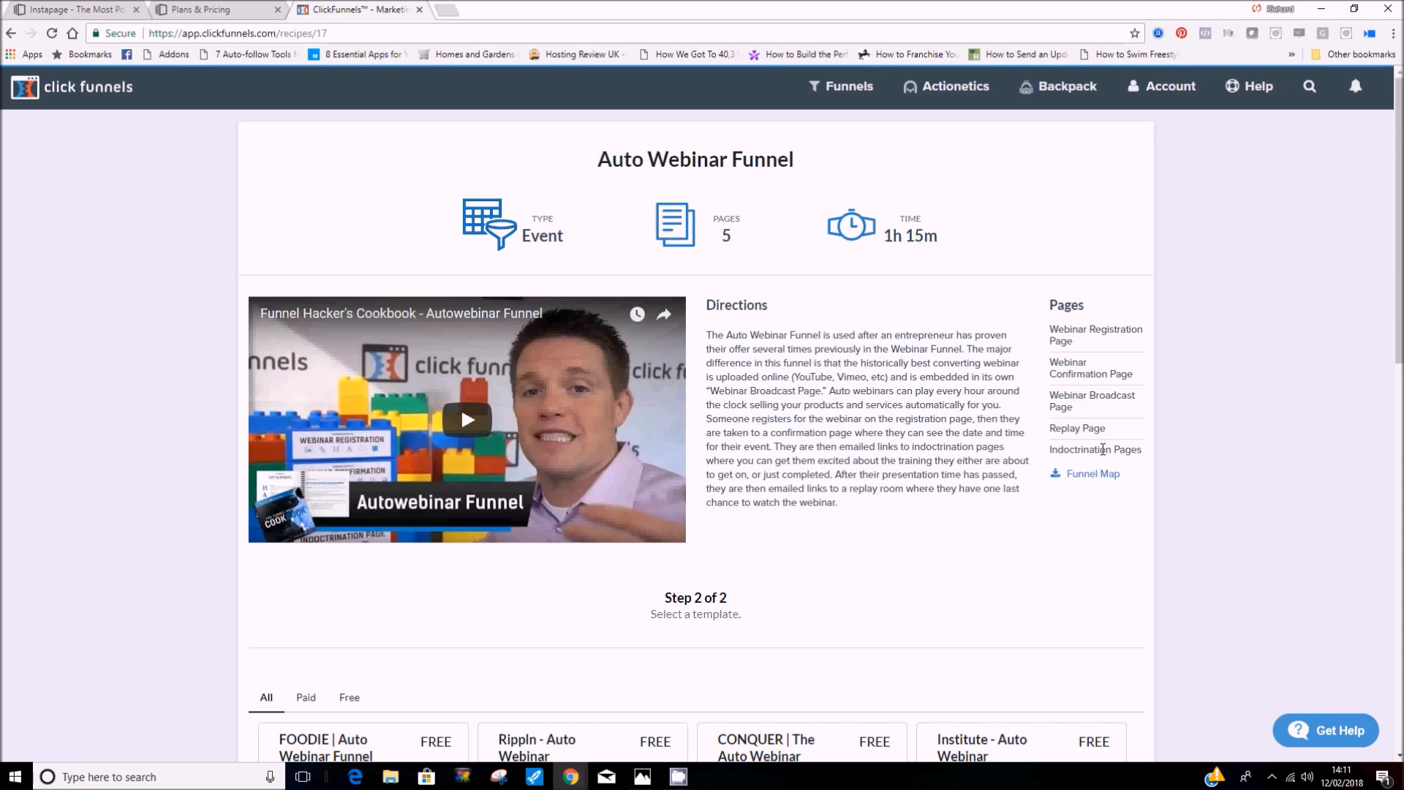
scroll("down", 3)
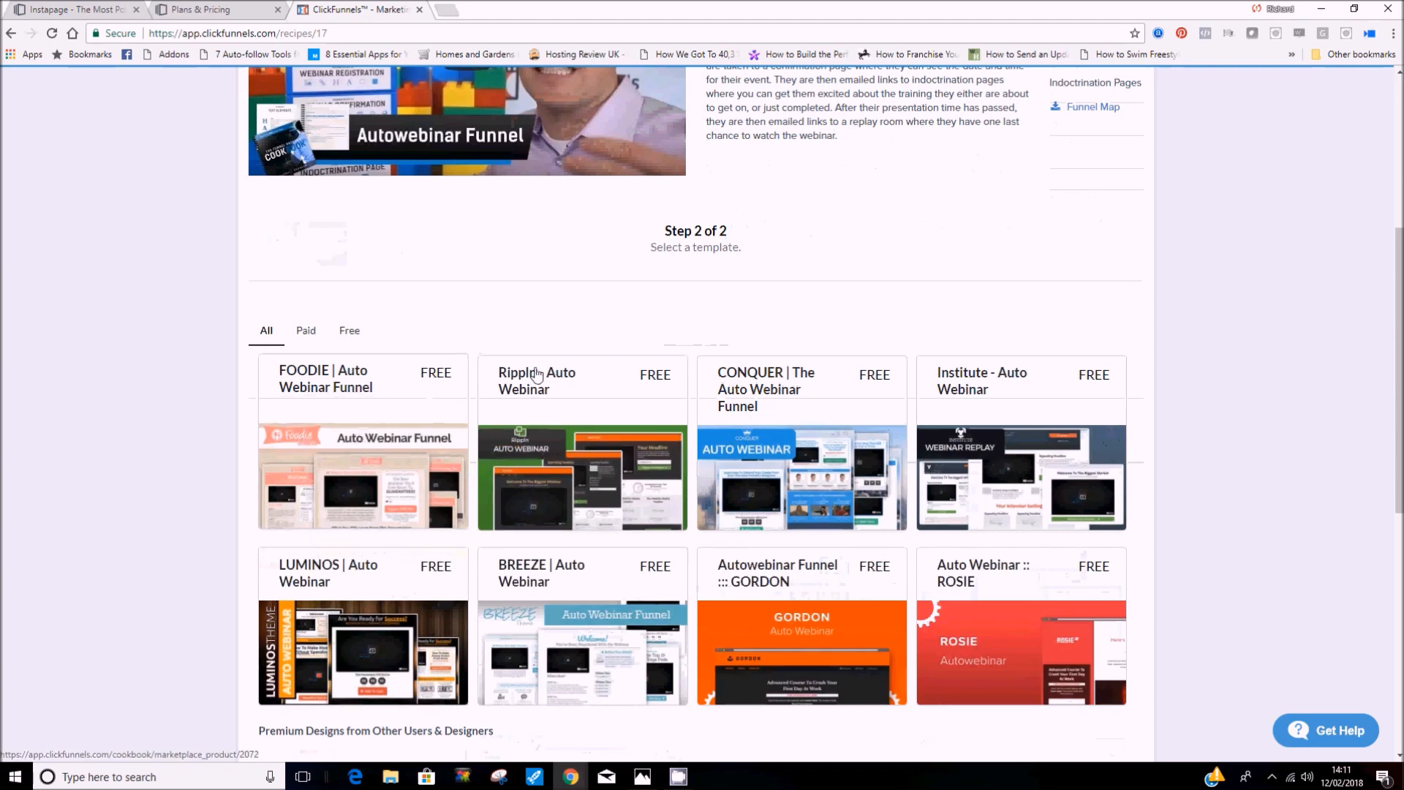
scroll("up", 3)
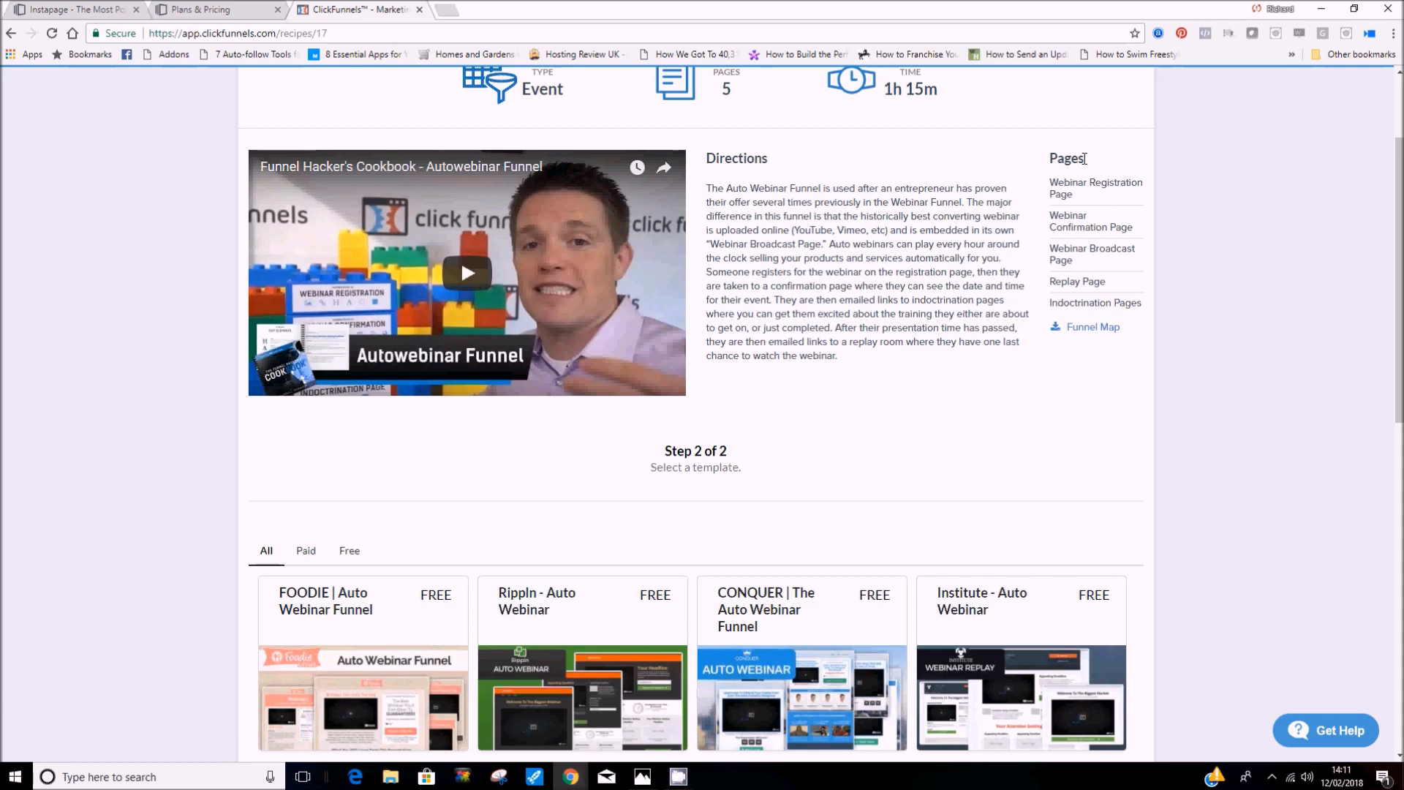
scroll("up", 3)
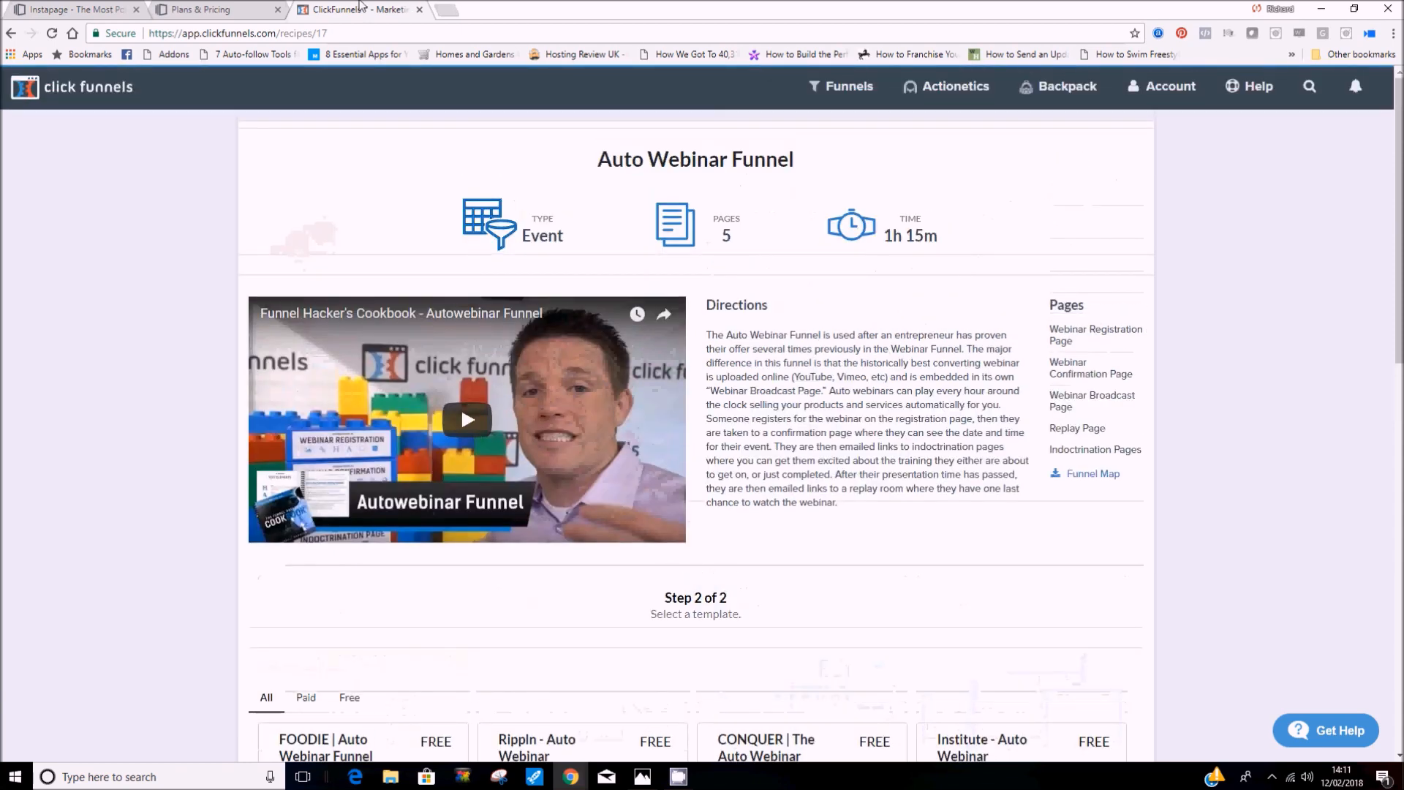
- Leave the Auto Webinar recipe, scroll the cookbook to its first funnel types, then switch to Instapage
left_click(11, 33)
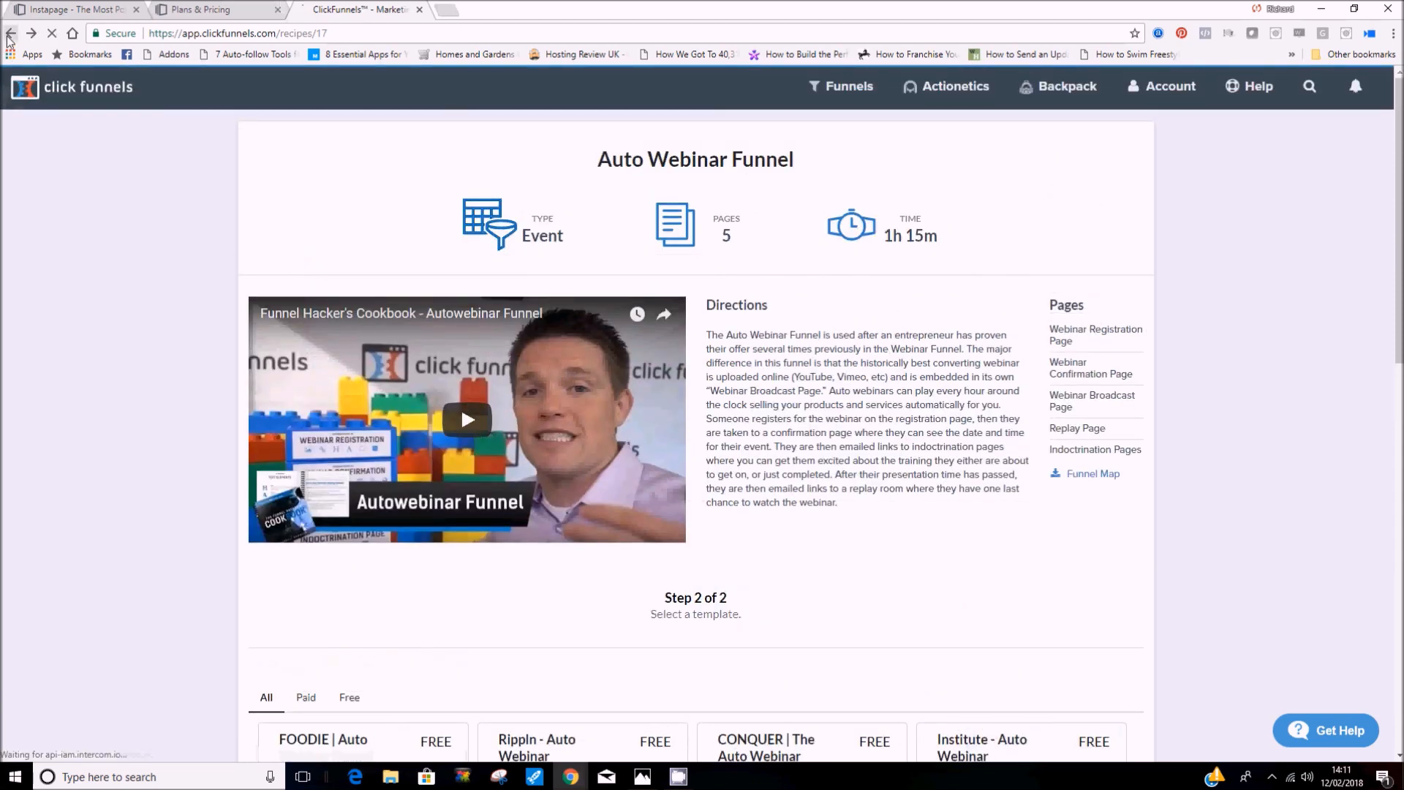
left_click(9, 33)
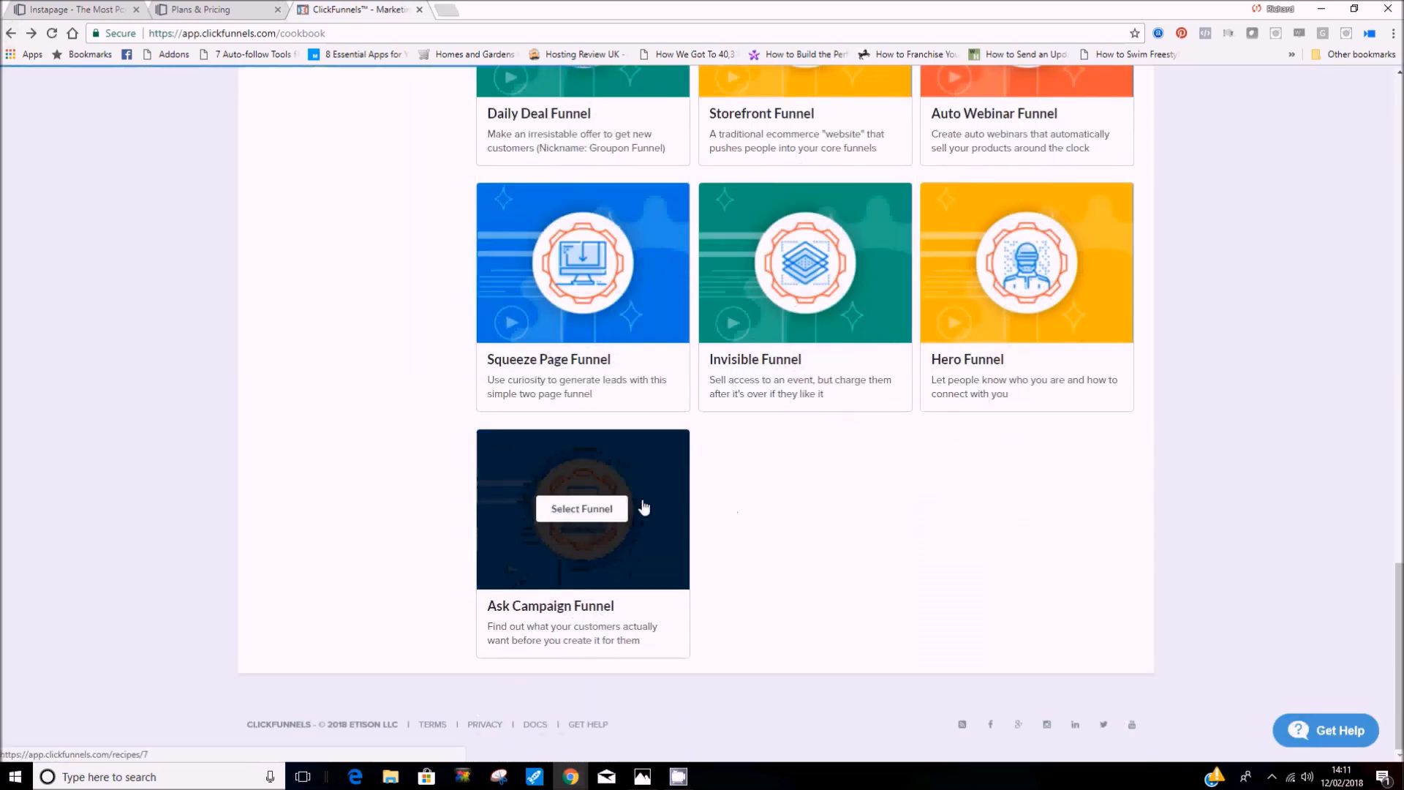
scroll("up", 3)
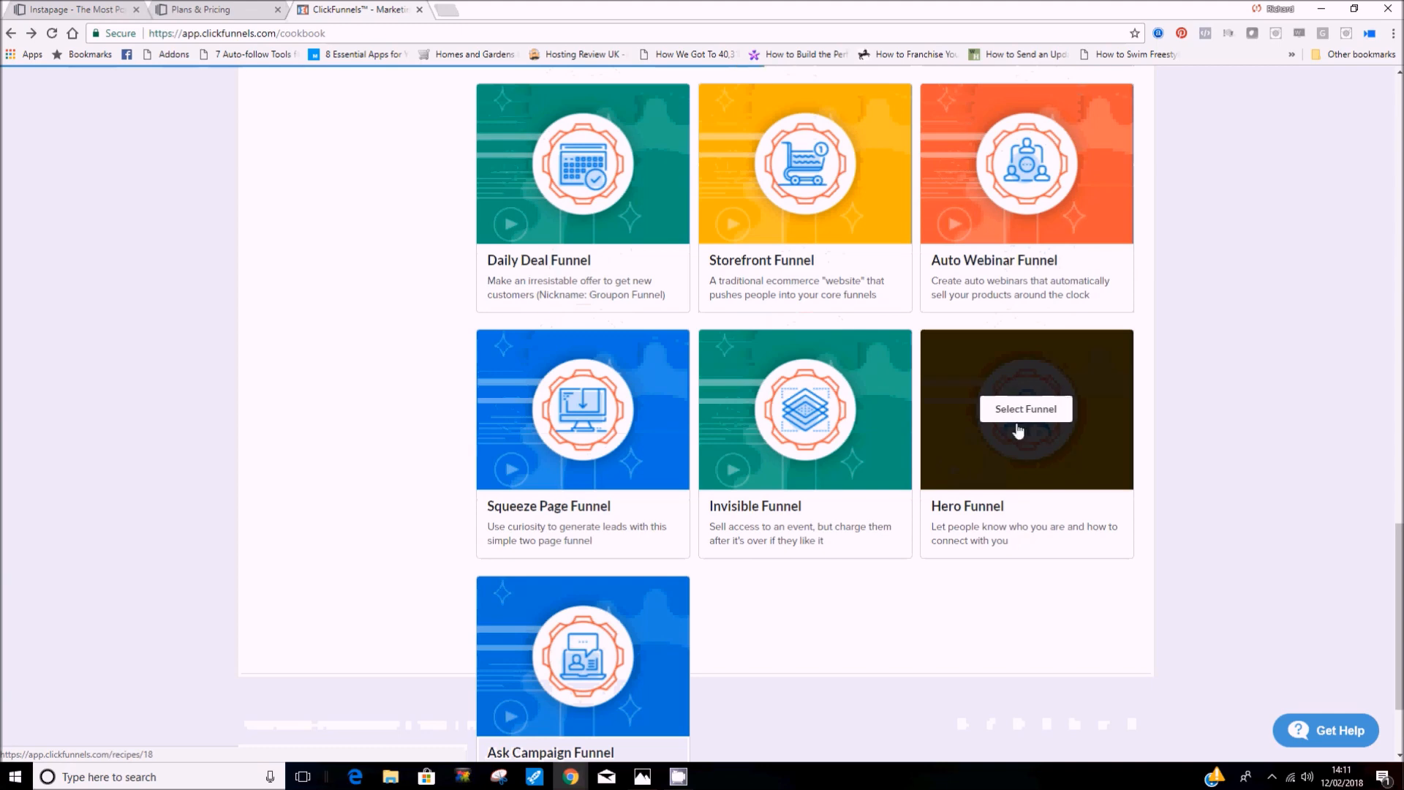
mouse_move(1002, 592)
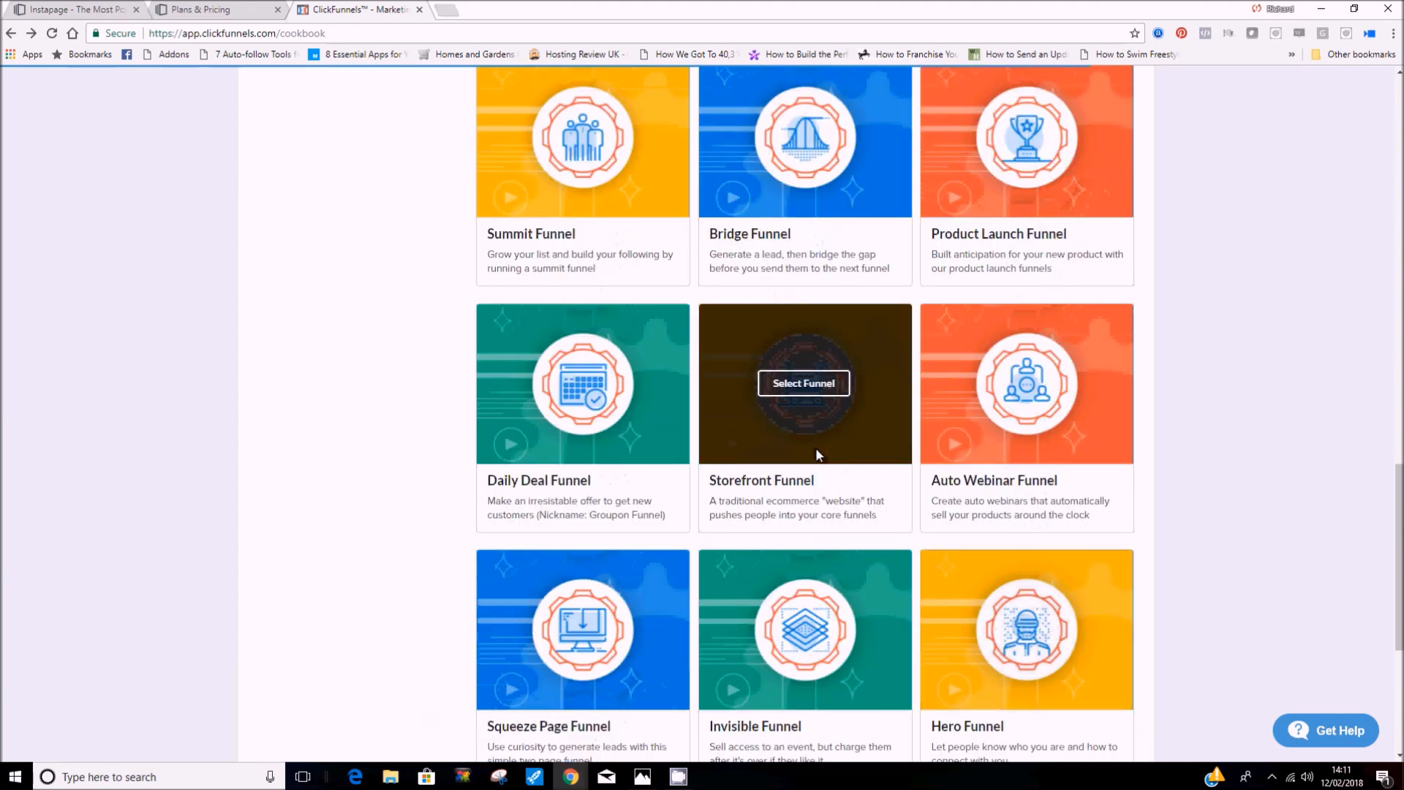
mouse_move(813, 450)
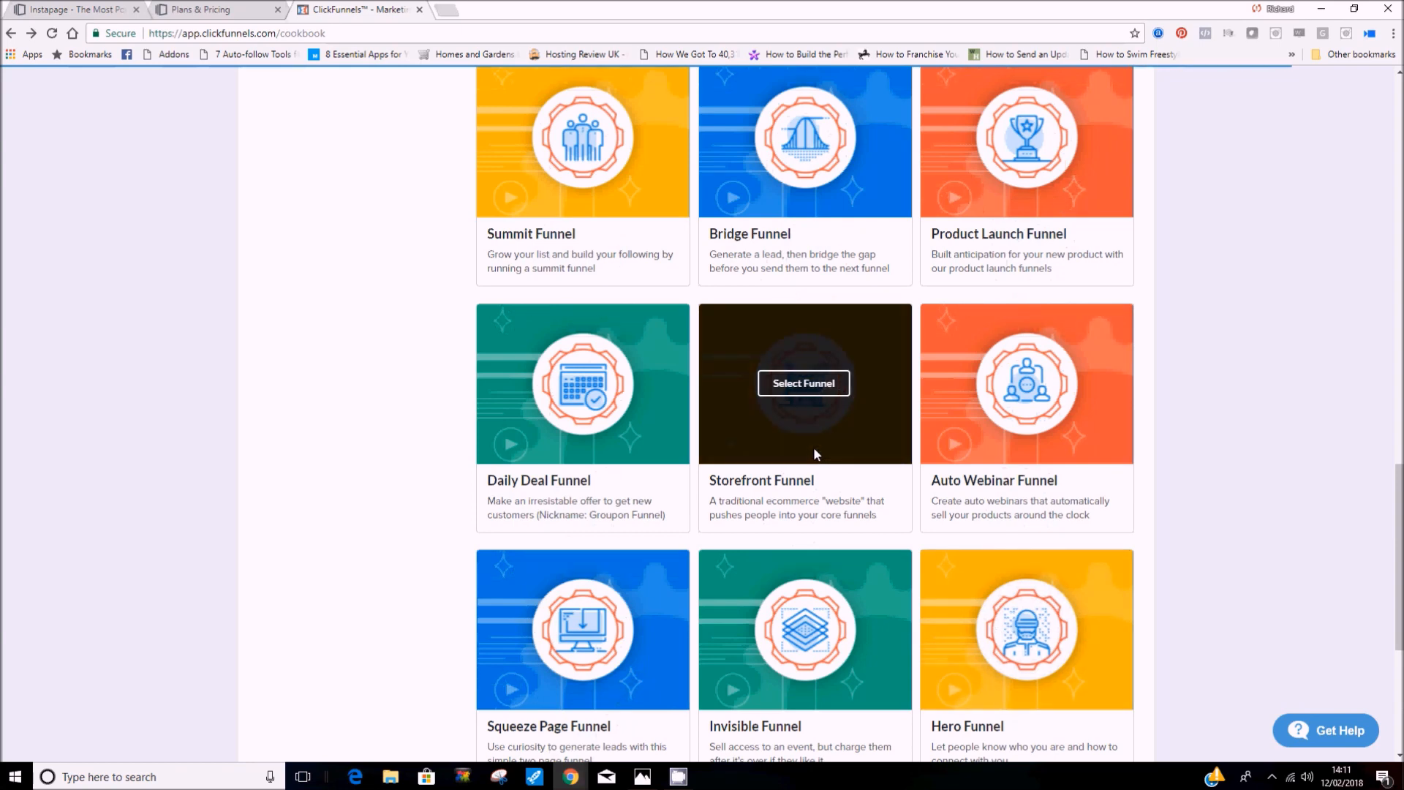
scroll("up", 3)
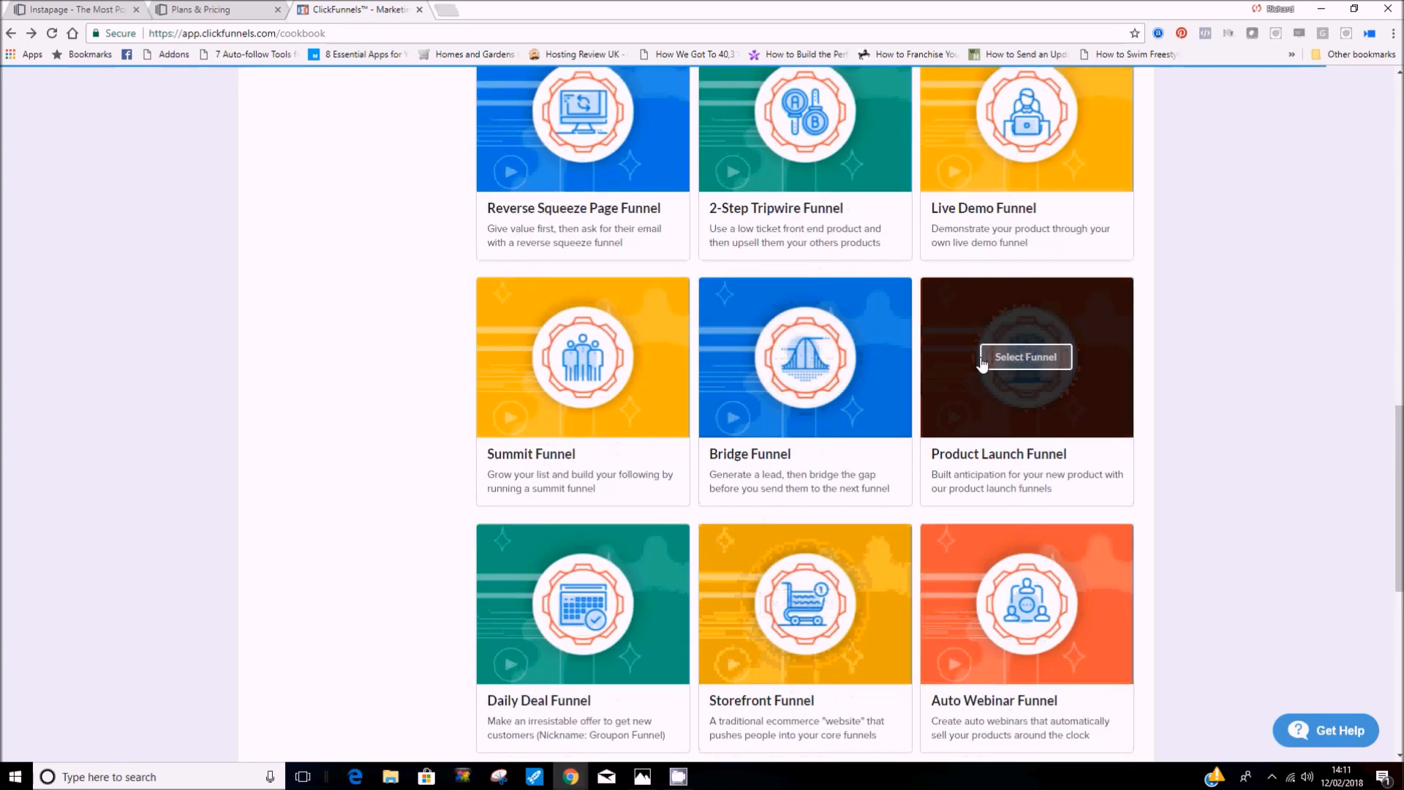
mouse_move(953, 388)
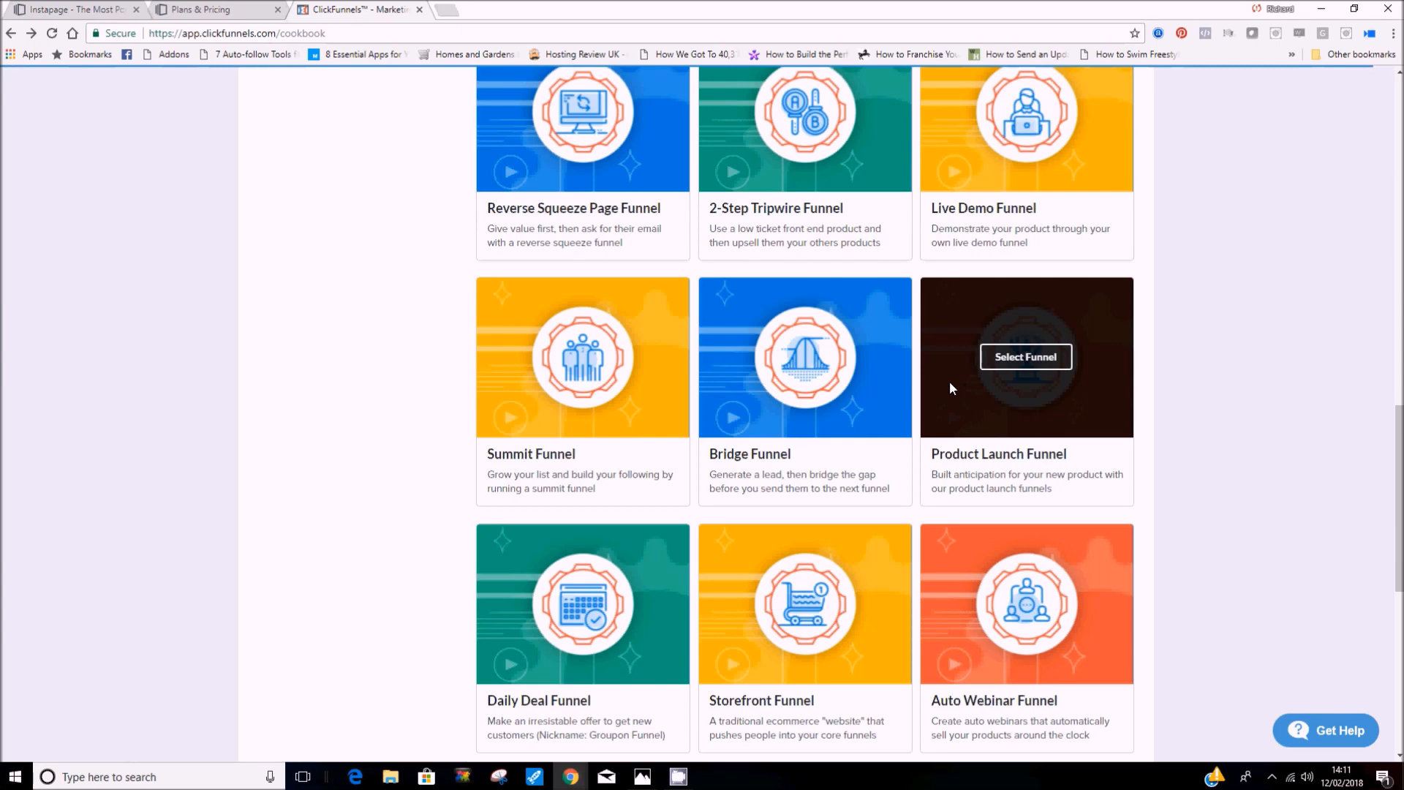
scroll("down", 3)
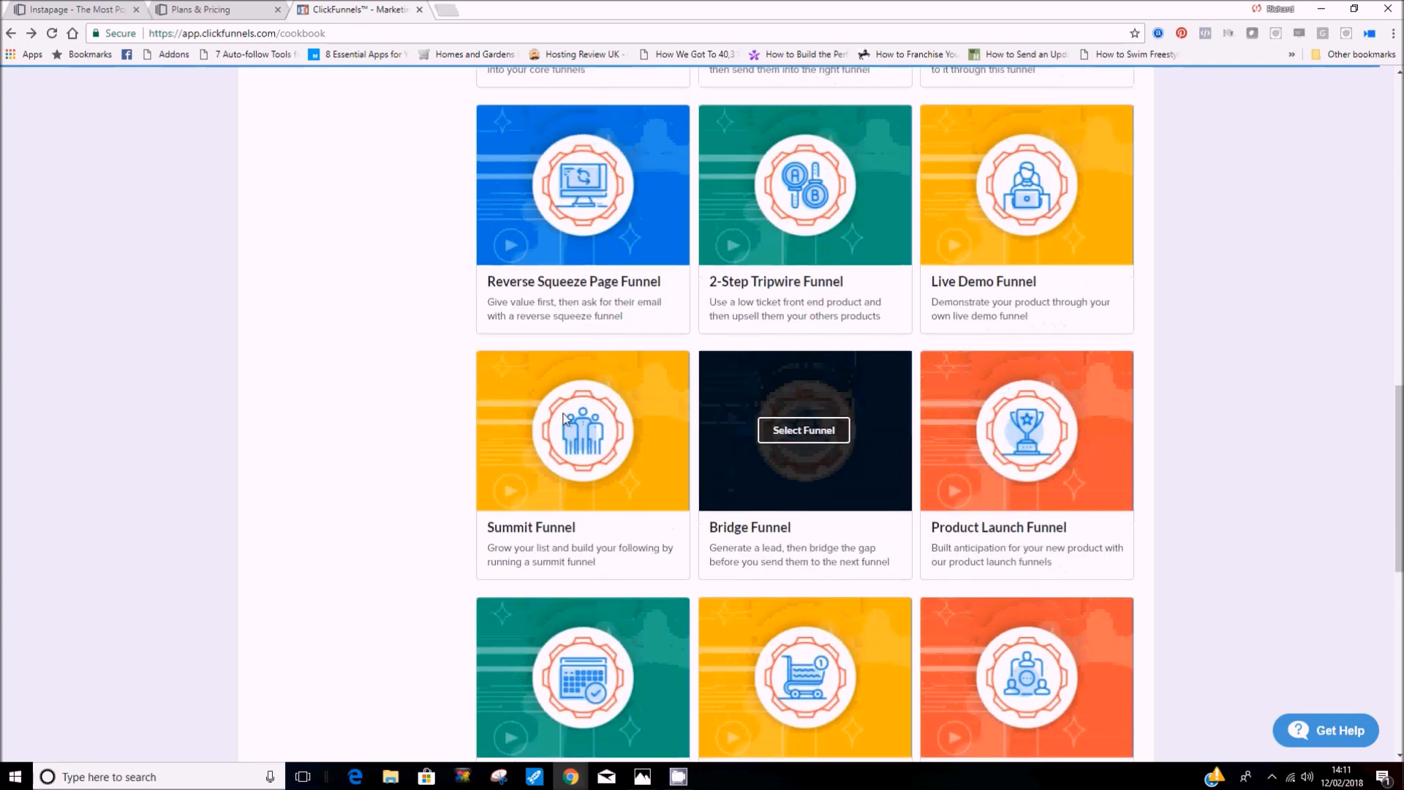
mouse_move(567, 482)
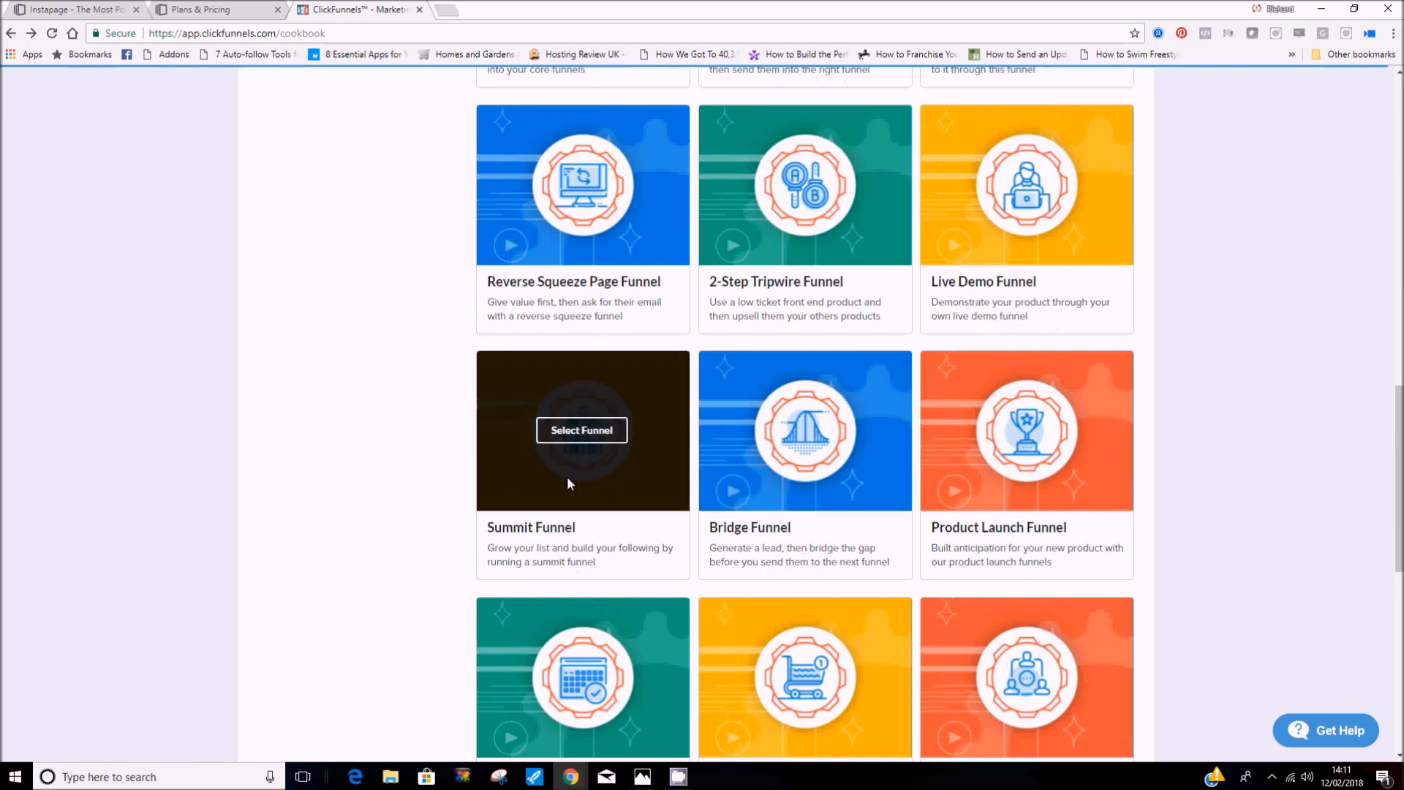
scroll("up", 3)
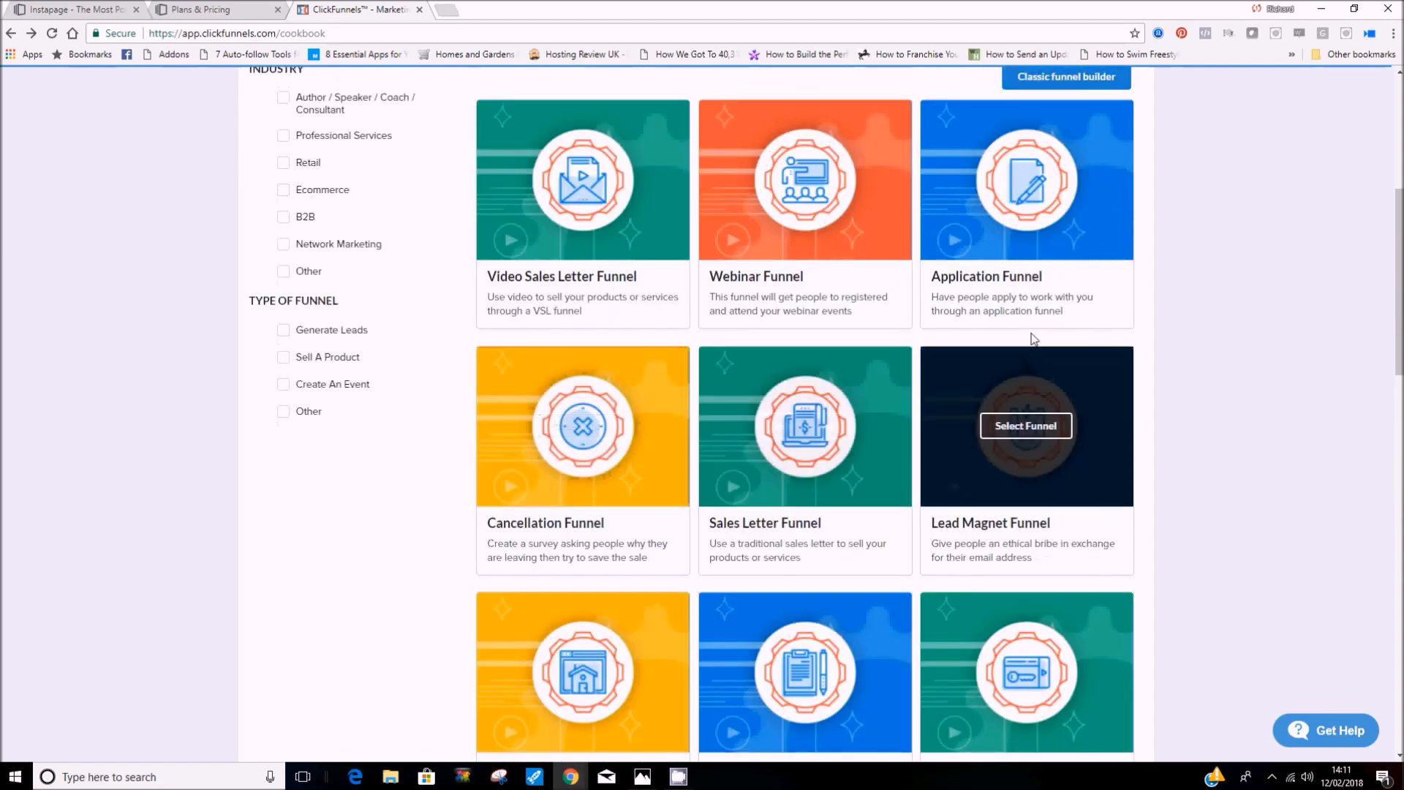
scroll("up", 3)
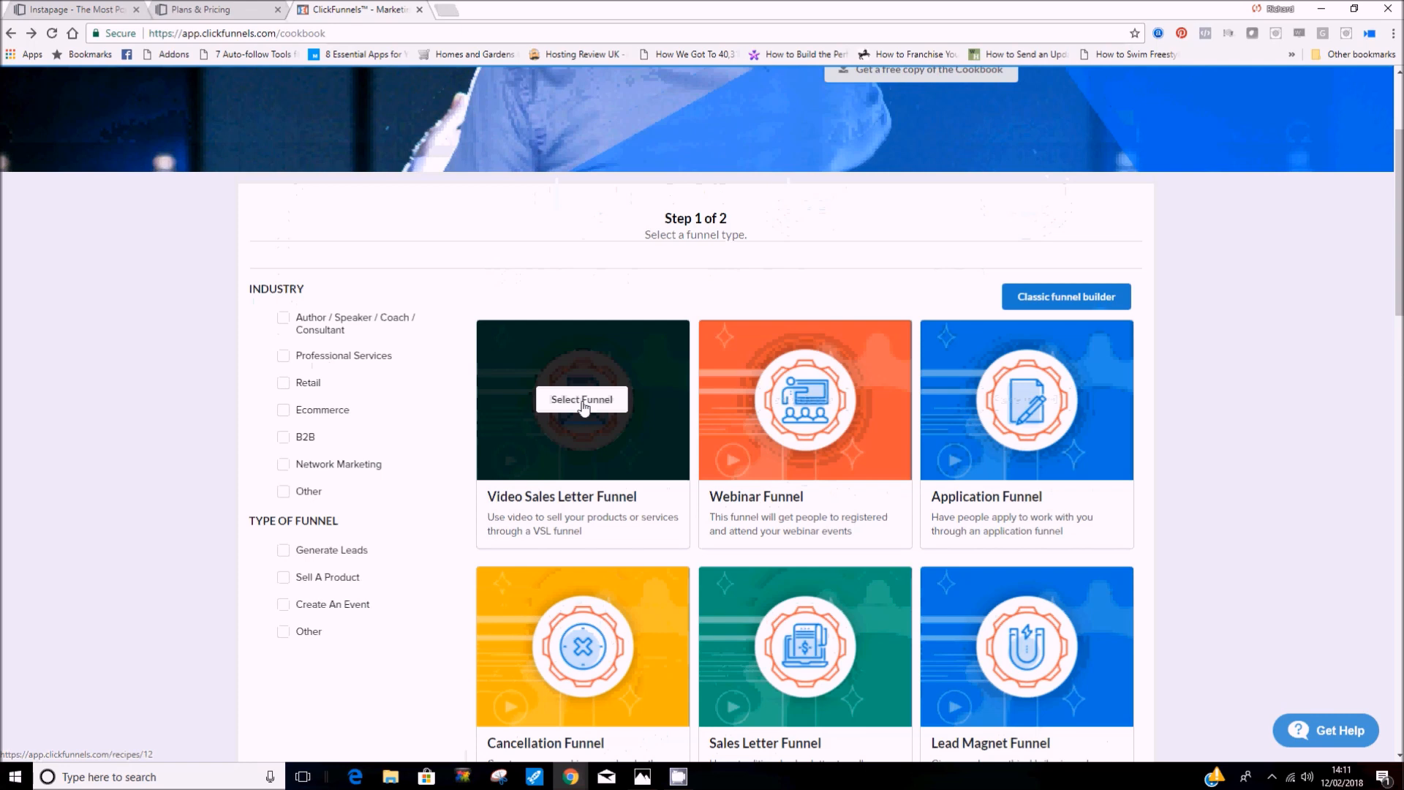
mouse_move(580, 467)
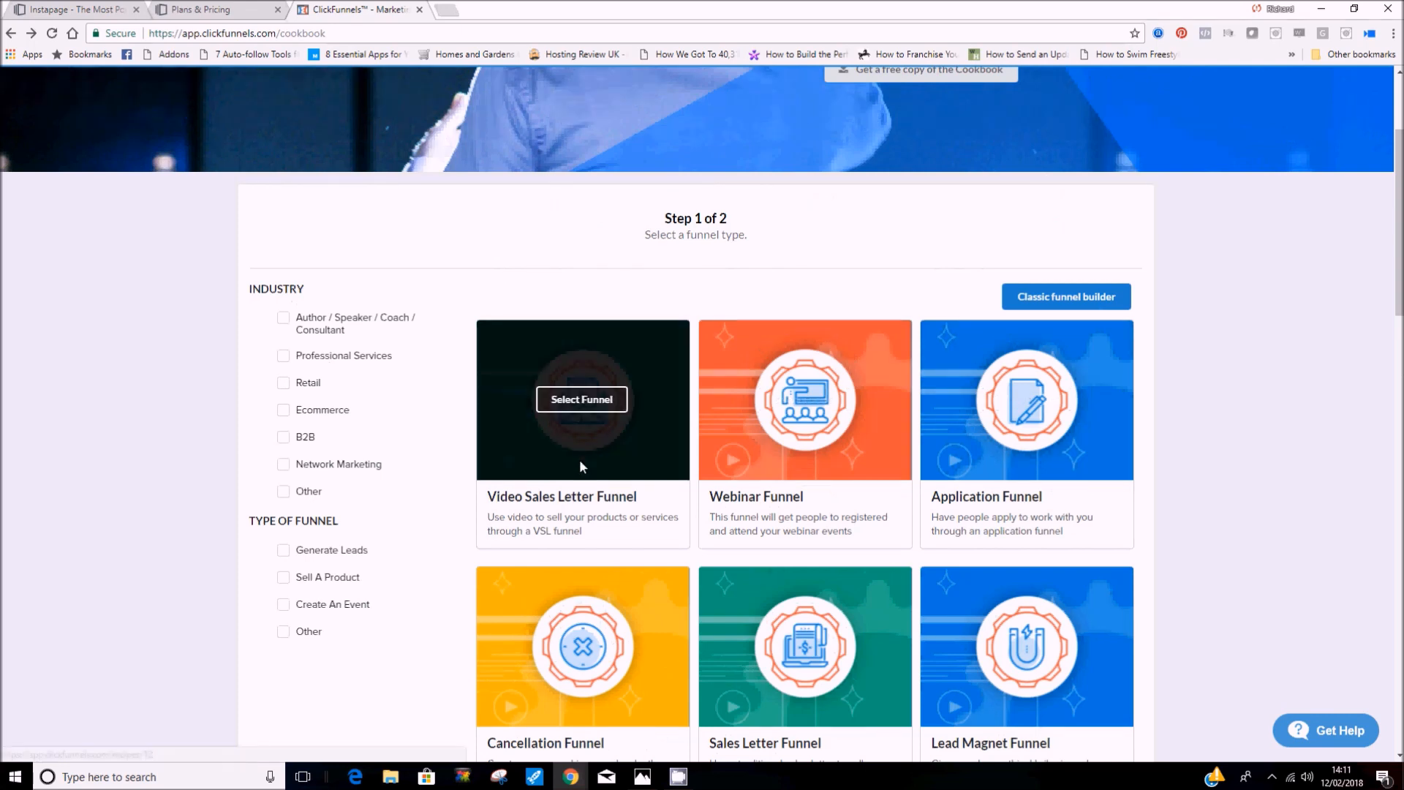
left_click(72, 9)
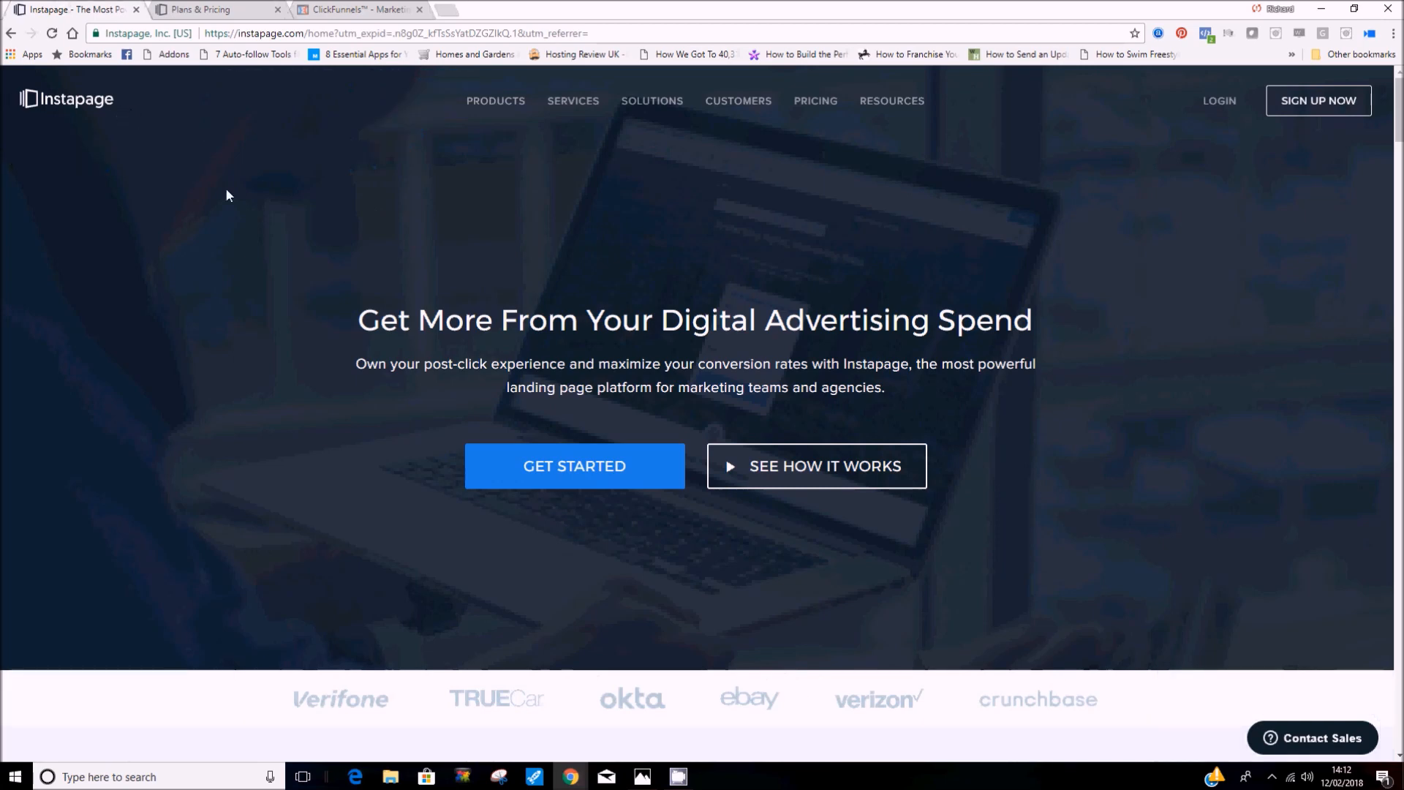
mouse_move(323, 247)
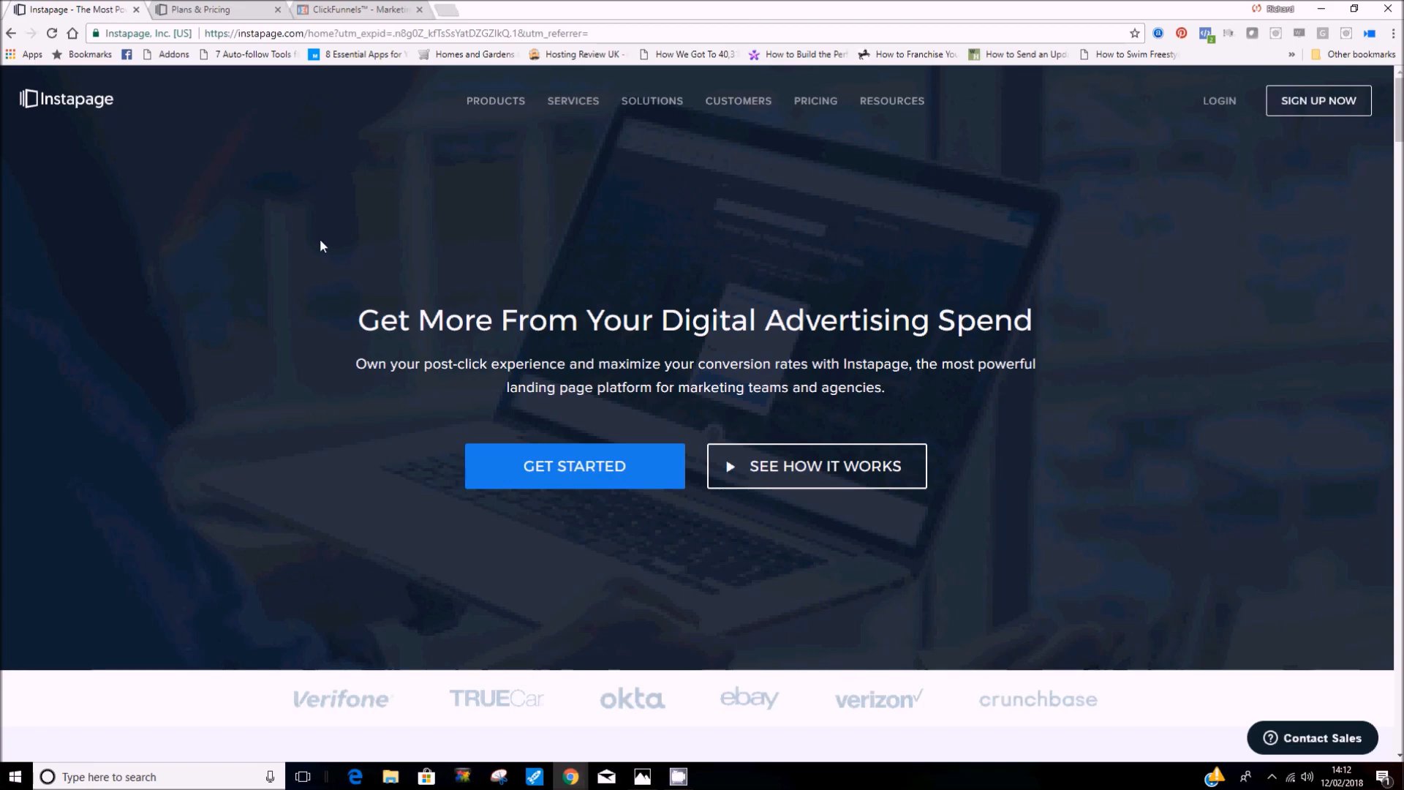
left_click(358, 9)
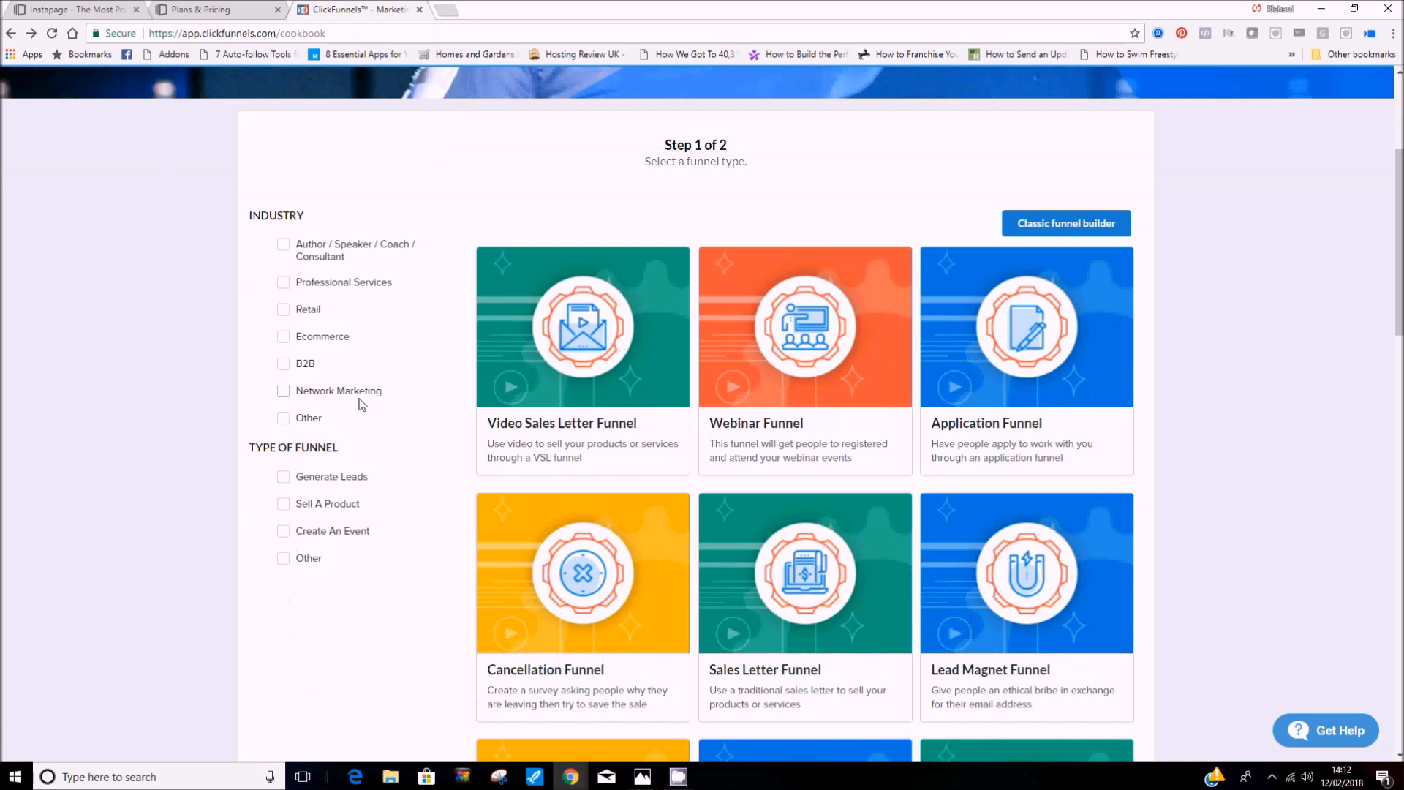
mouse_move(344, 427)
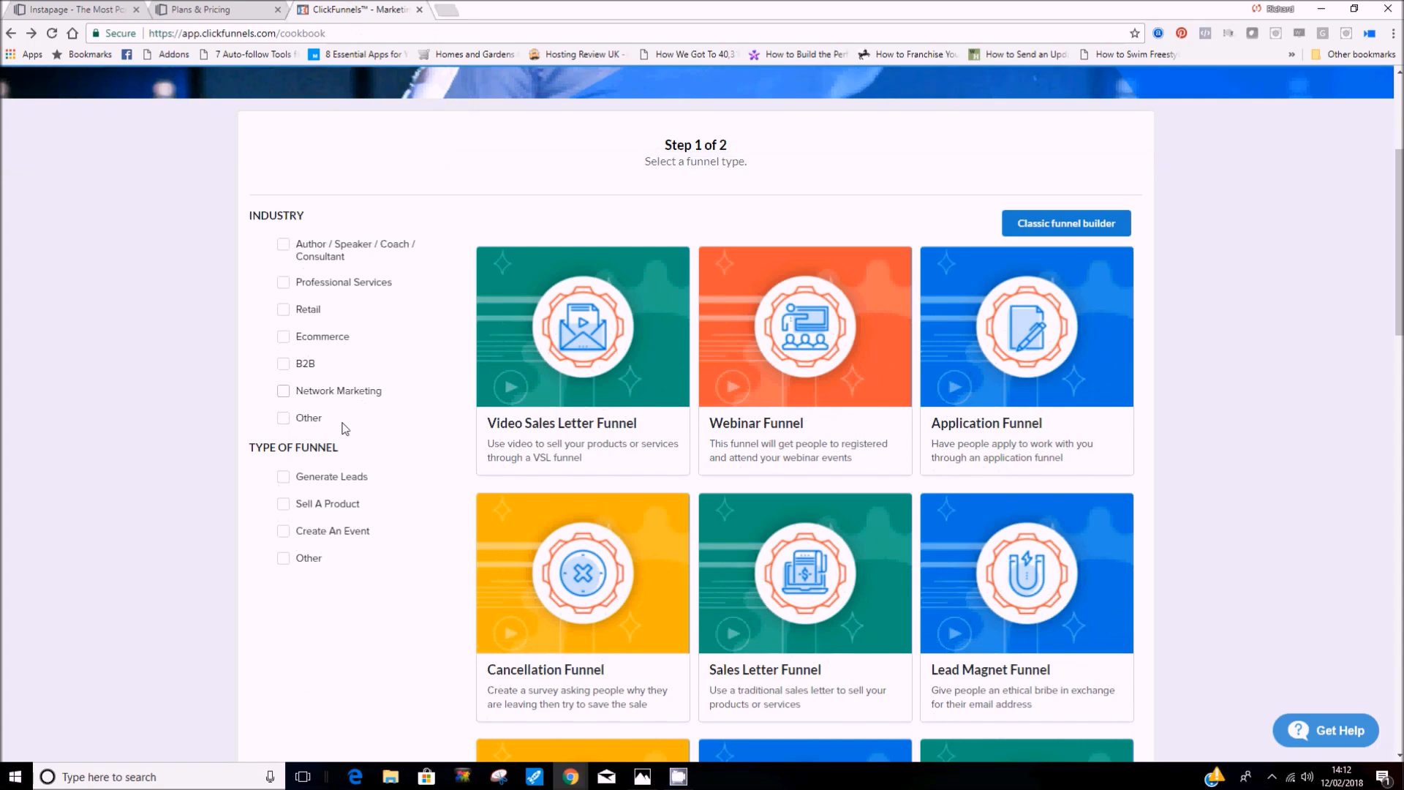
- Browse the cookbook down to Survey and Membership funnels, then briefly visit the Instapage tab
scroll("down", 3)
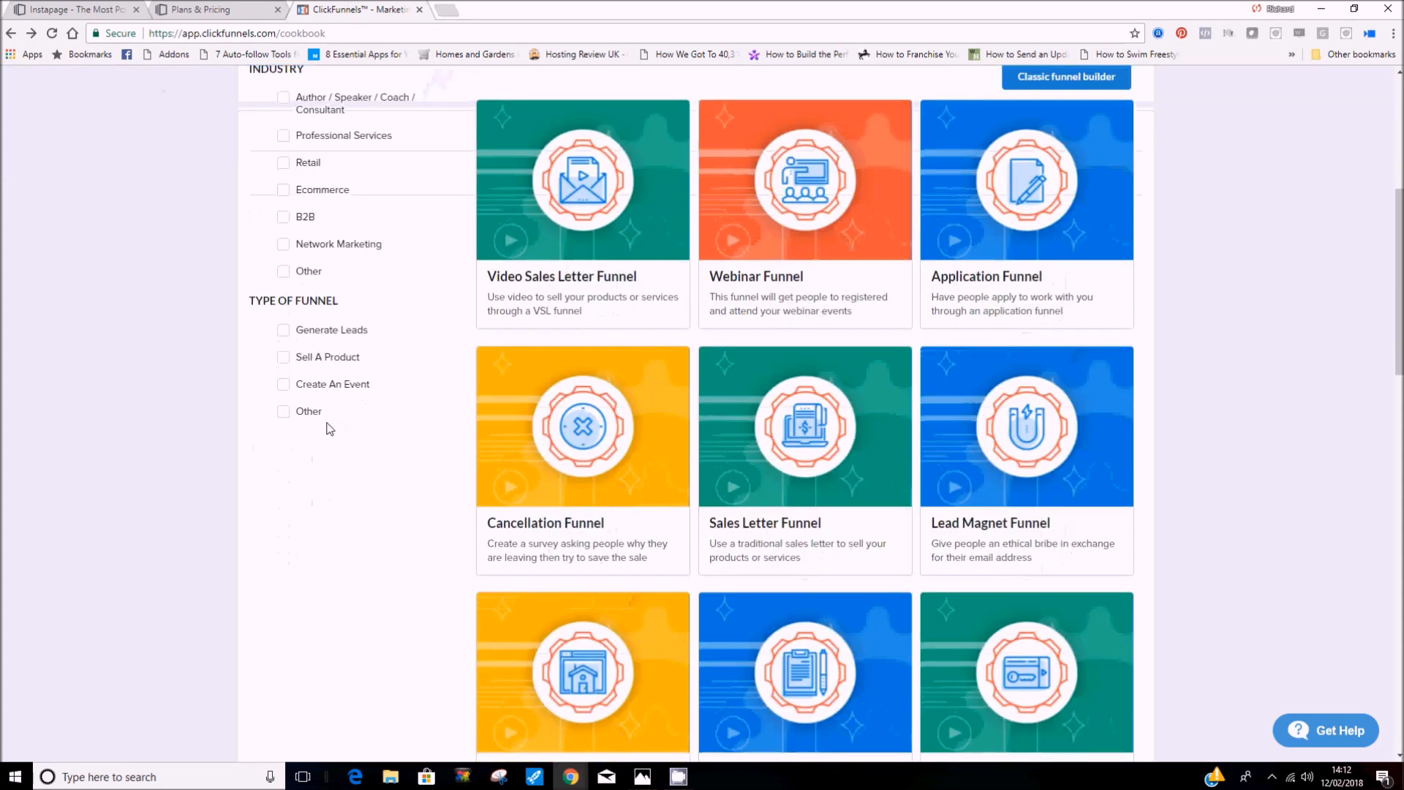
scroll("down", 3)
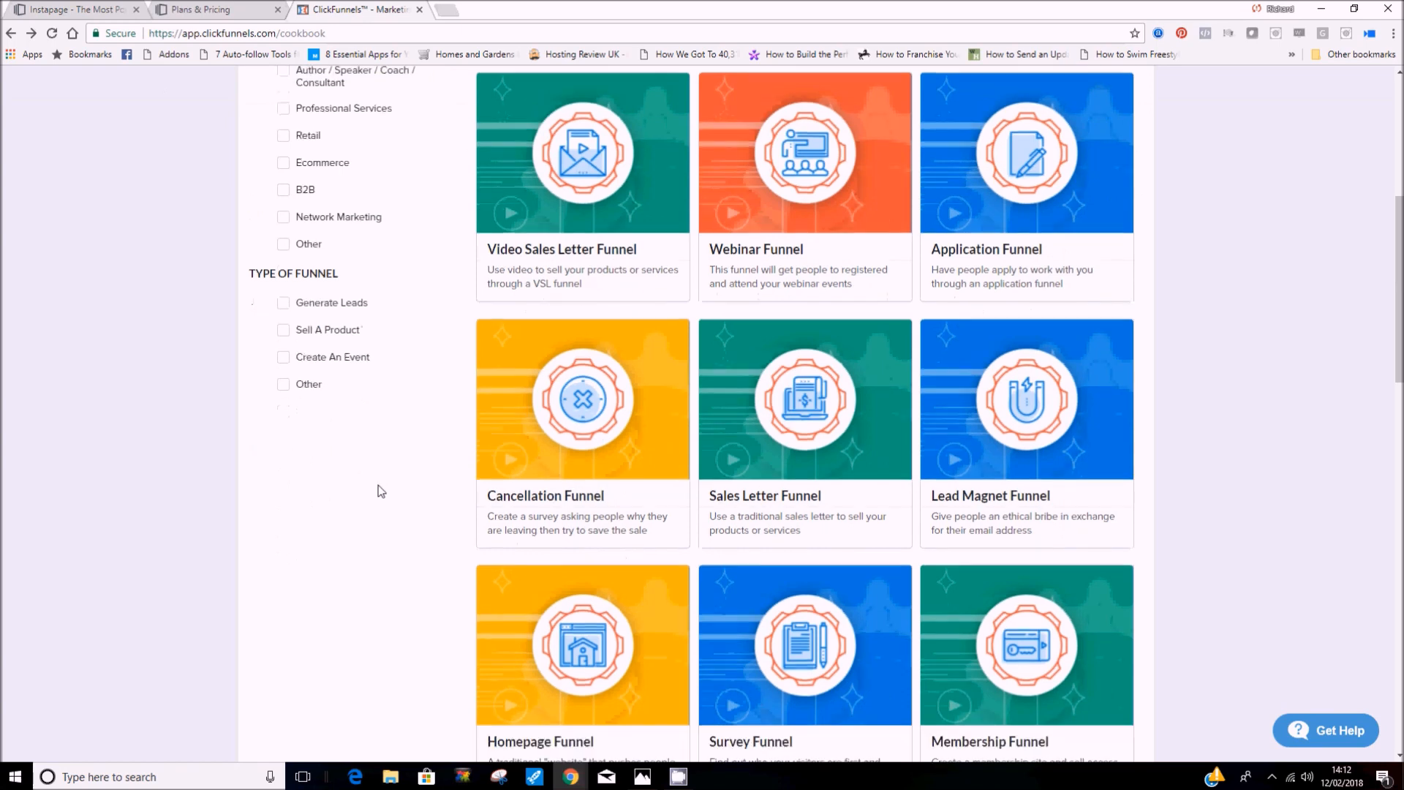
scroll("down", 3)
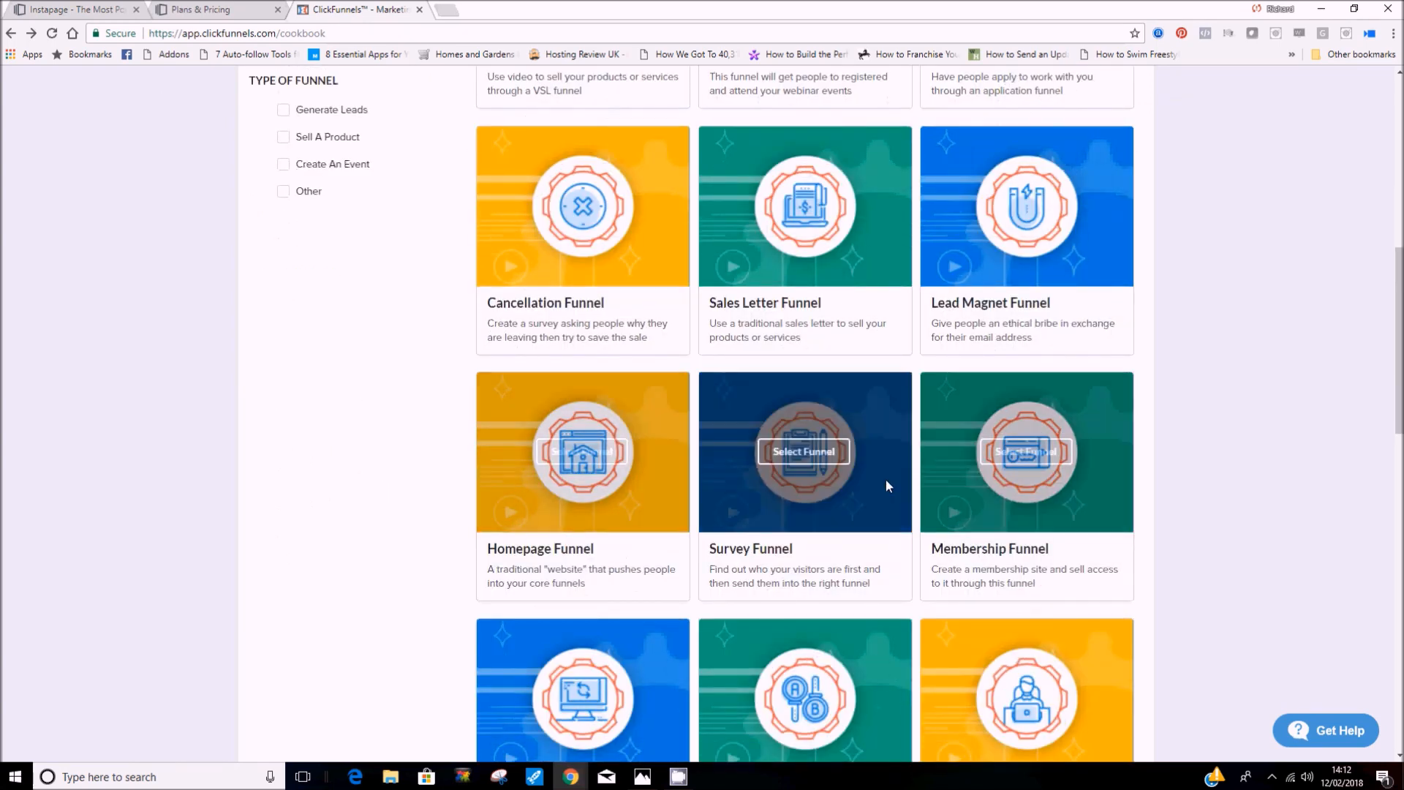
scroll("up", 3)
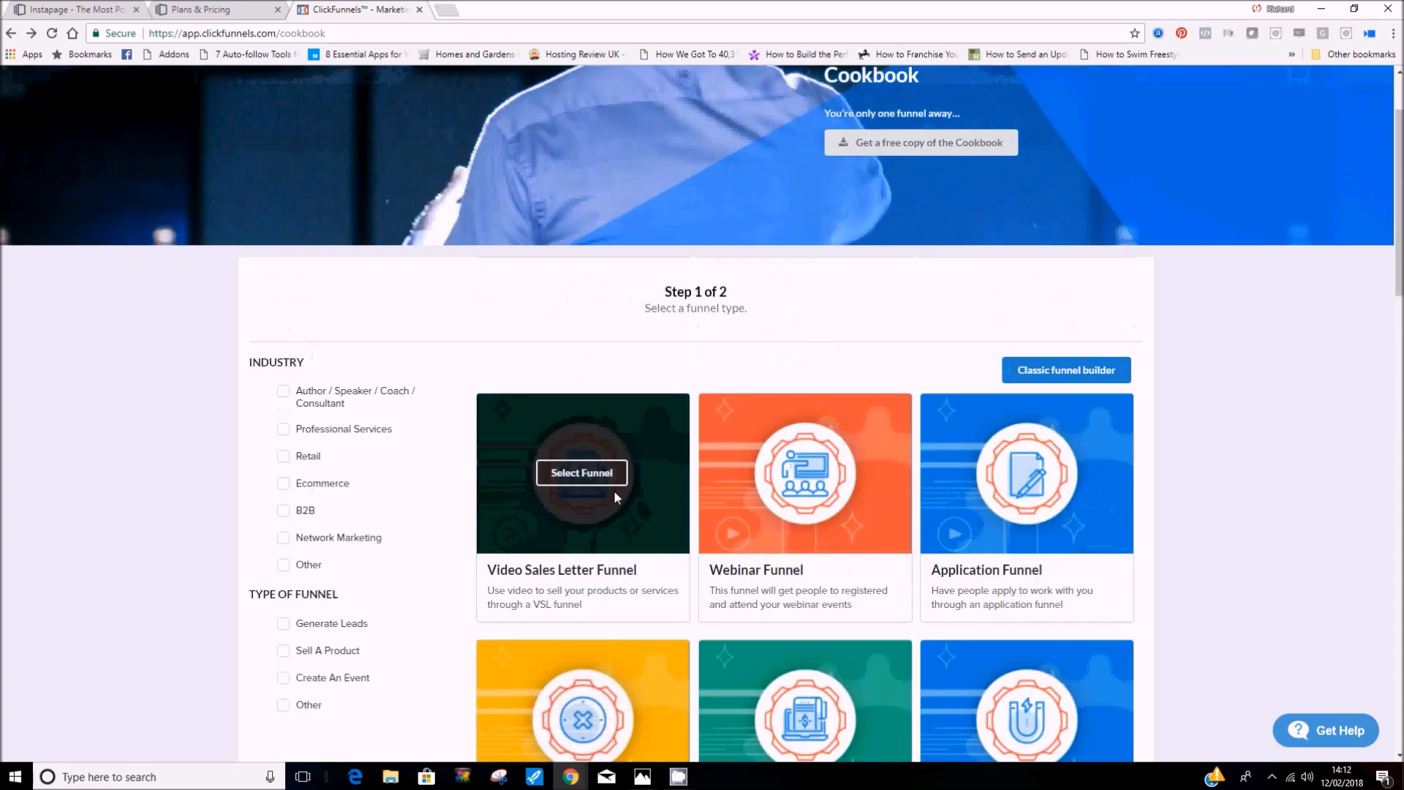
left_click(215, 9)
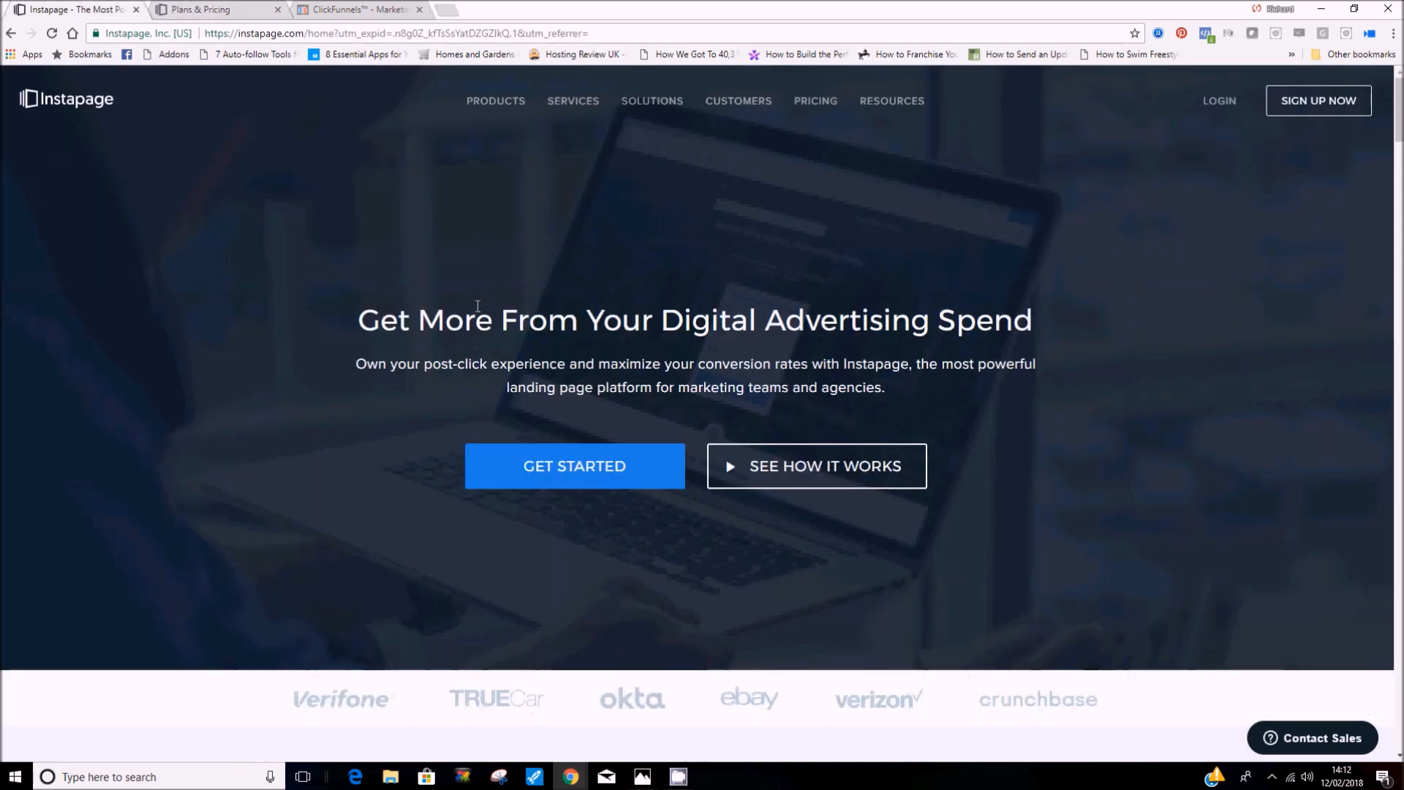
left_click(350, 9)
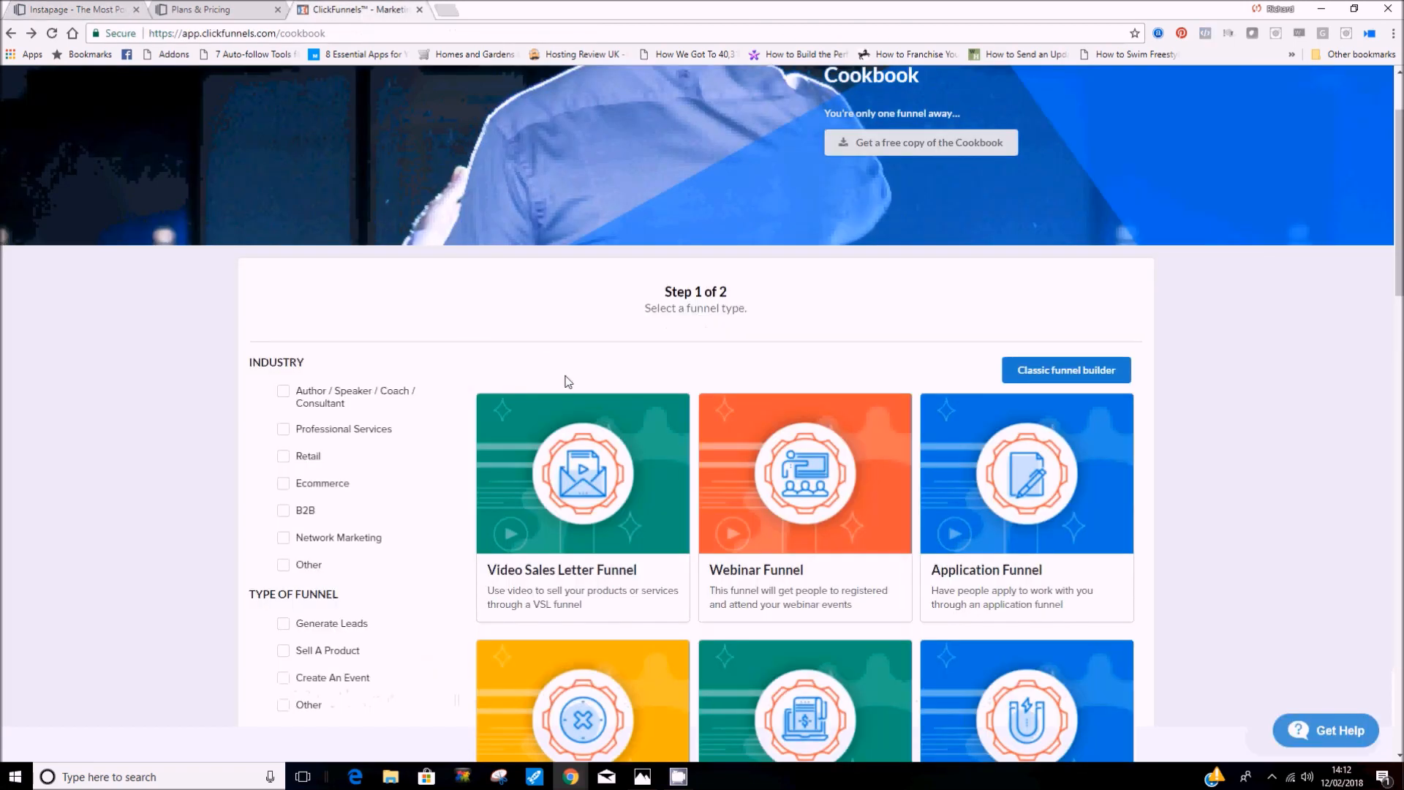
mouse_move(582, 473)
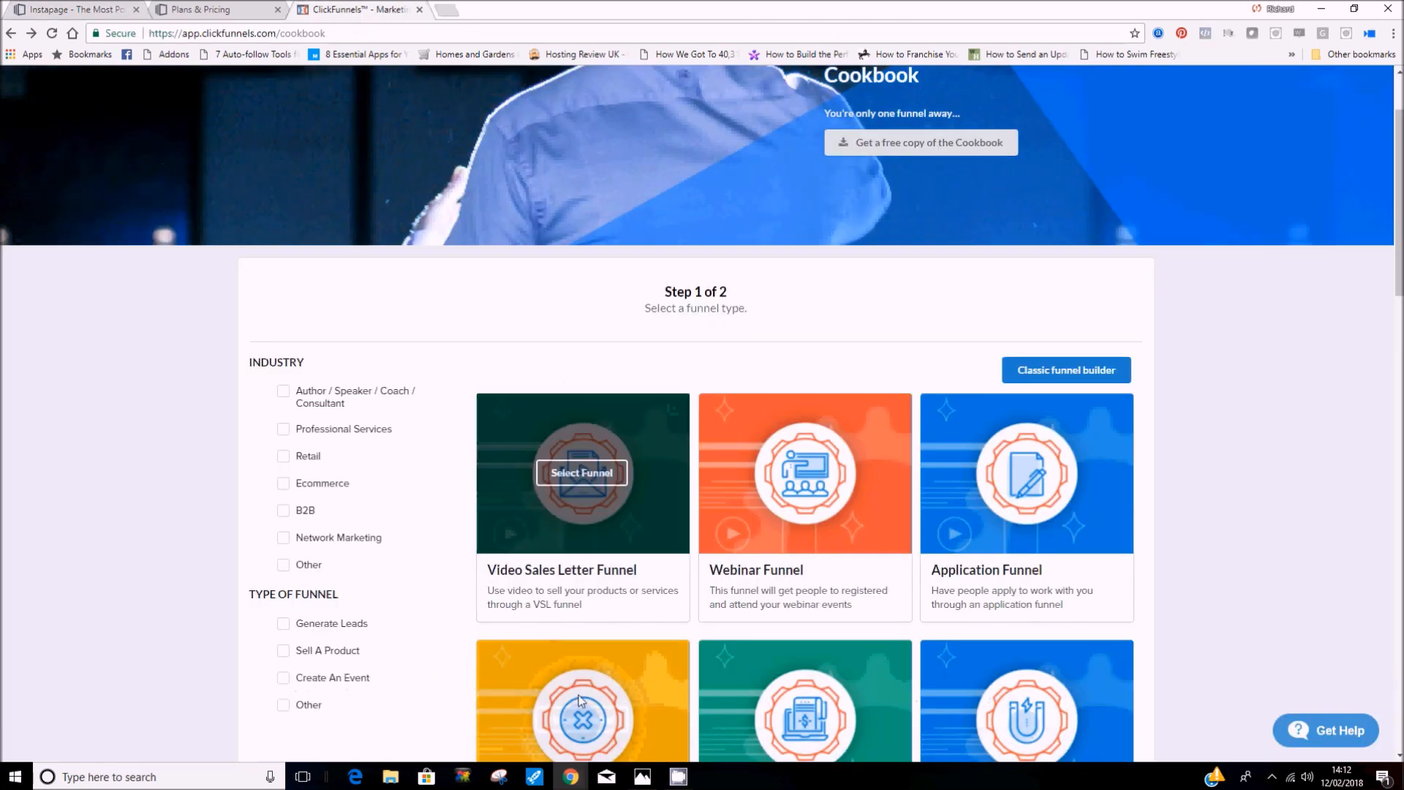
- Browse Cancellation, Sales Letter and Lead Magnet funnels, check the Stripe screenshot, then open the pricing window
scroll("down", 3)
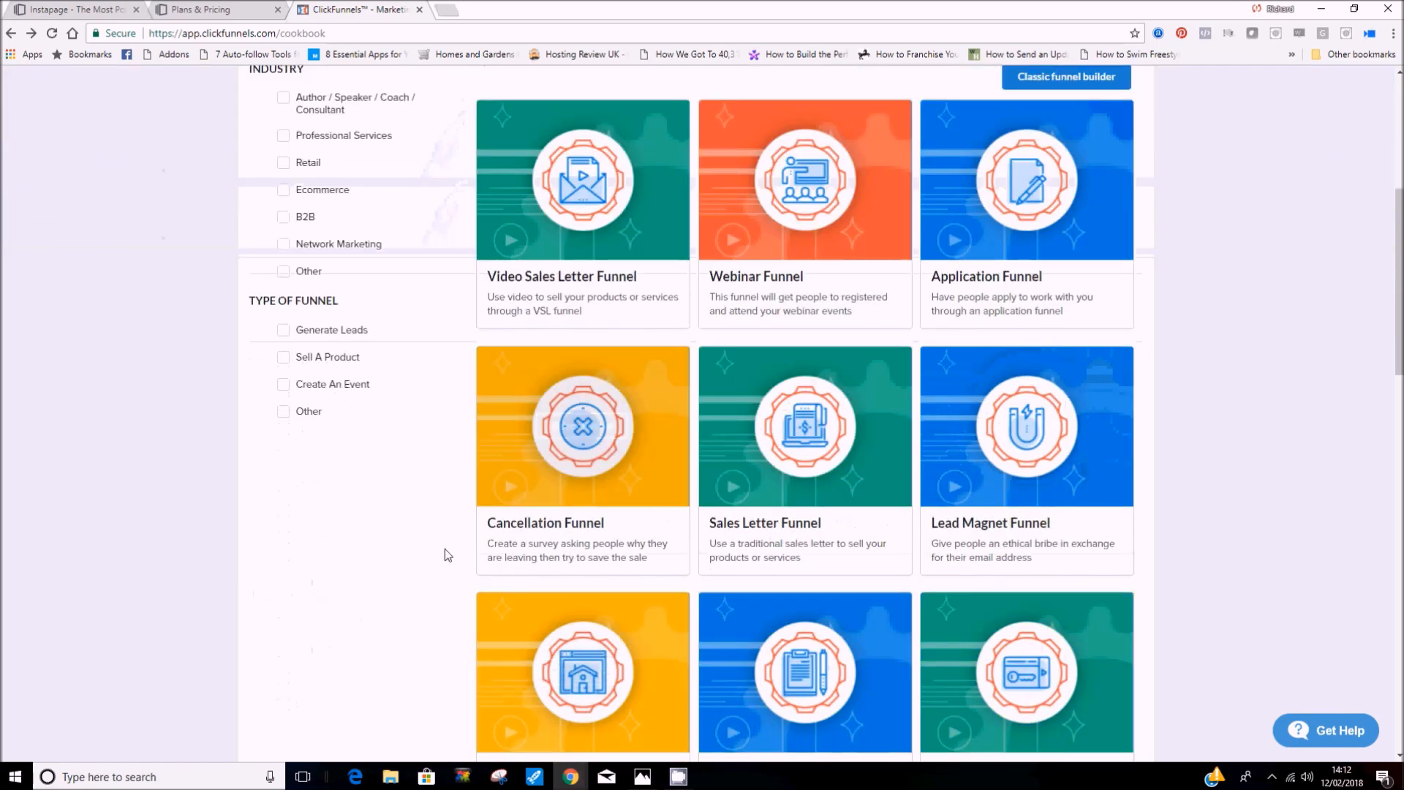
mouse_move(406, 559)
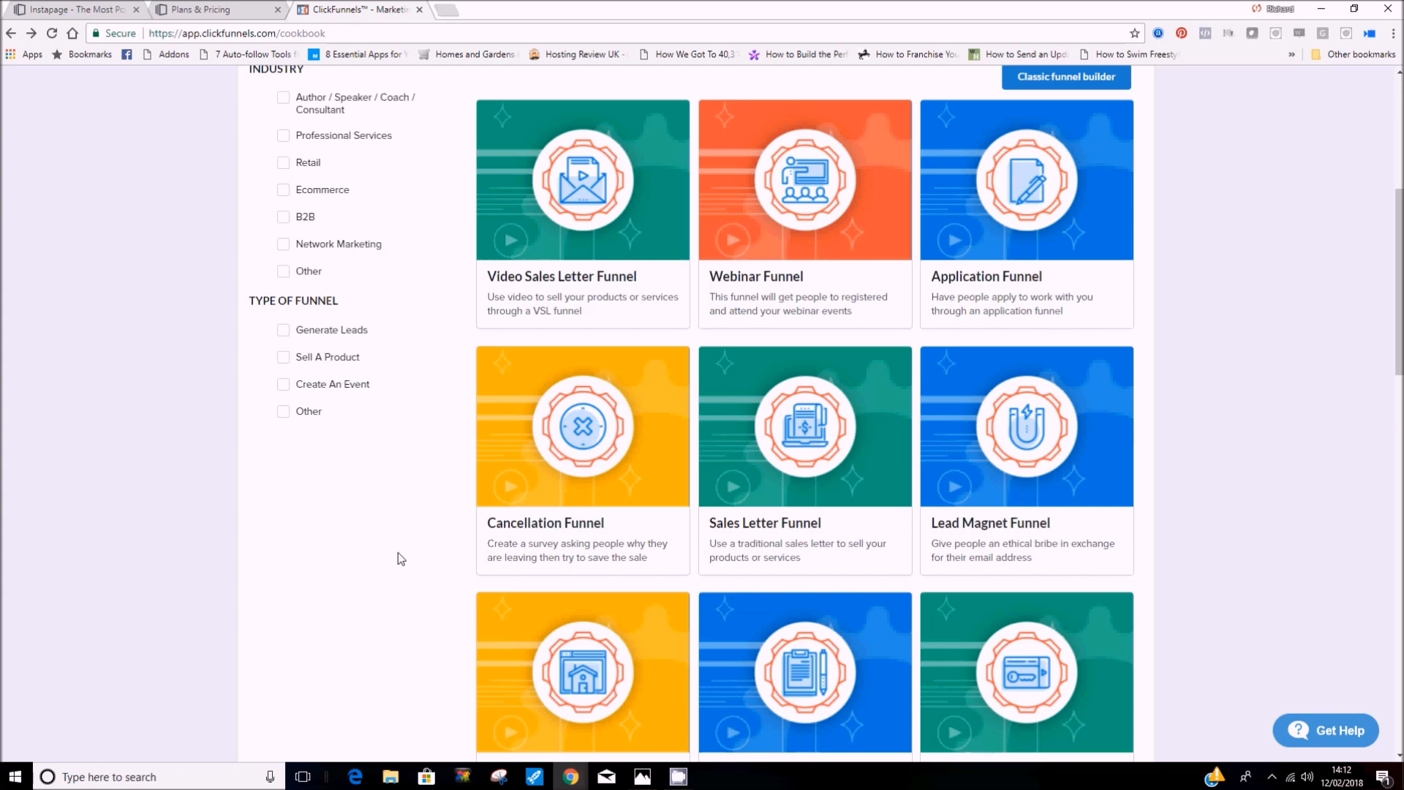
mouse_move(394, 560)
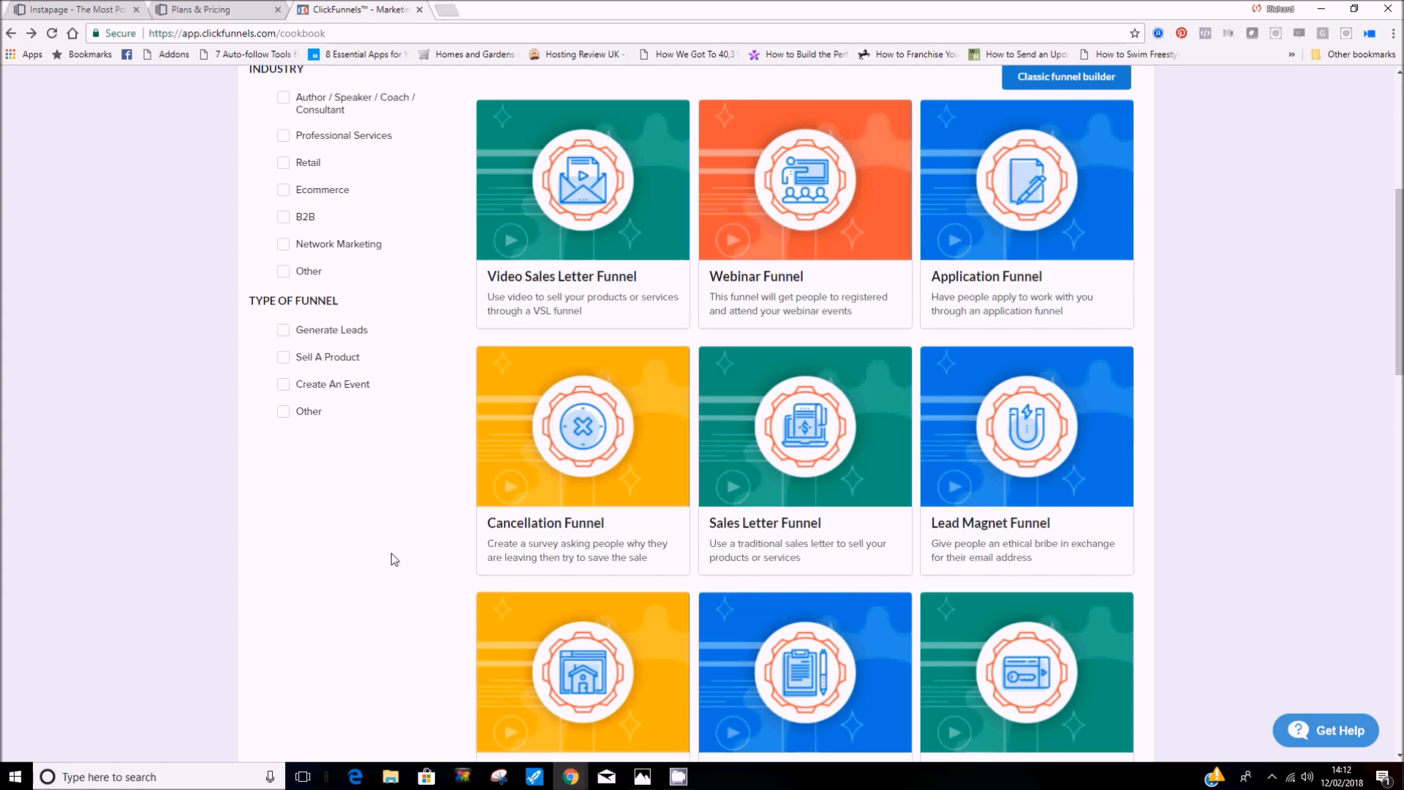
mouse_move(379, 555)
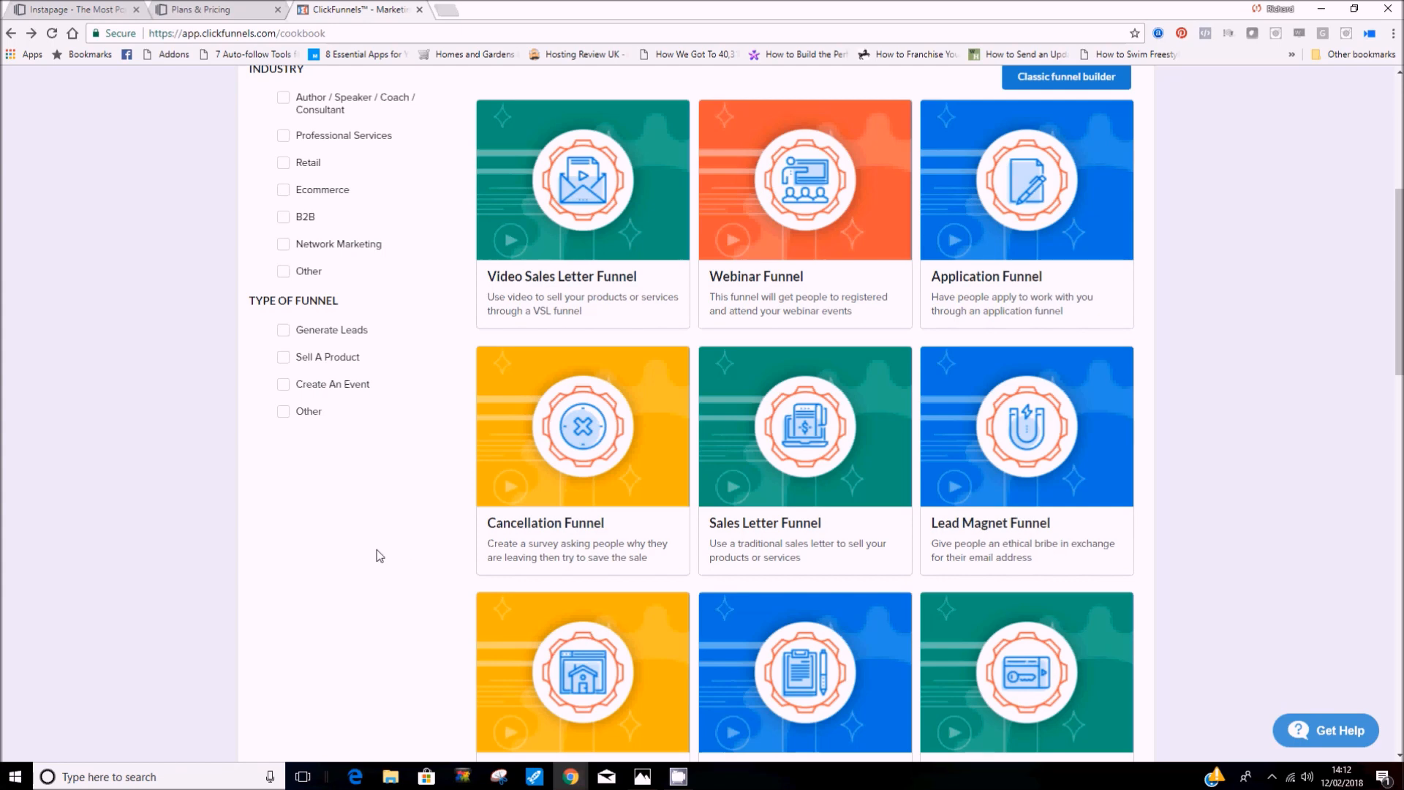
mouse_move(364, 555)
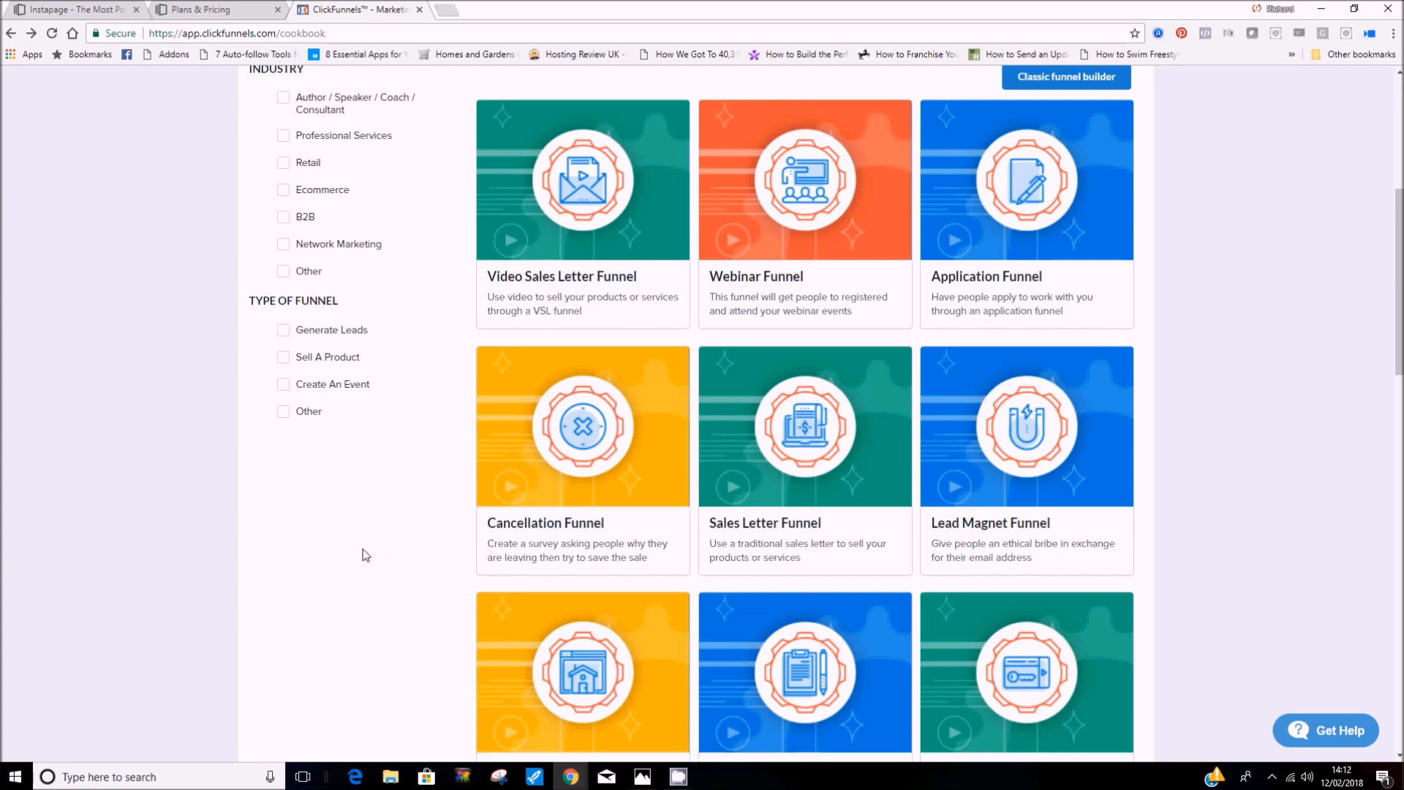
left_click(641, 777)
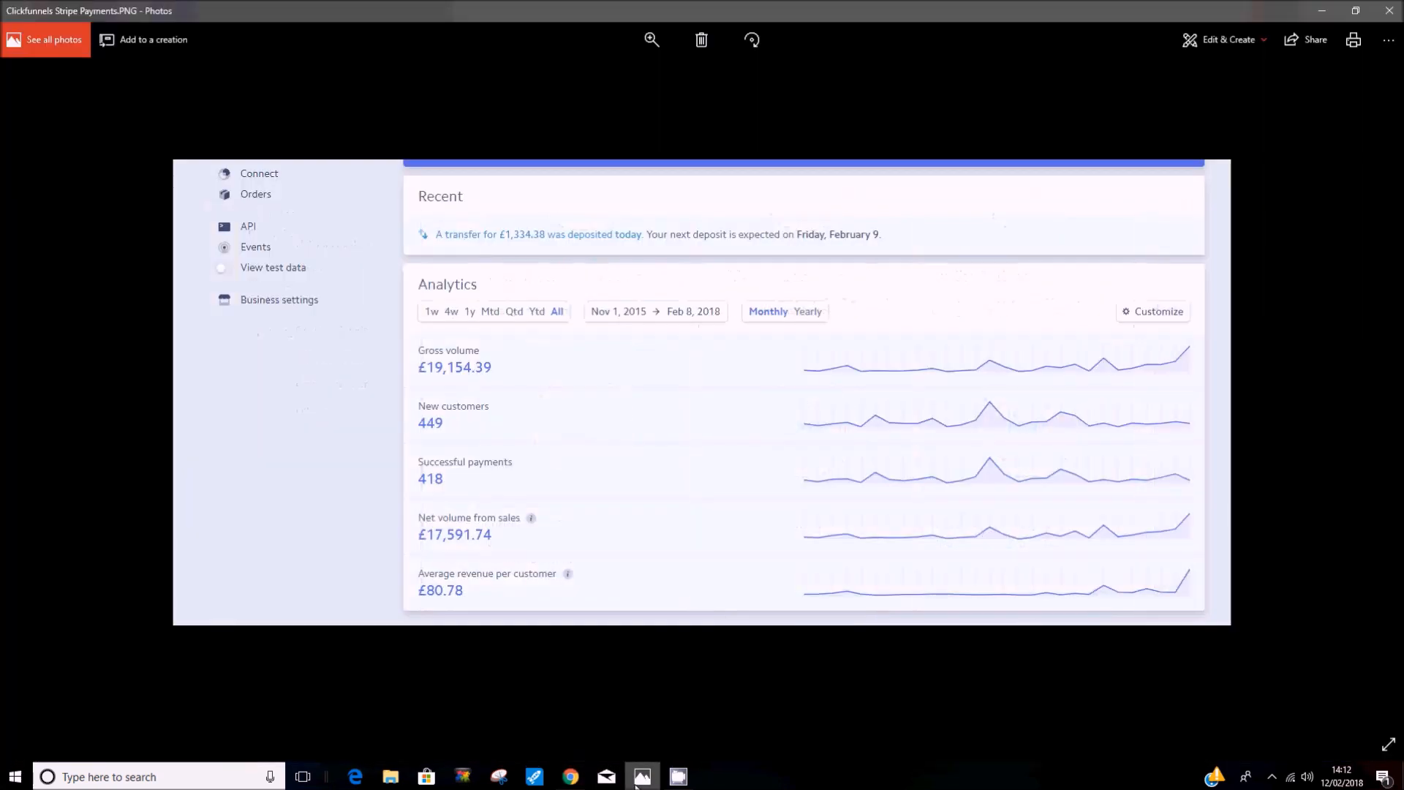
left_click(570, 777)
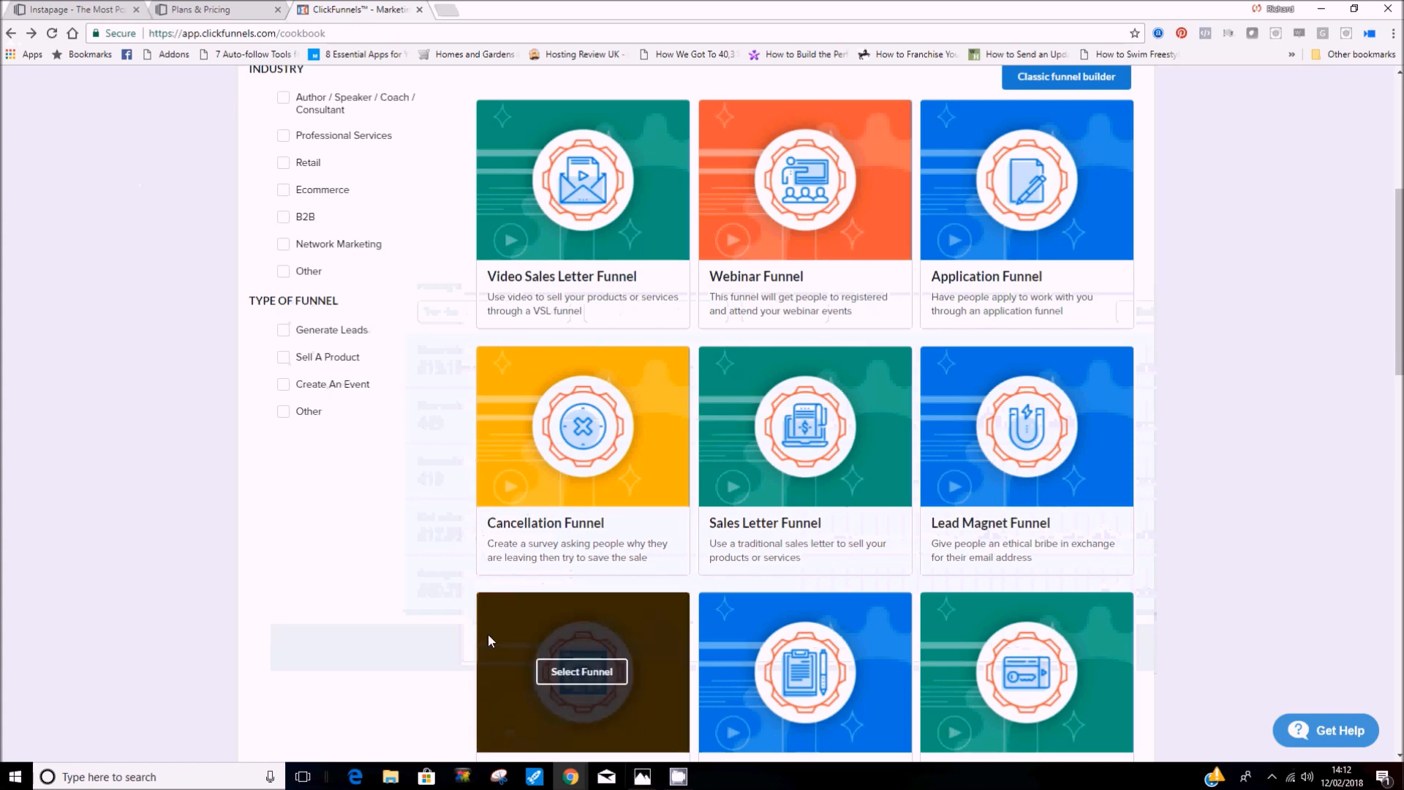
mouse_move(570, 777)
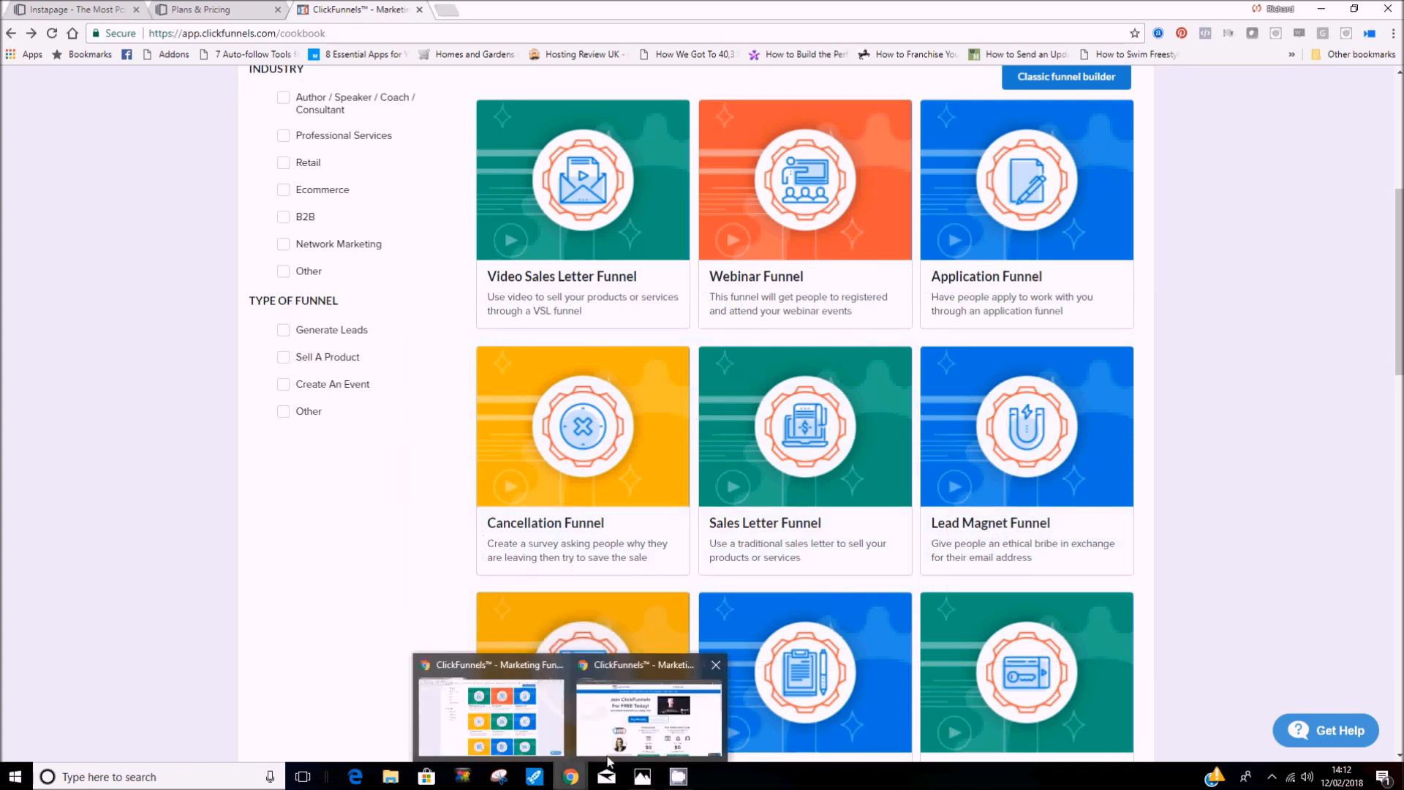
left_click(647, 707)
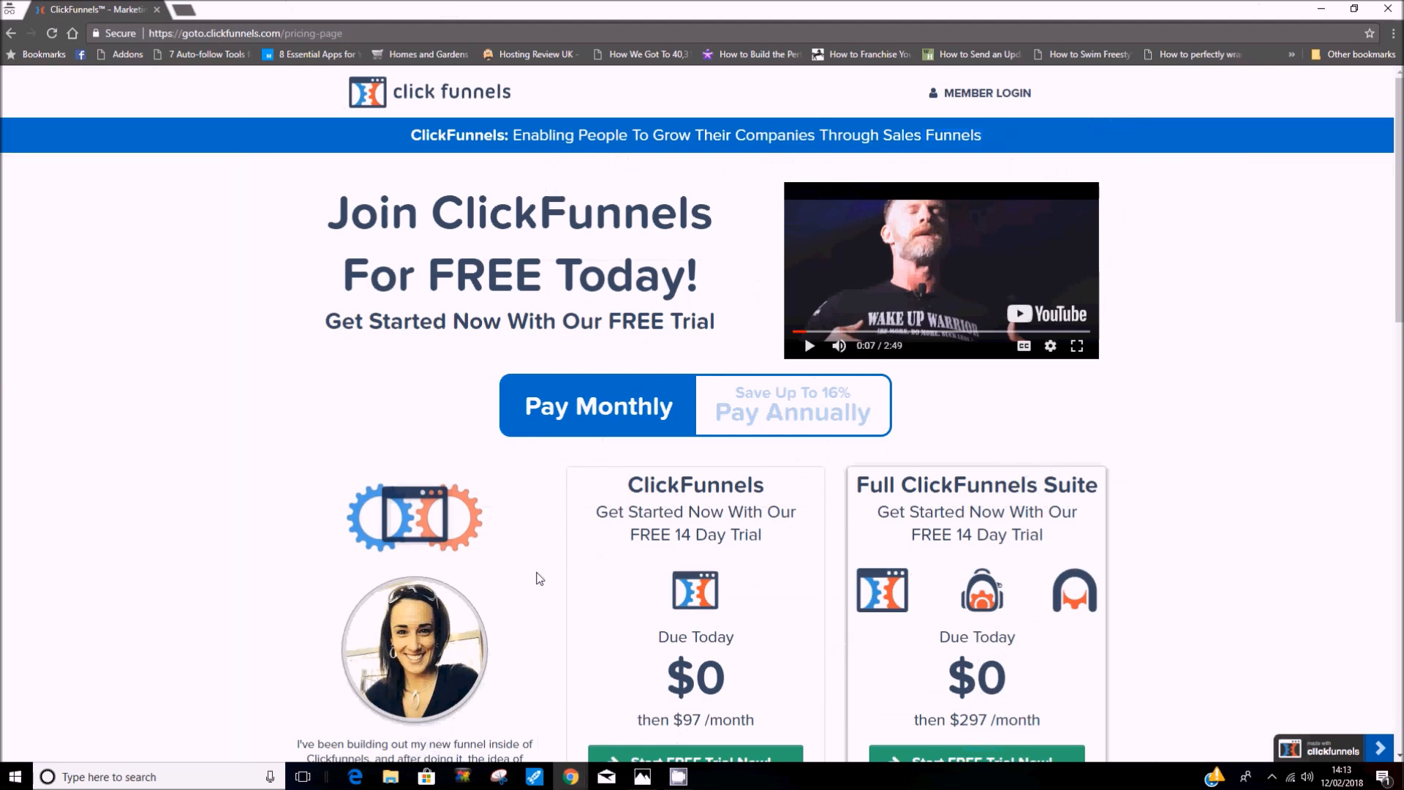
mouse_move(490, 455)
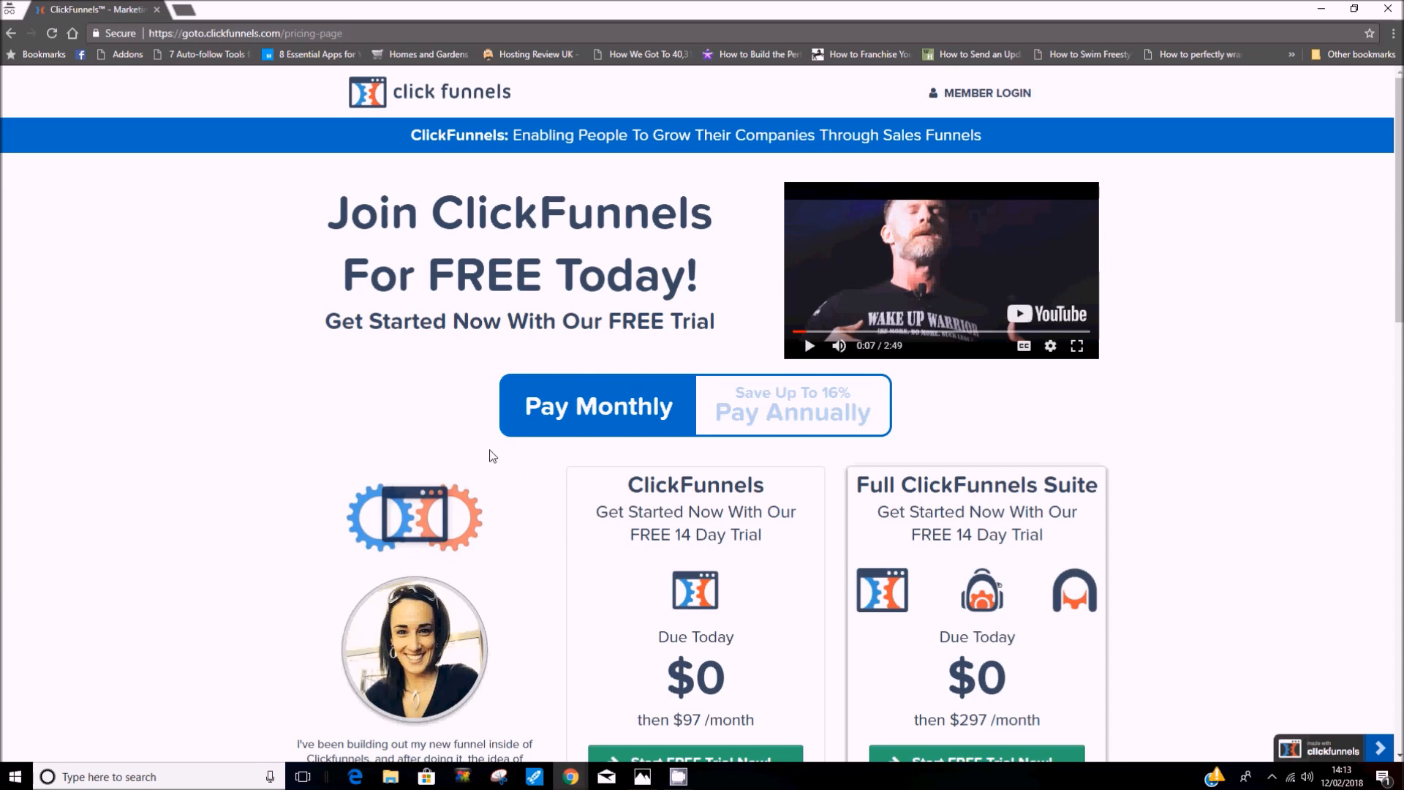
- Visit the ClickFunnels homepage, return to the $97/$297 pricing page, and play its intro video
left_click(12, 32)
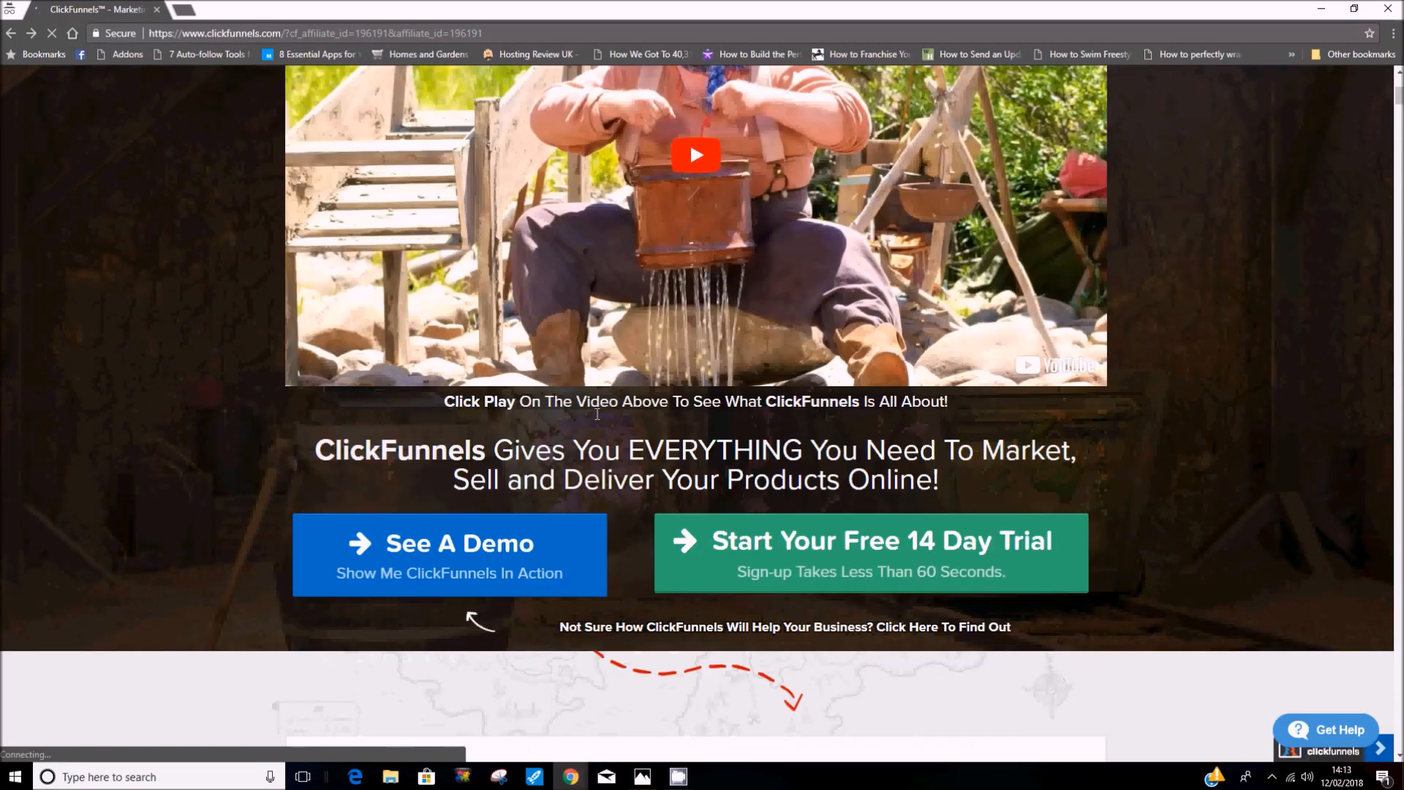
left_click(869, 553)
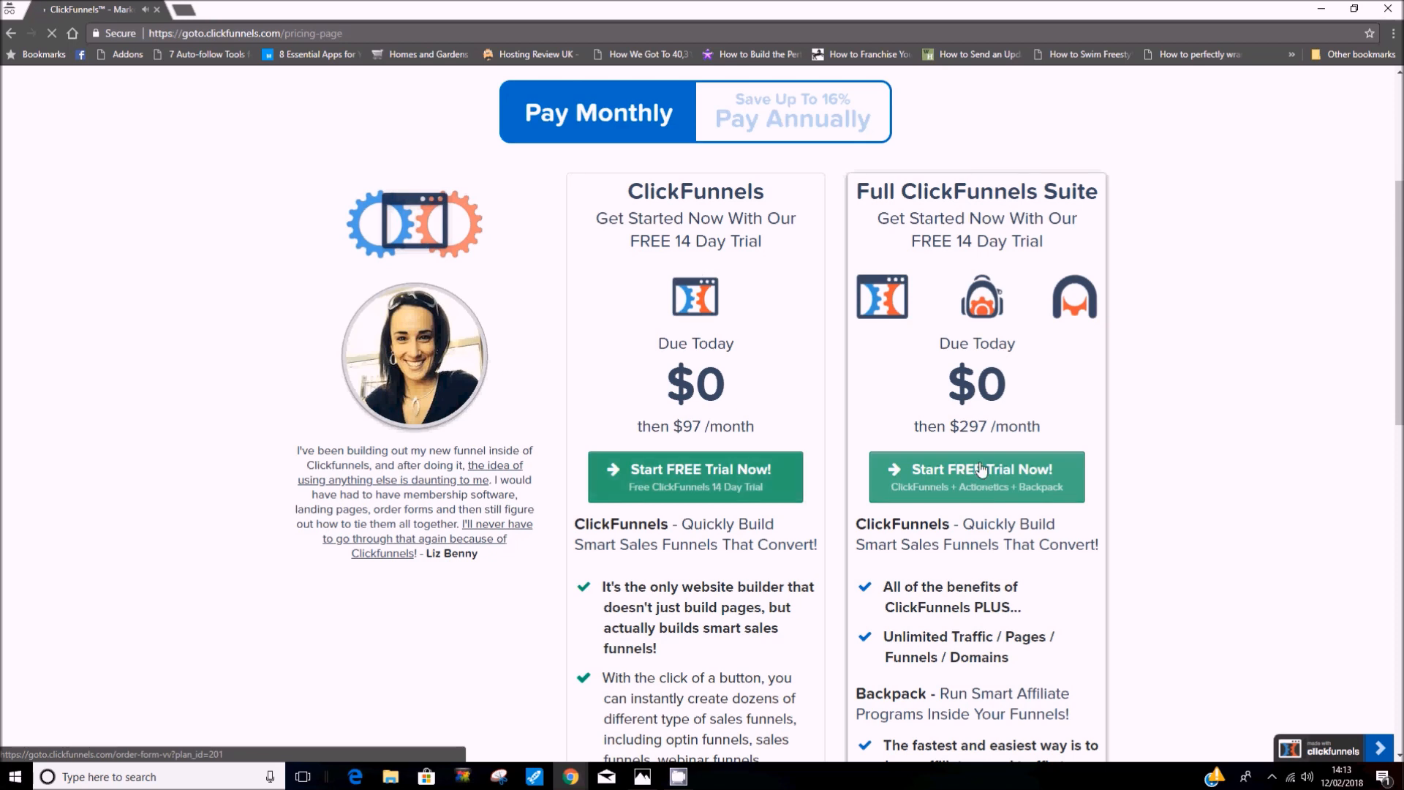
left_click(977, 476)
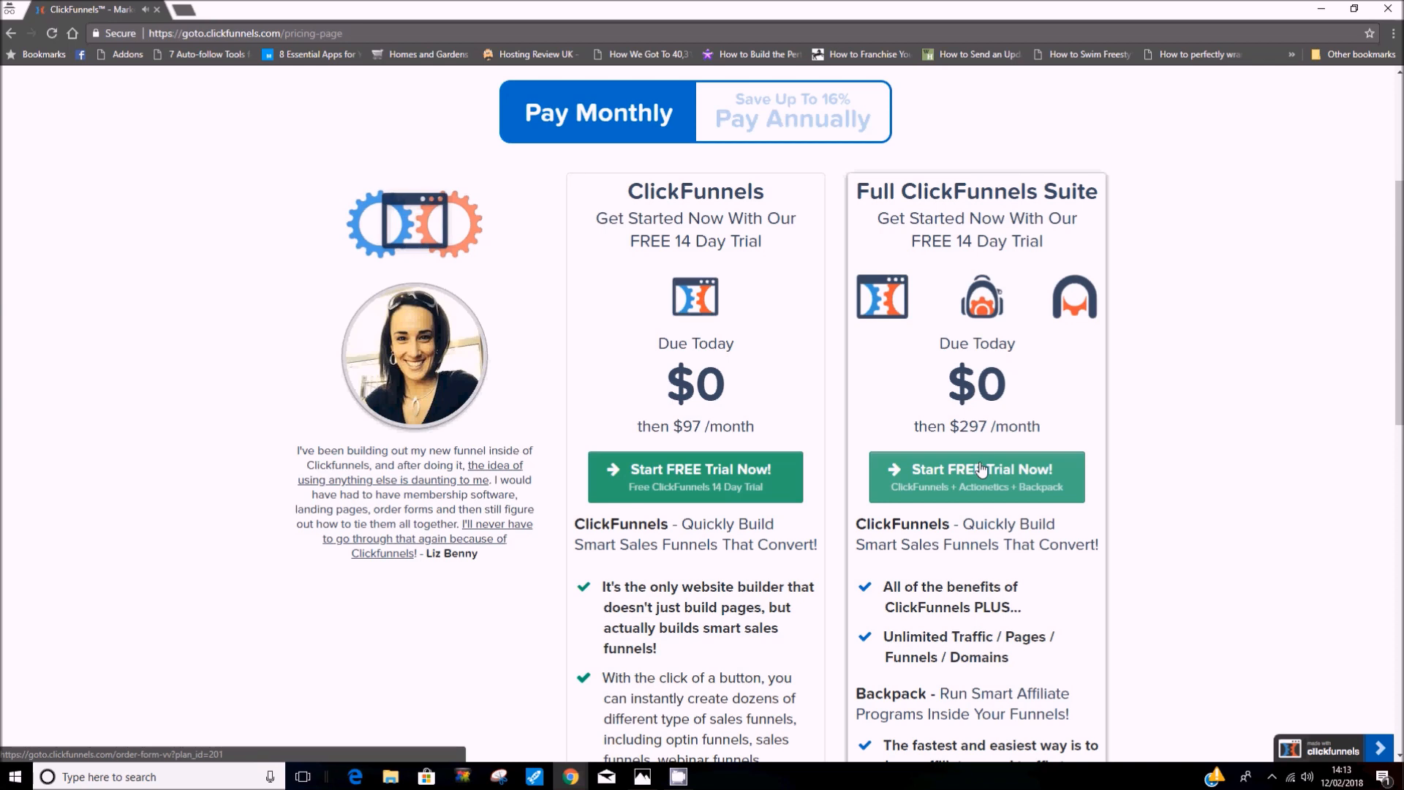
scroll("up", 3)
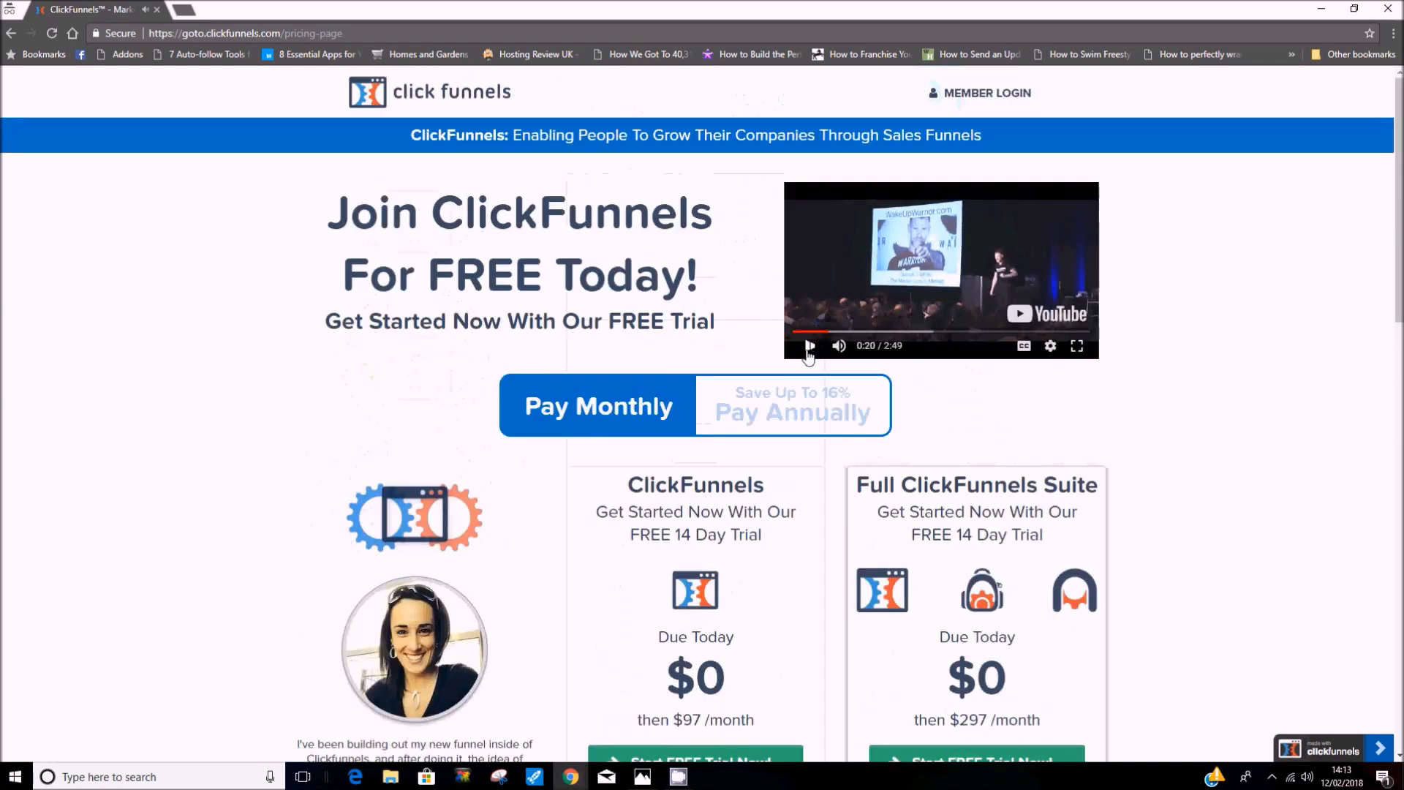
scroll("down", 3)
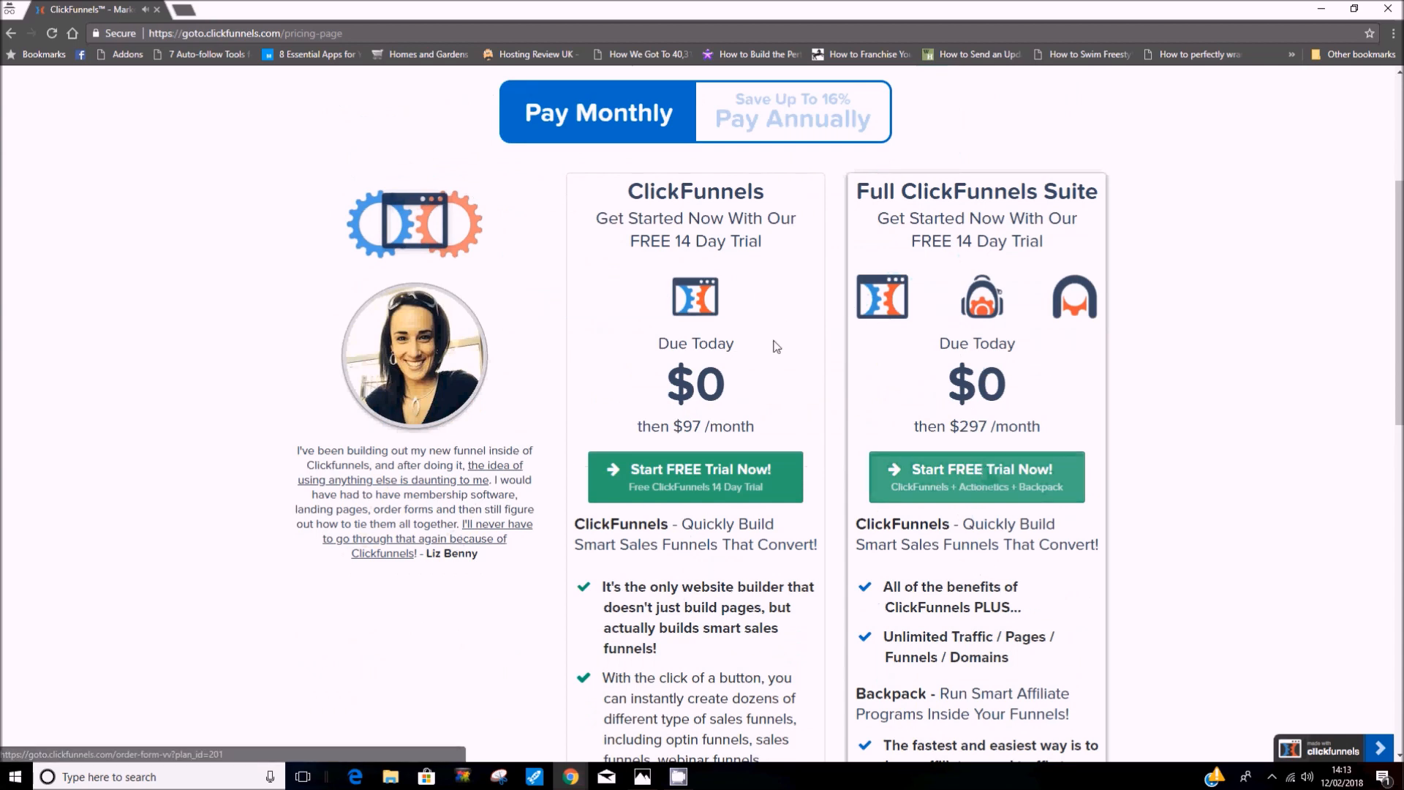
scroll("down", 3)
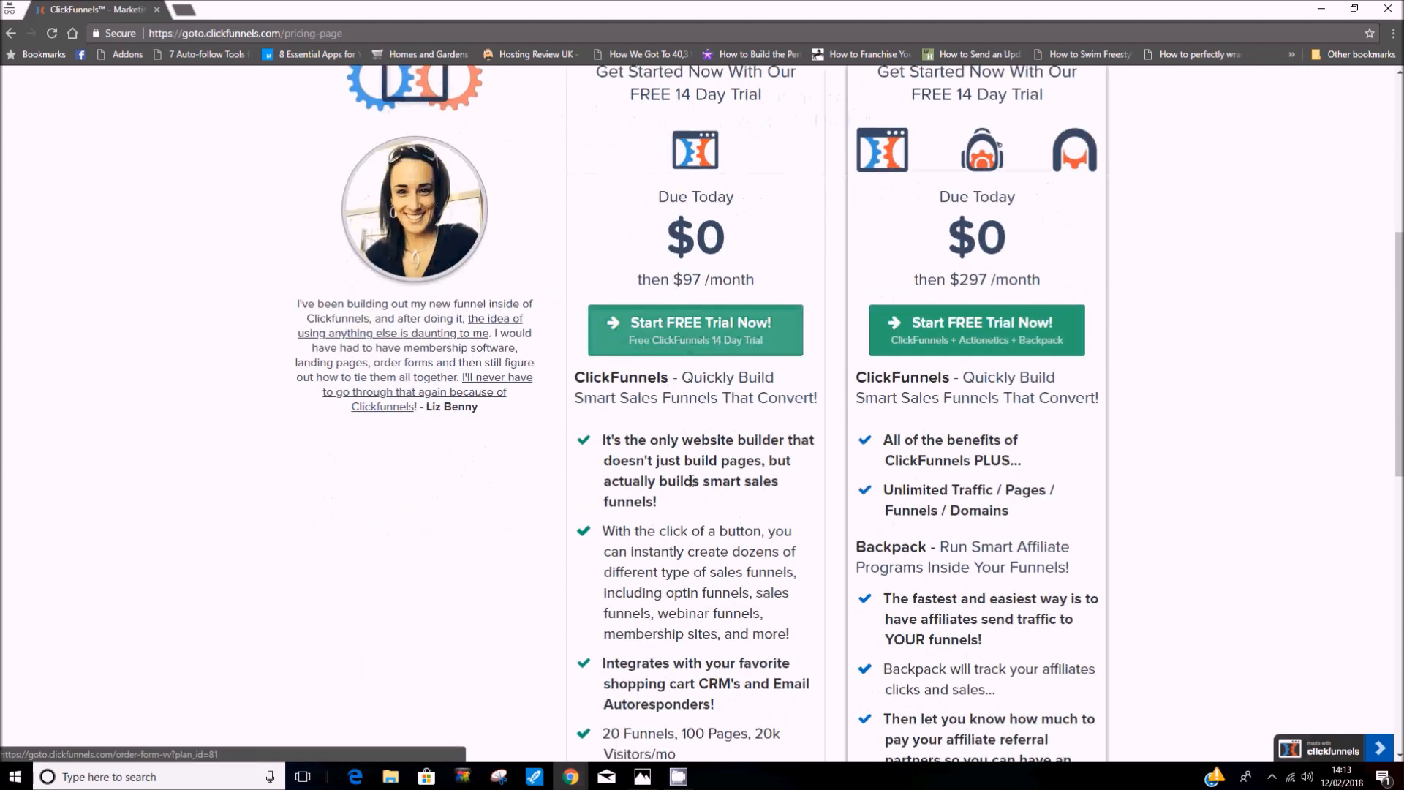
mouse_move(713, 358)
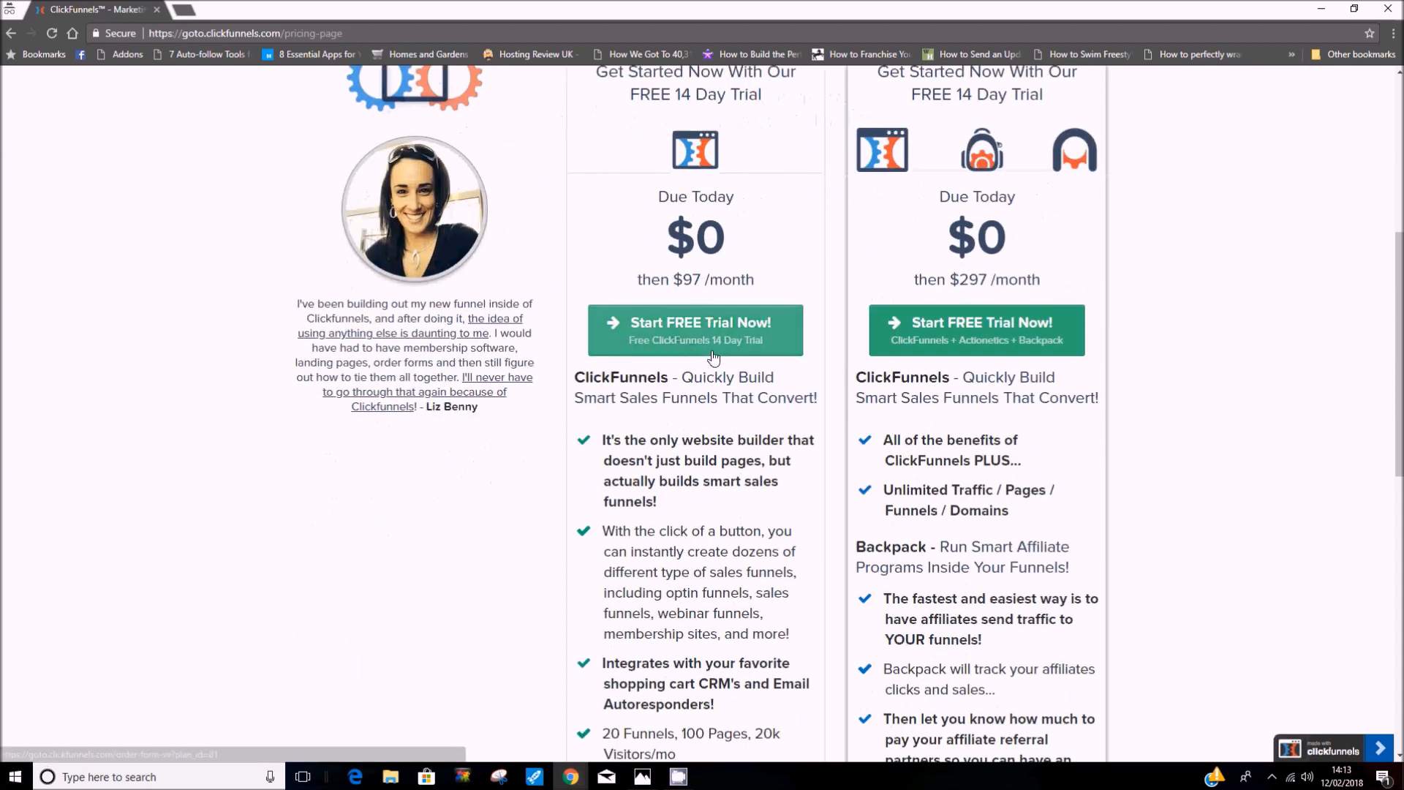
scroll("up", 3)
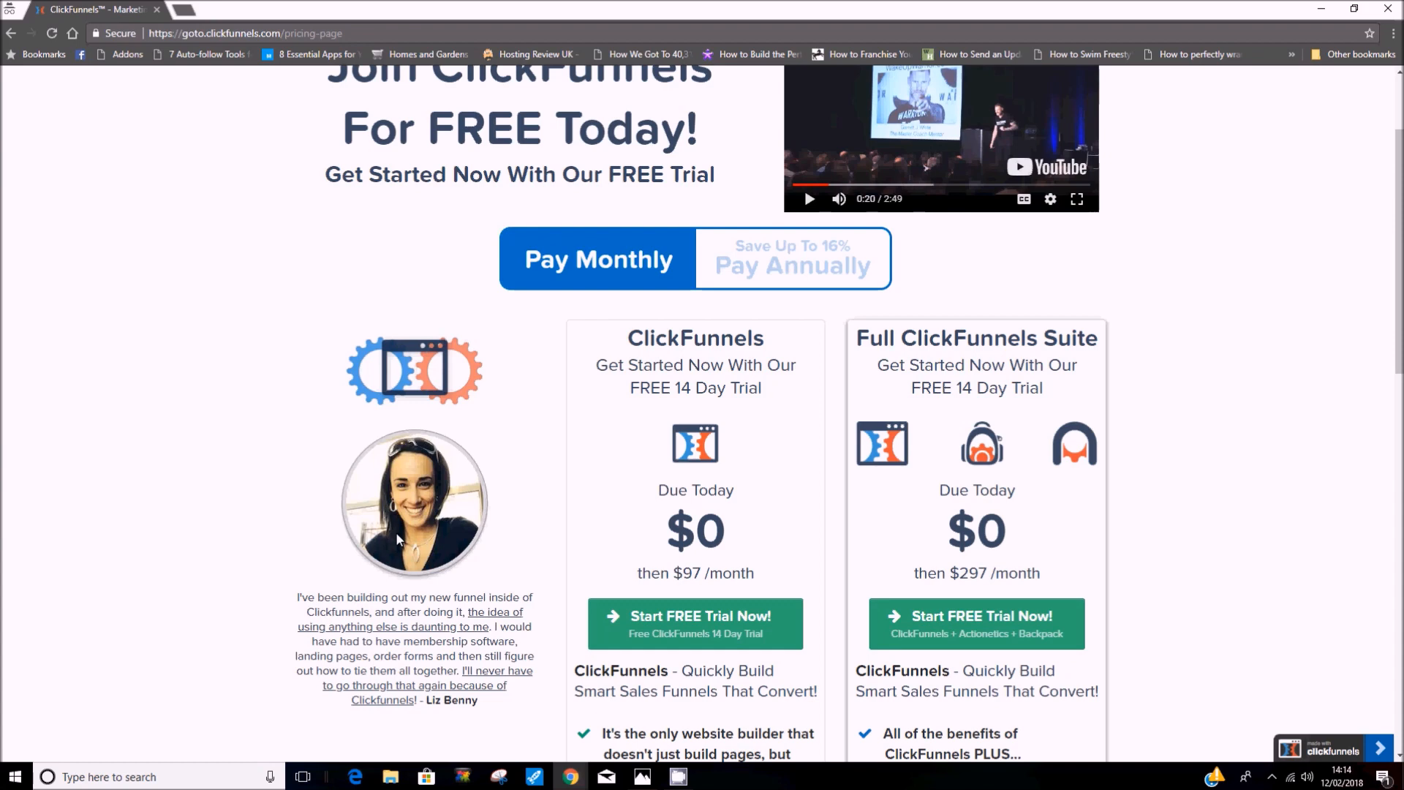
mouse_move(518, 556)
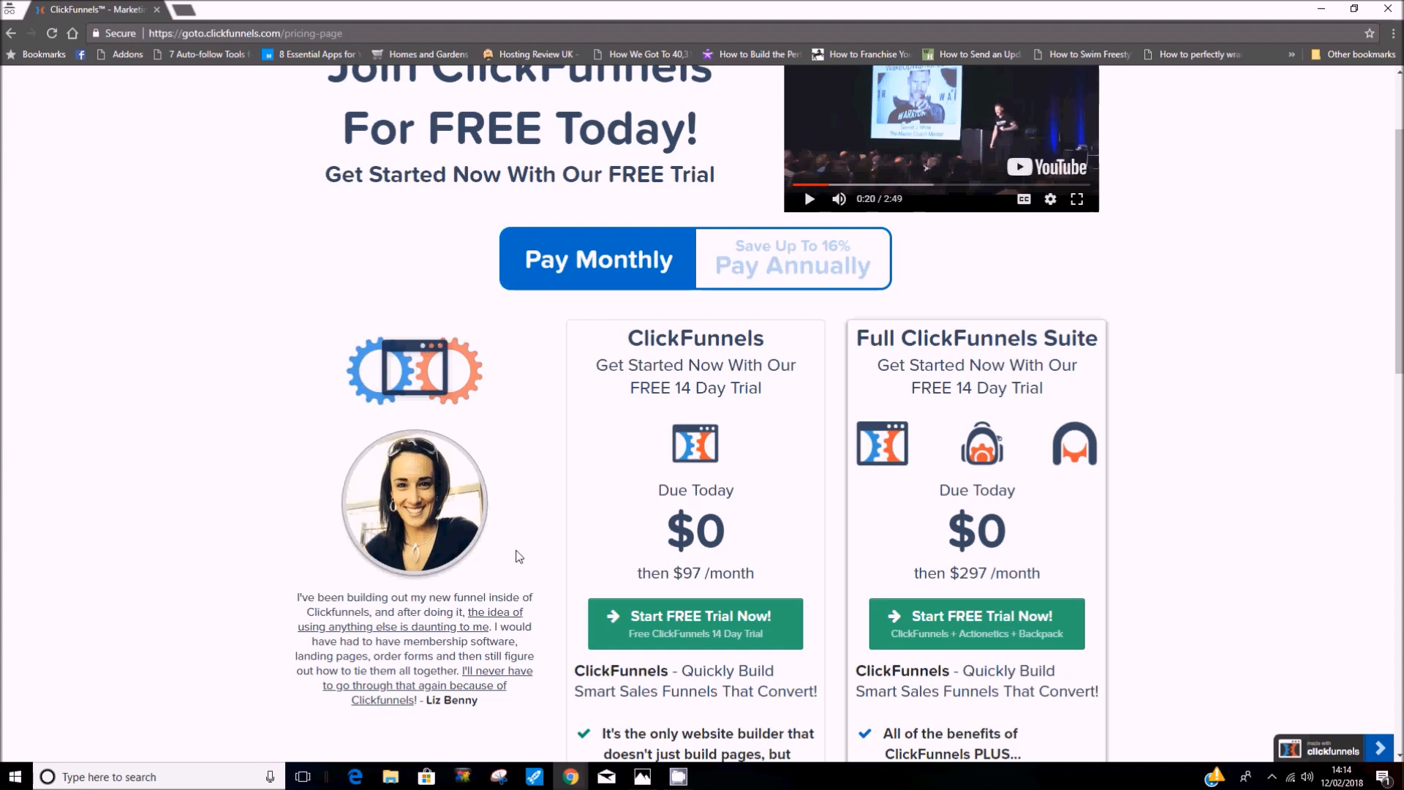
mouse_move(365, 540)
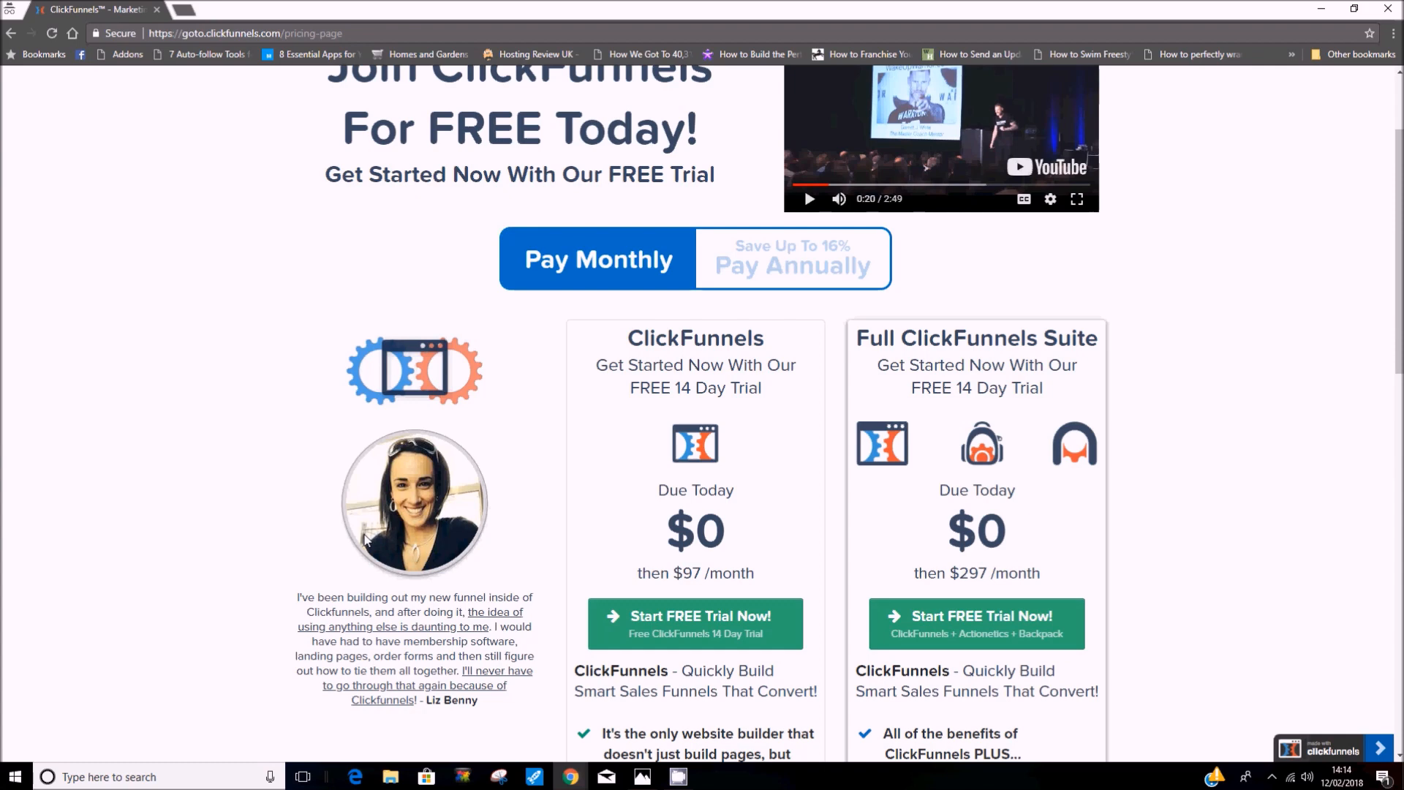
mouse_move(374, 553)
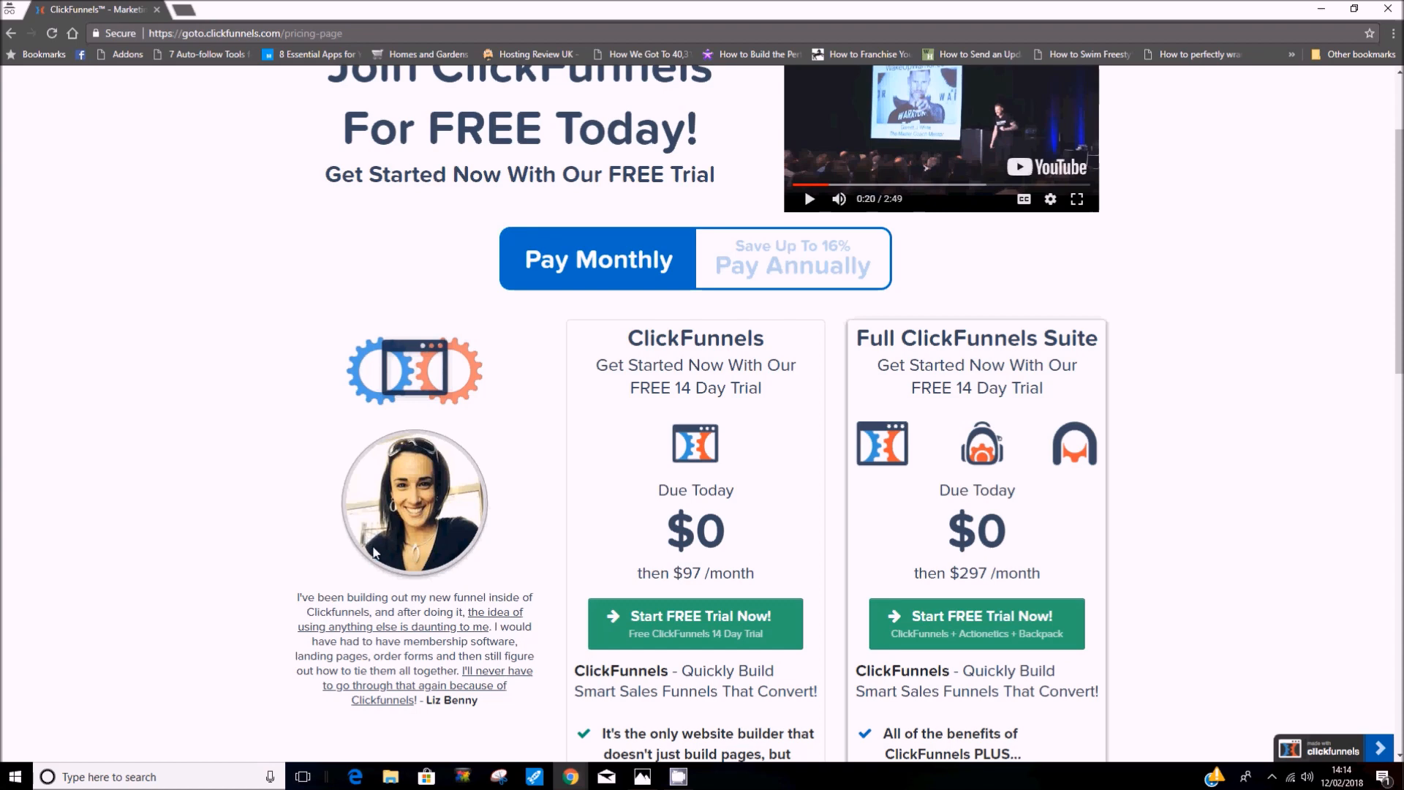
mouse_move(428, 504)
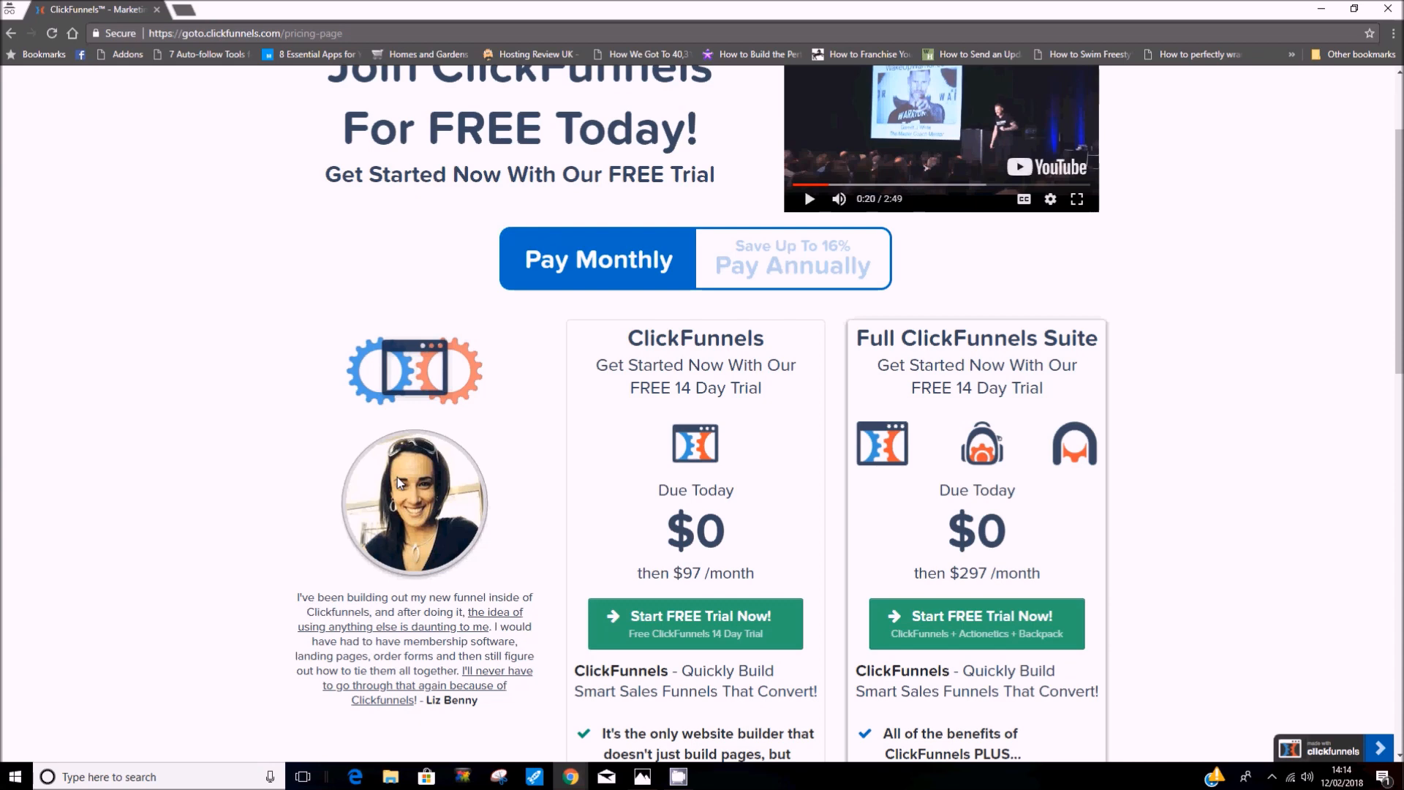
mouse_move(395, 488)
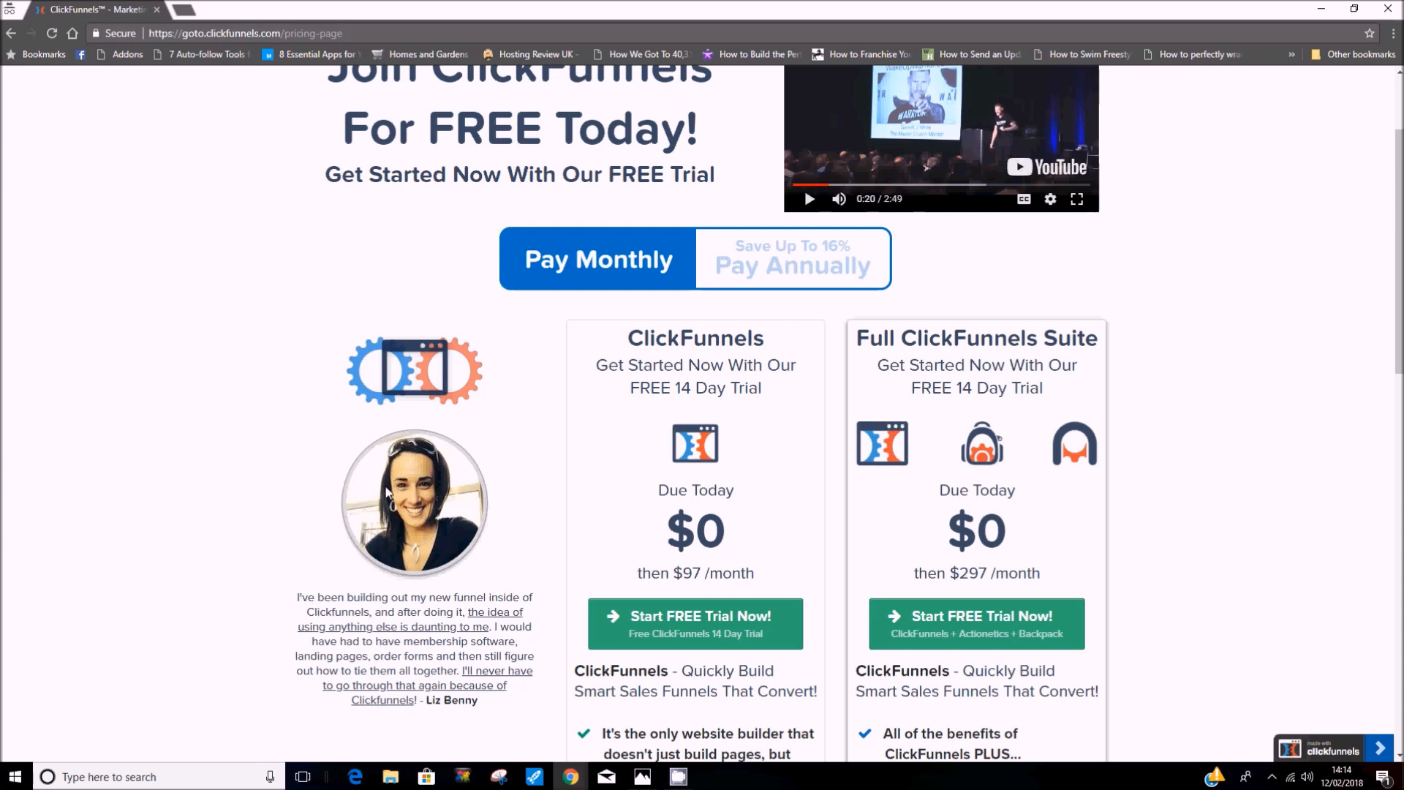
mouse_move(323, 495)
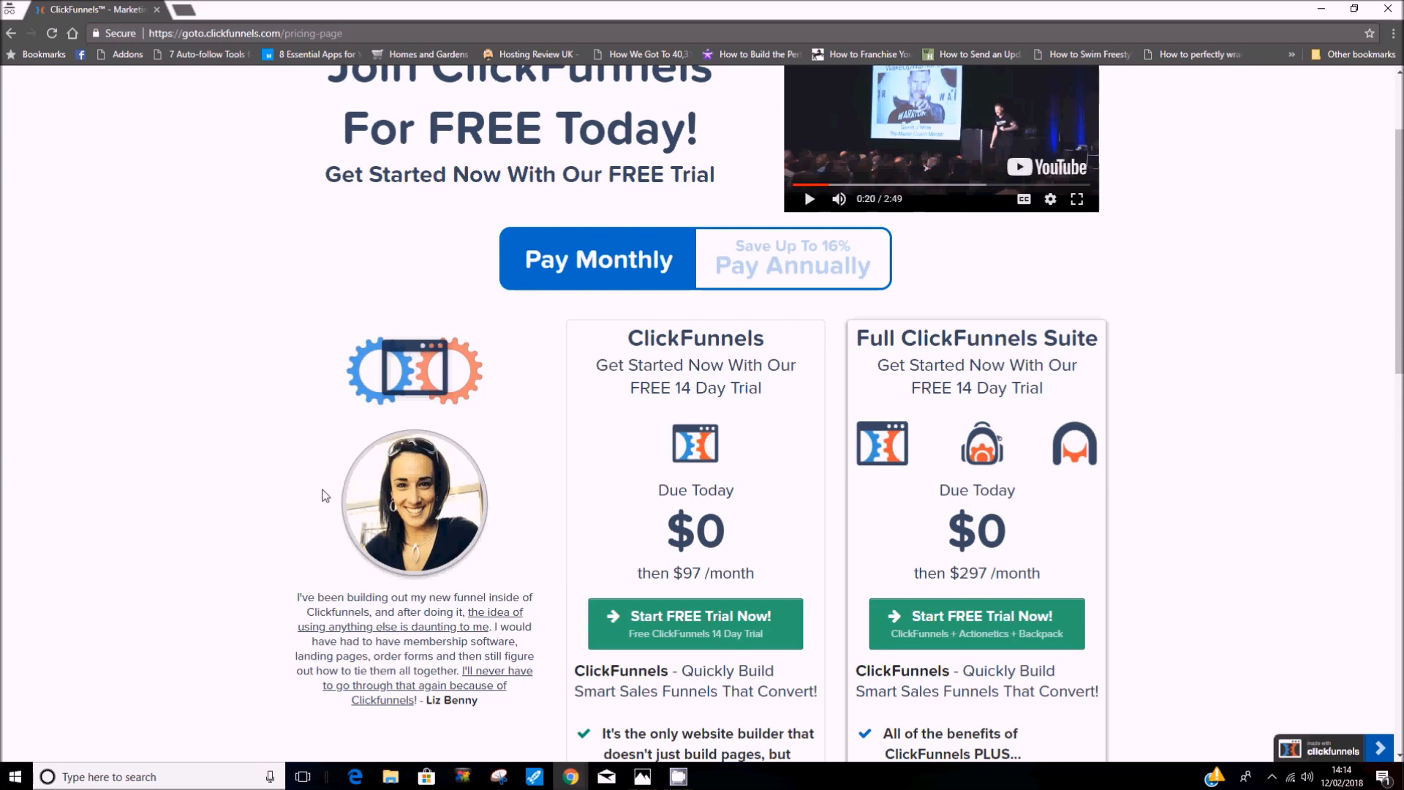
mouse_move(392, 375)
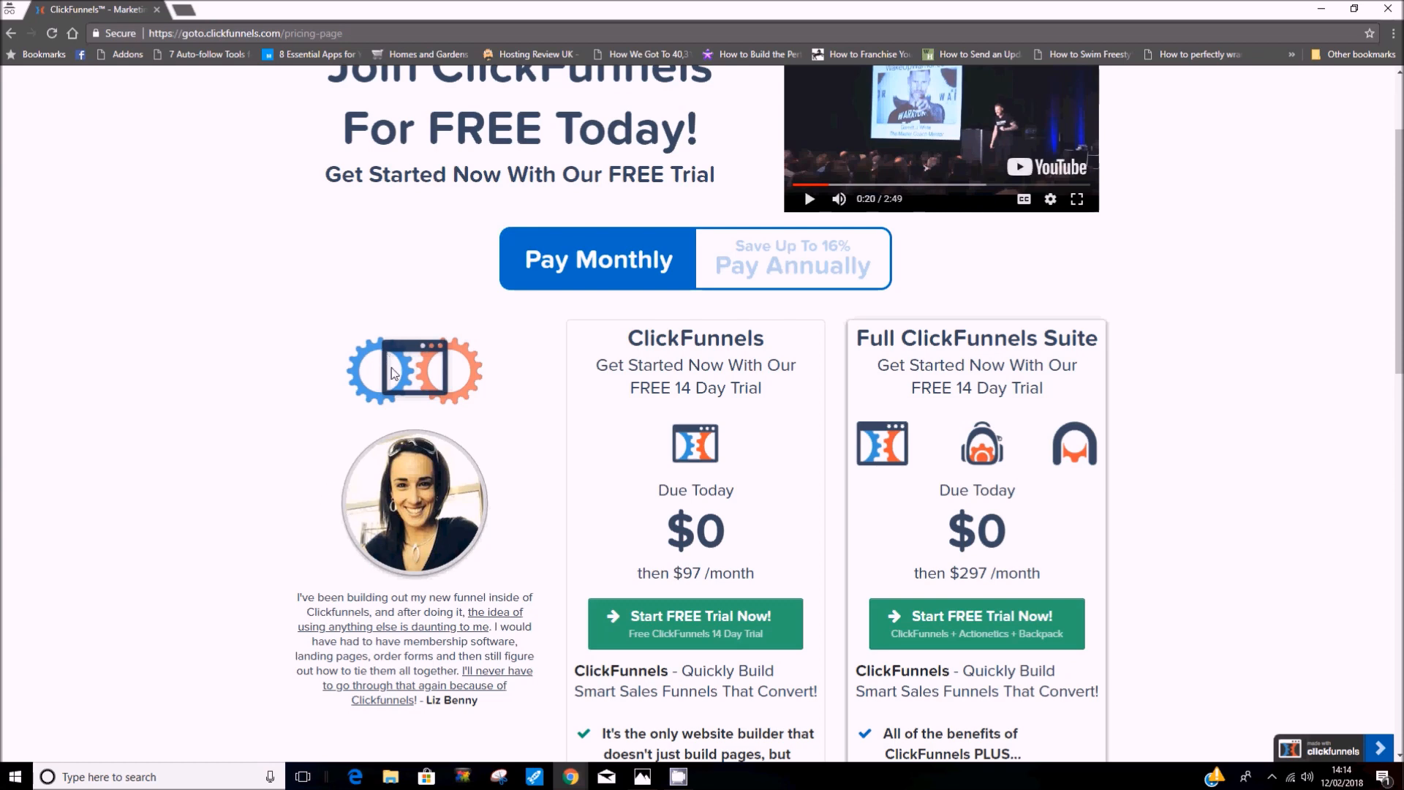
mouse_move(300, 443)
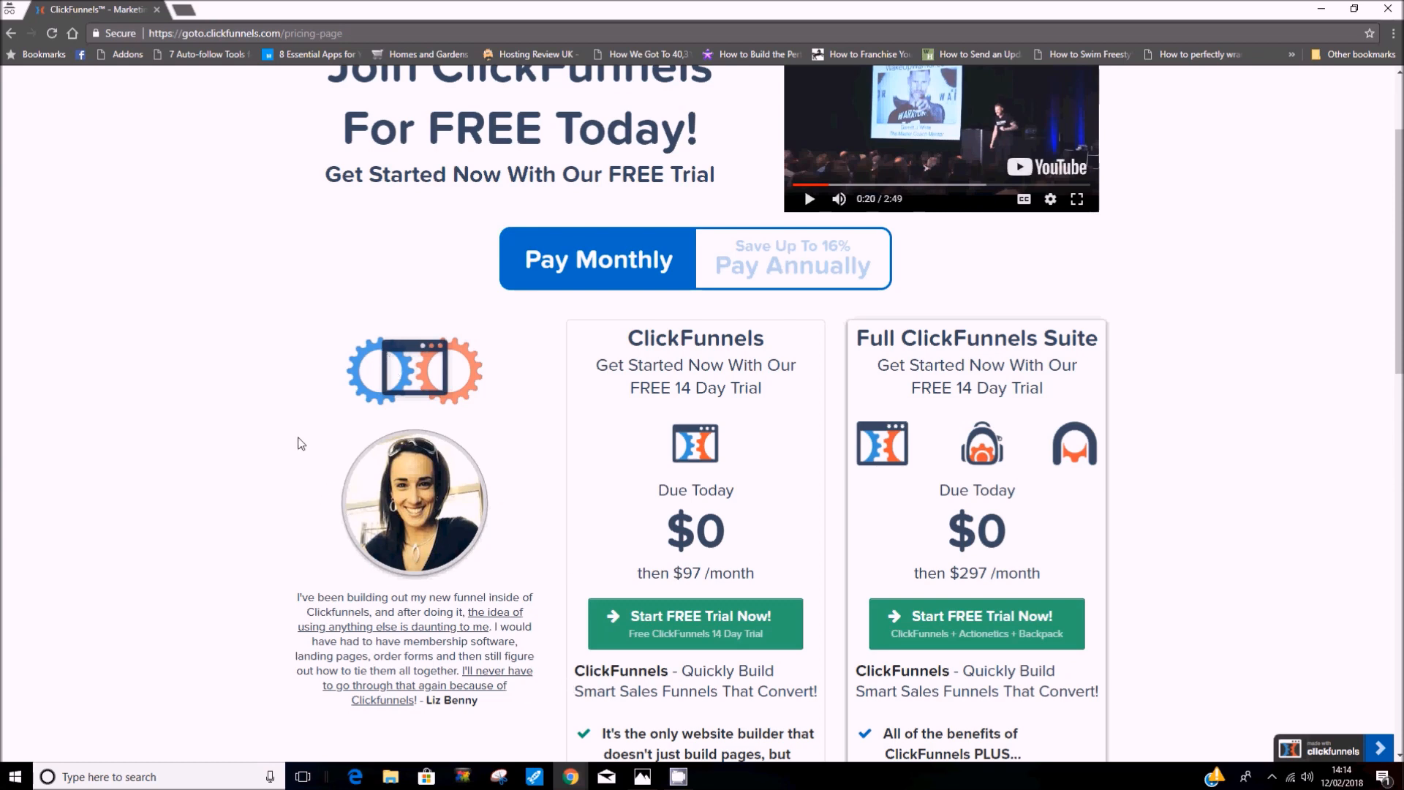
mouse_move(286, 443)
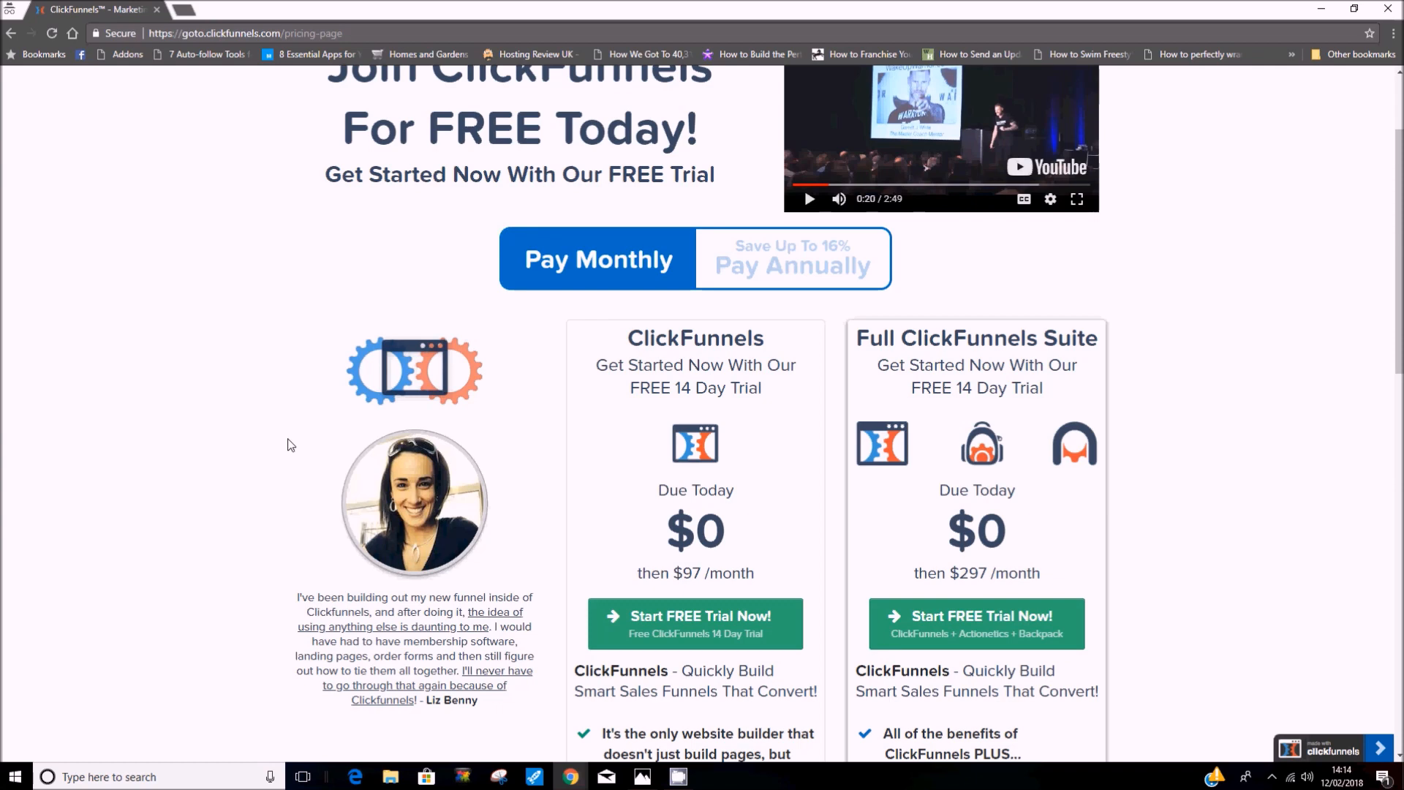
mouse_move(299, 410)
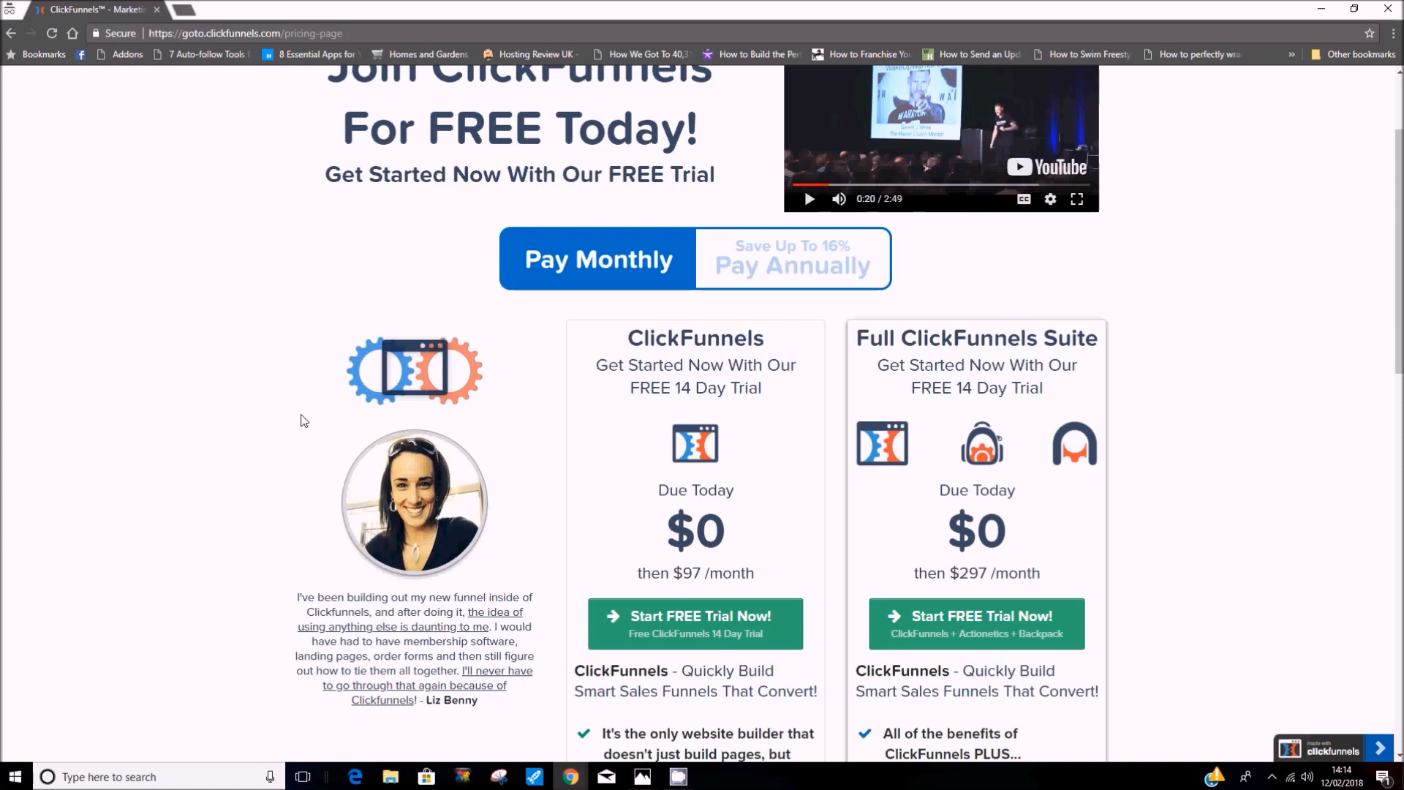
mouse_move(563, 703)
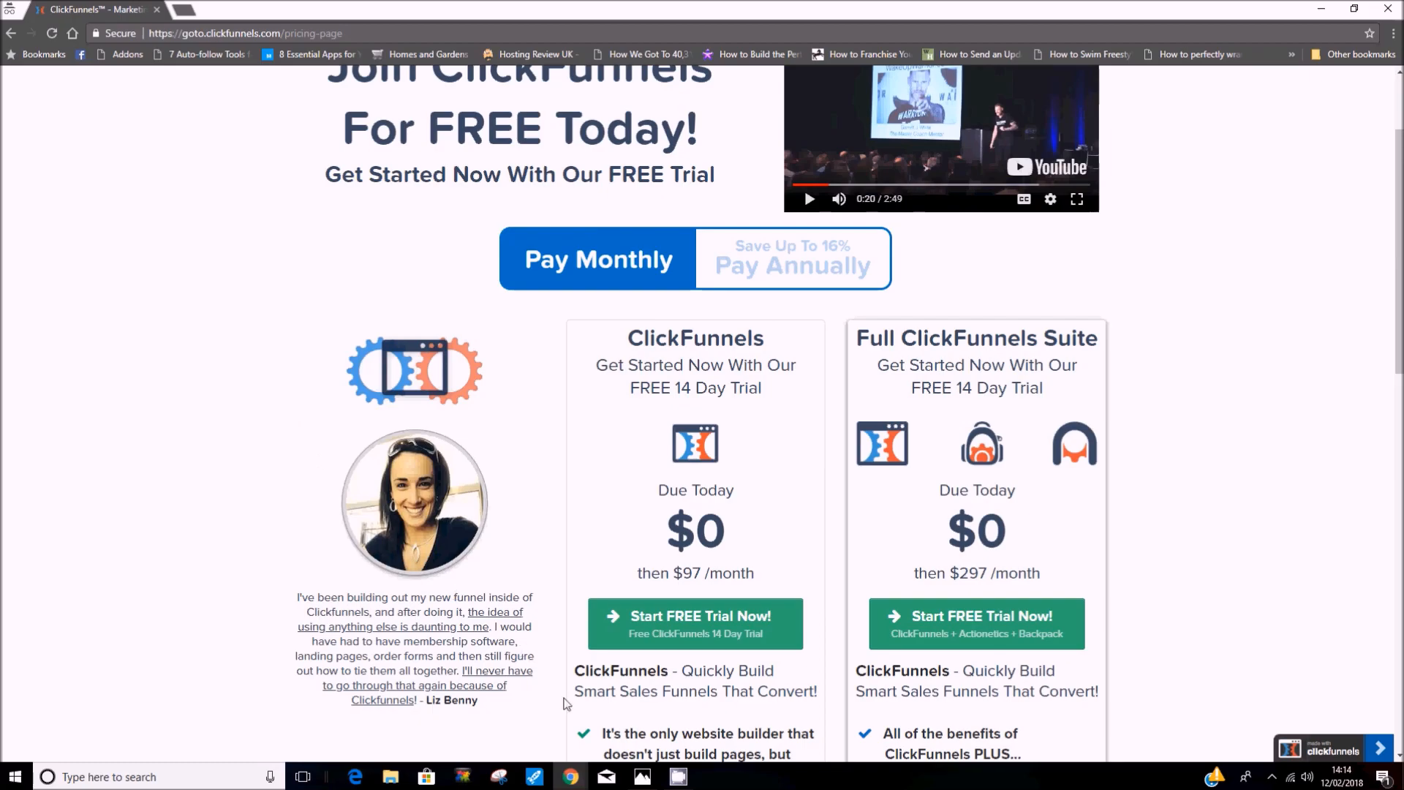